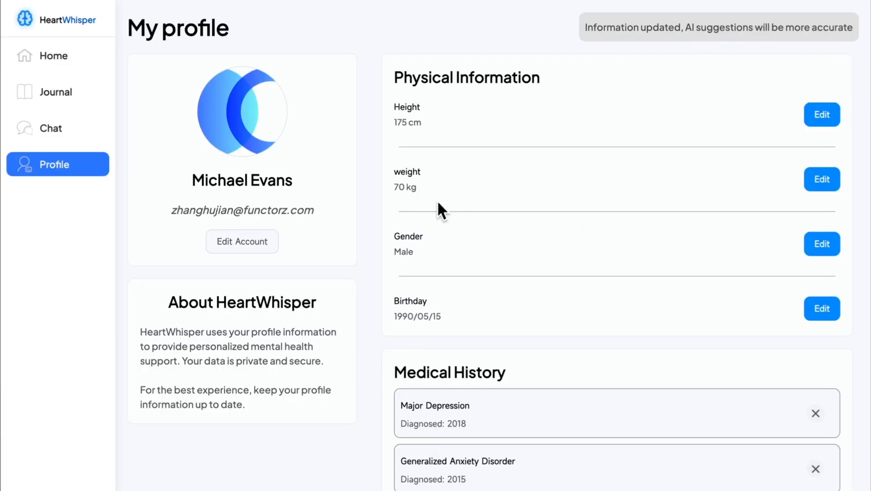
- Browse home, journal and chat, then tell the assistant about feeling tired and dizzy this morning
{"action": "scroll", "scroll_direction": "down", "scroll_amount": 3}
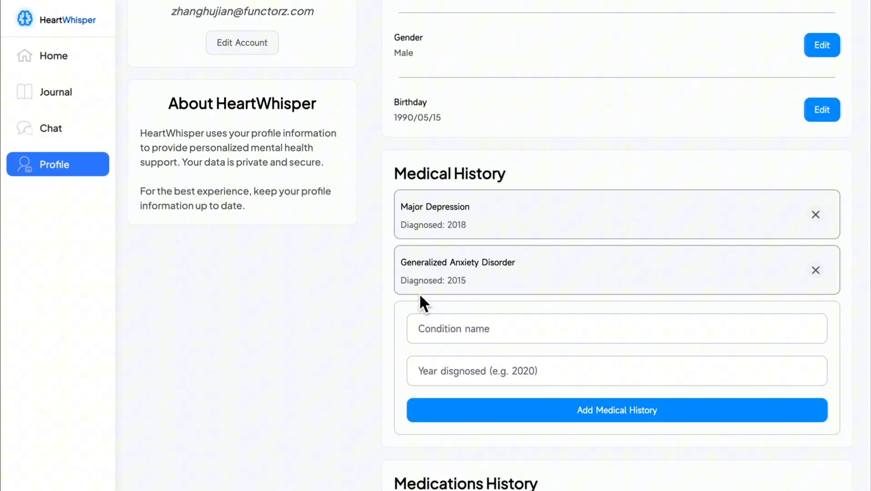
{"action": "scroll", "scroll_direction": "down", "scroll_amount": 3}
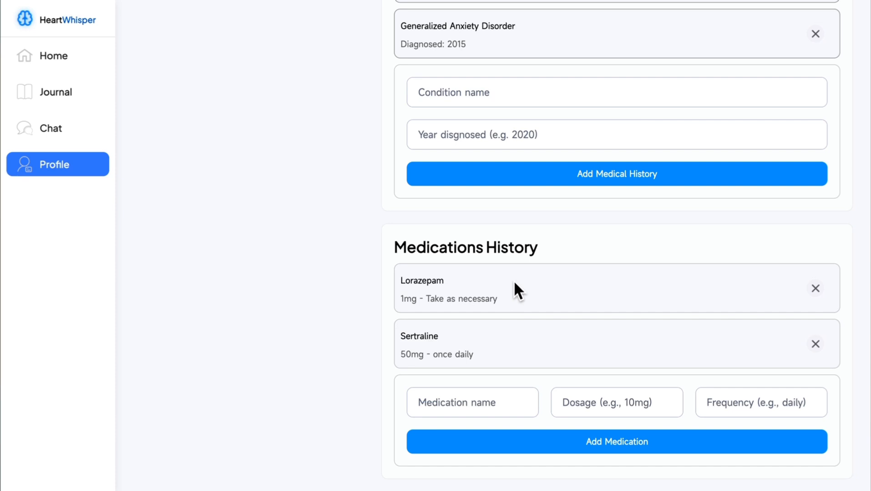
{"action": "left_click", "coordinate": [54, 55]}
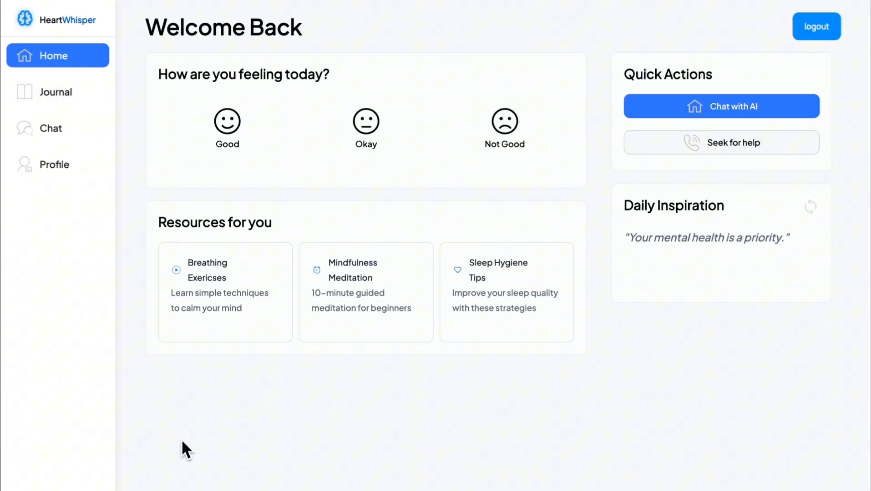
{"action": "left_click", "coordinate": [56, 92]}
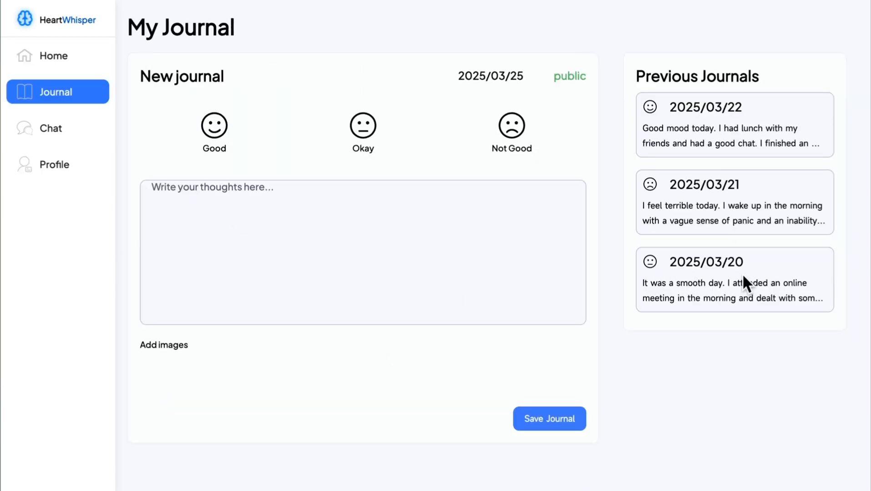
{"action": "left_click", "coordinate": [51, 128]}
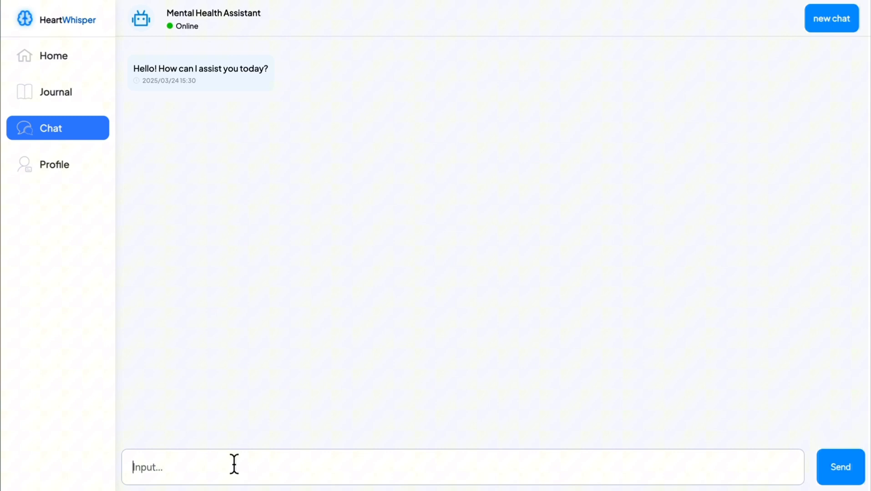
{"action": "type", "text": "I felt tired and dizzy this morning. Ye"}
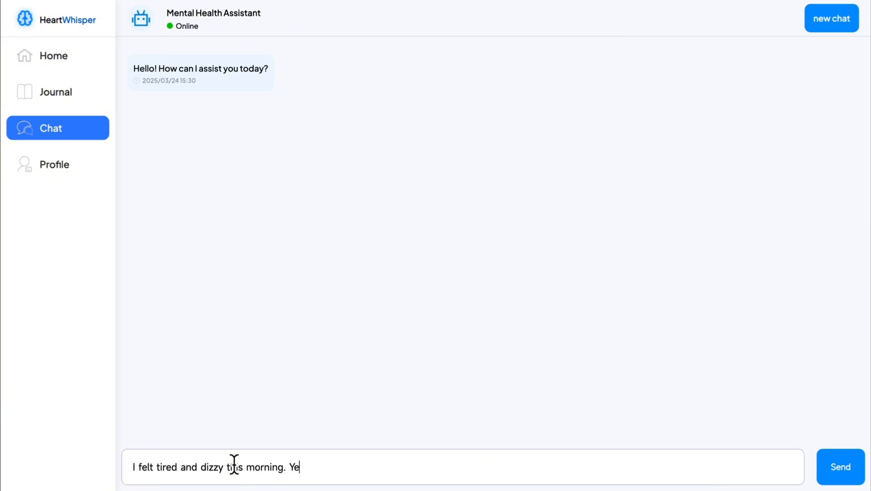
{"action": "left_click", "coordinate": [839, 467]}
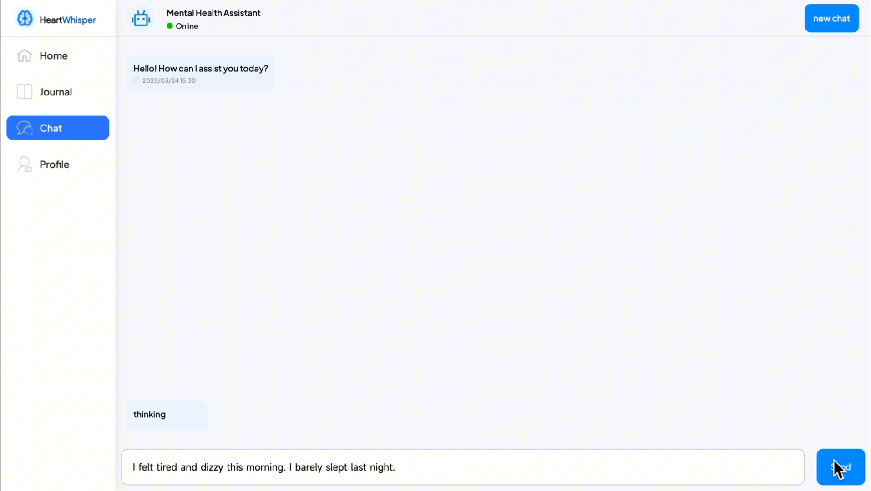
{"action": "left_click", "coordinate": [840, 468]}
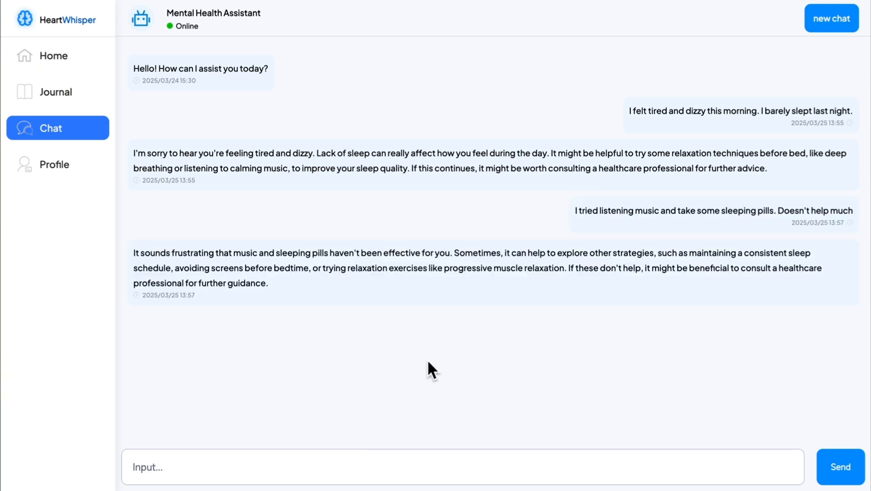
- In a fresh conversation, ask whether exercise like boxing is a good idea today
{"action": "left_click", "coordinate": [830, 19]}
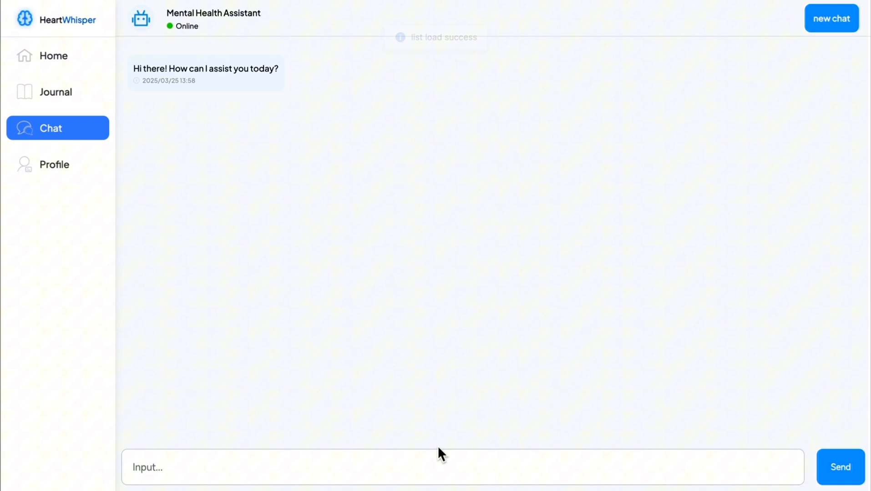
{"action": "type", "text": "do you think it's a good idea to do excersise like boxing fo"}
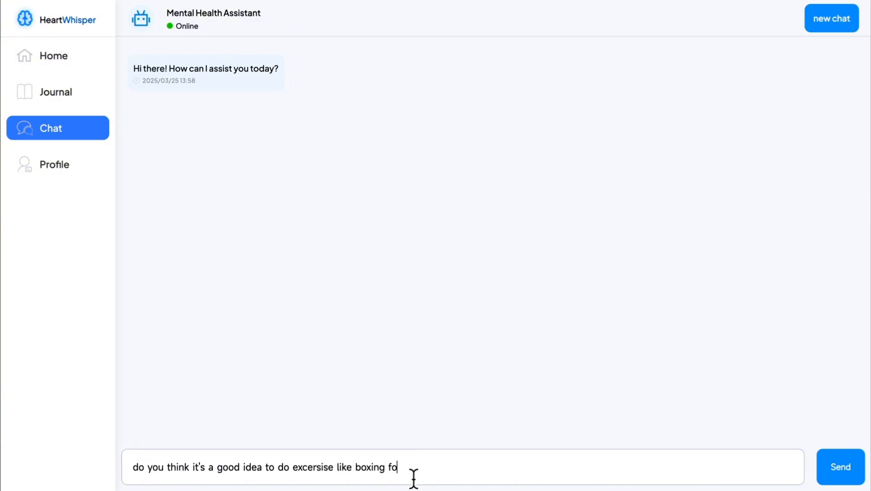
{"action": "left_click", "coordinate": [840, 467]}
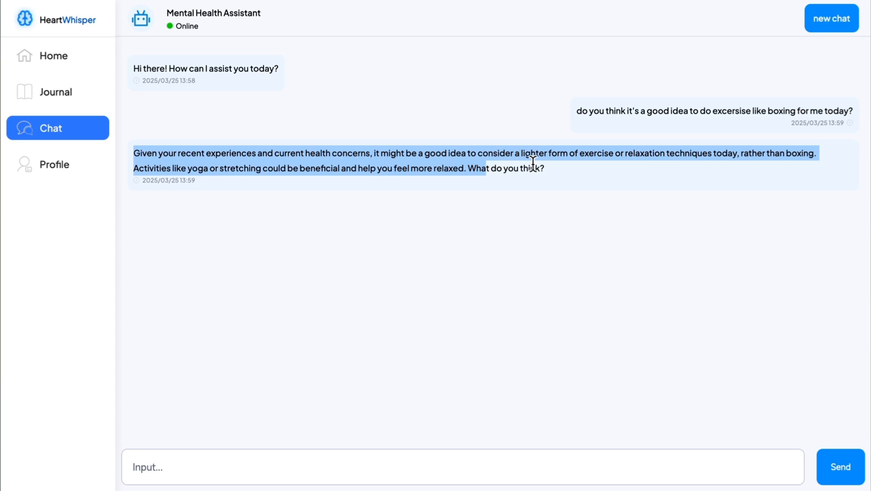
- On the profile, add sleeping disorder diagnosed 2024 to the medical history
{"action": "left_click", "coordinate": [54, 164]}
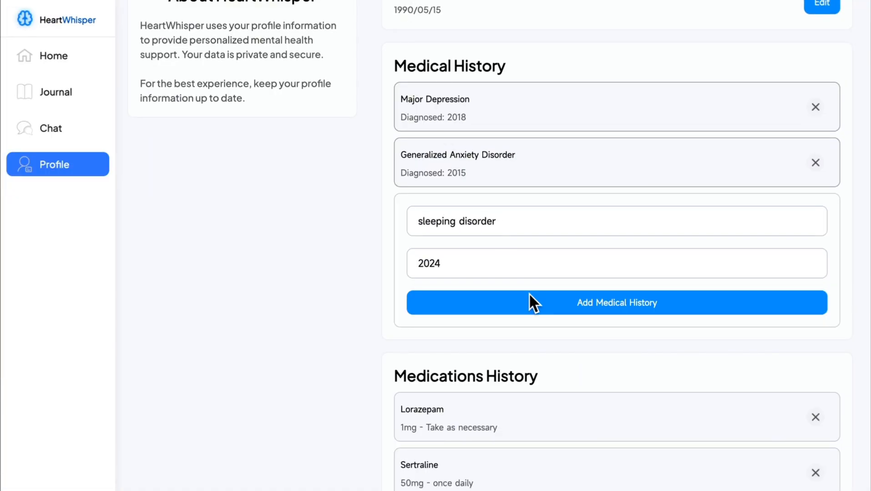
{"action": "left_click", "coordinate": [51, 129]}
{"action": "type", "text": "I felt tired every"}
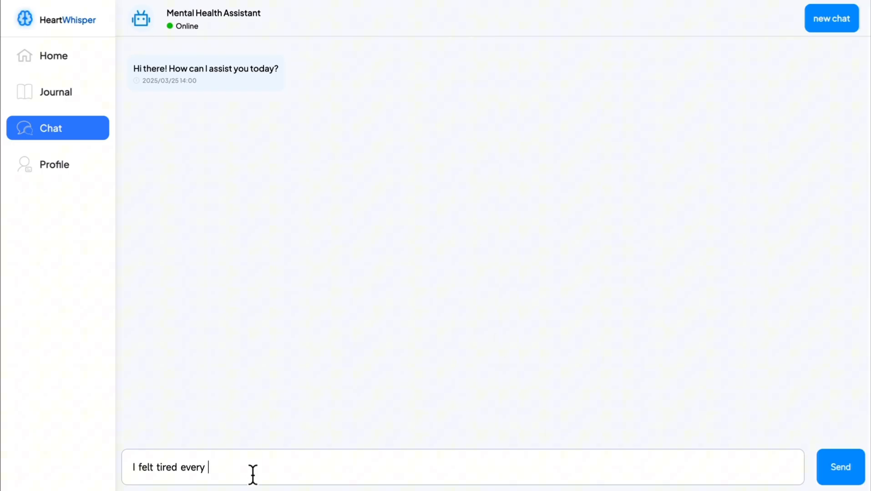
{"action": "left_click", "coordinate": [840, 467]}
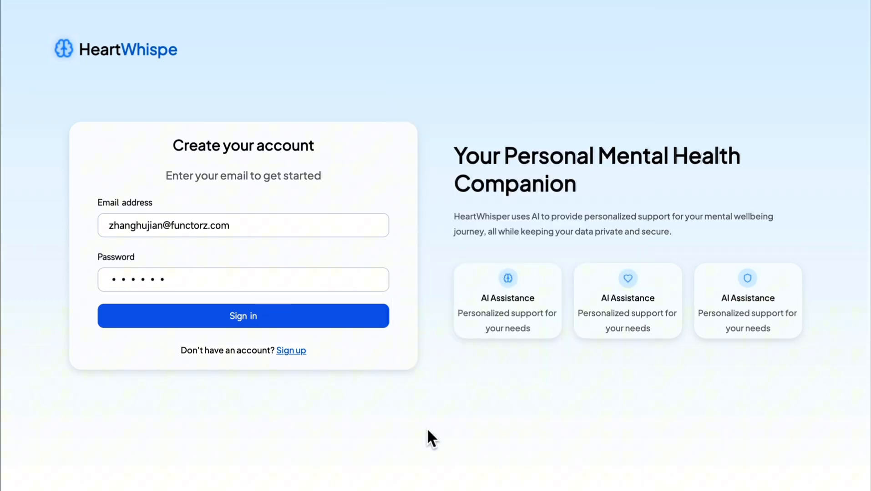
- Sign in, review the profile's physical information, medical history and medications, then return home
{"action": "left_click", "coordinate": [243, 316]}
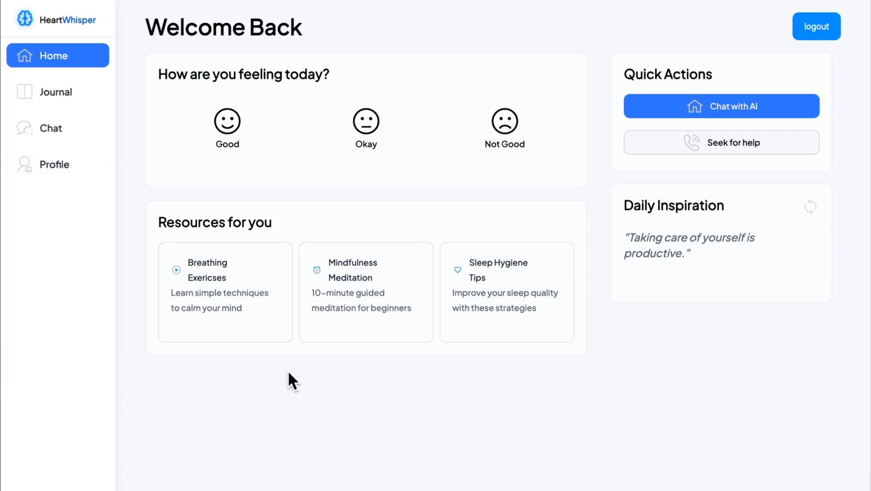
{"action": "left_click", "coordinate": [54, 164]}
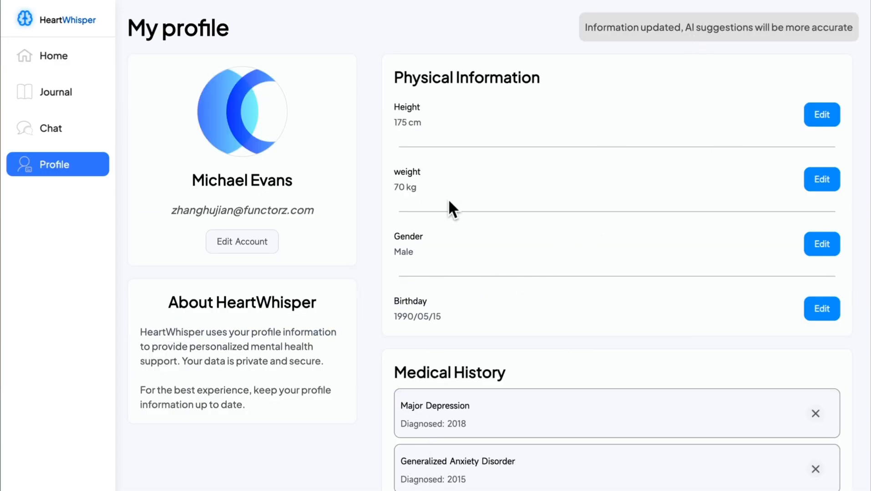
{"action": "mouse_move", "coordinate": [424, 259]}
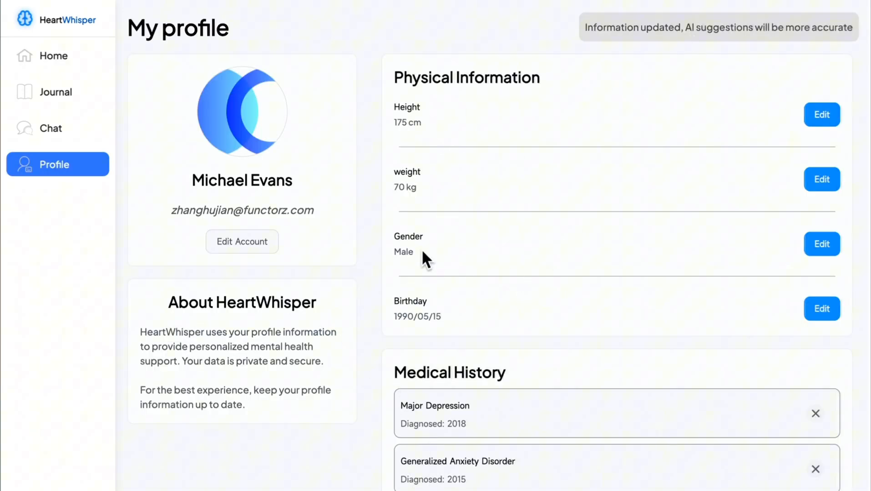
{"action": "scroll", "scroll_direction": "down", "scroll_amount": 3}
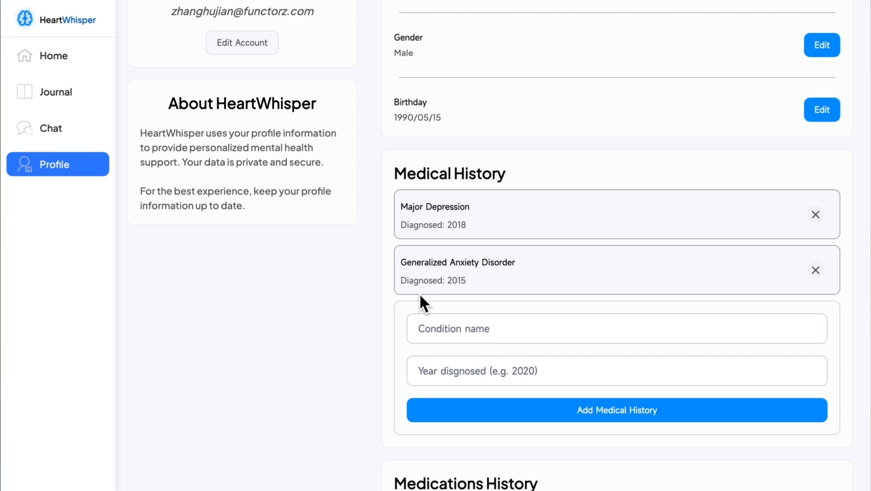
{"action": "scroll", "scroll_direction": "down", "scroll_amount": 3}
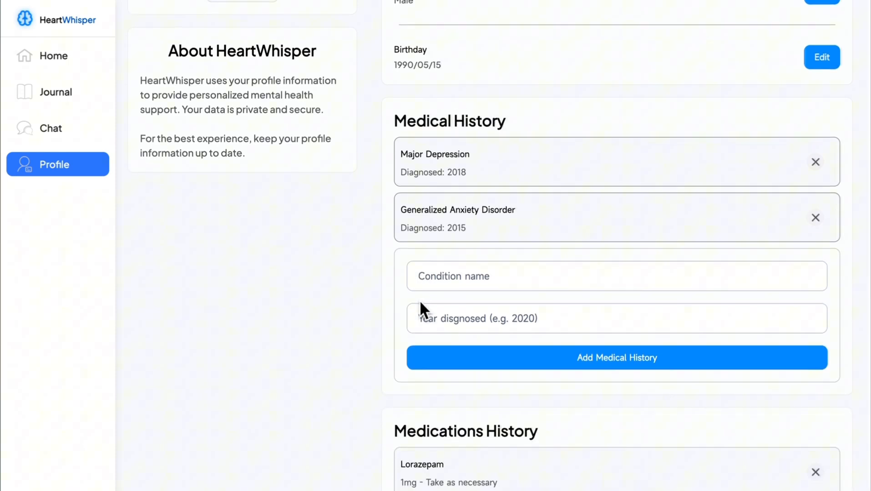
{"action": "scroll", "scroll_direction": "down", "scroll_amount": 3}
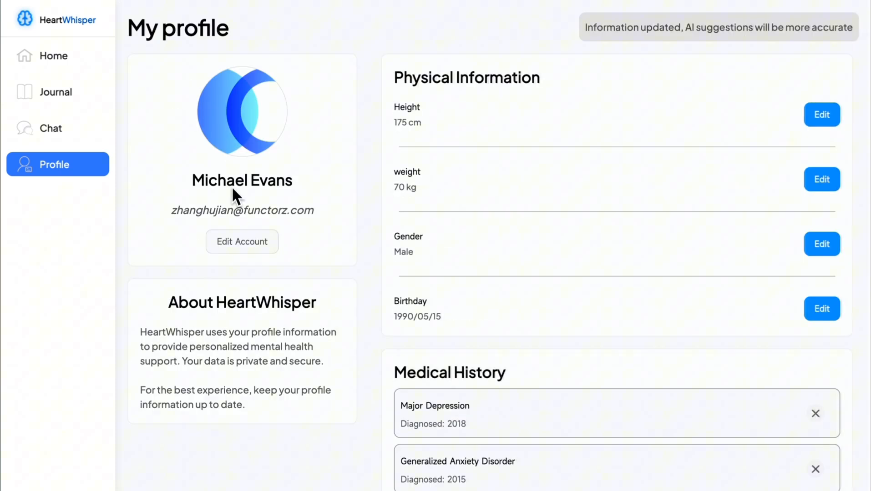
{"action": "left_click", "coordinate": [53, 54]}
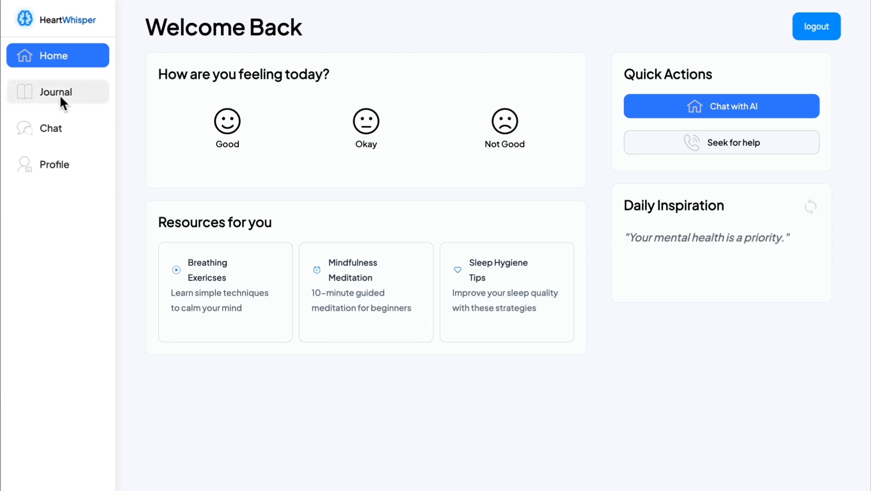
{"action": "mouse_move", "coordinate": [163, 409]}
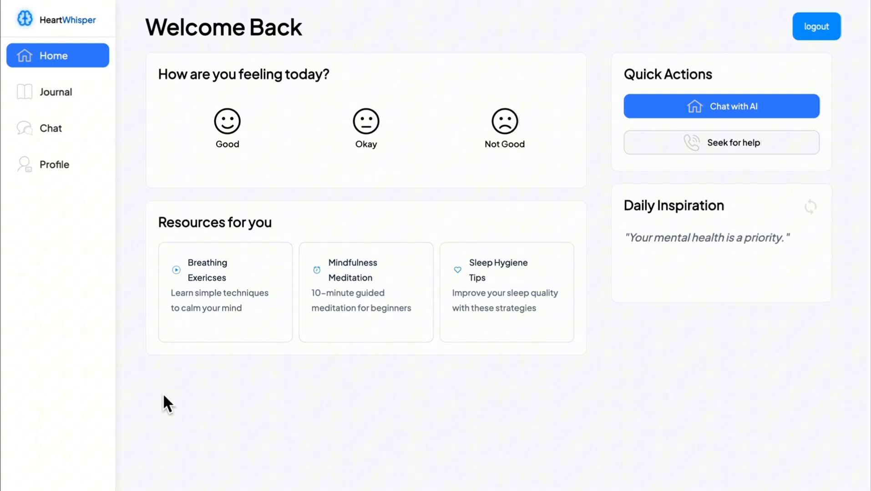
{"action": "mouse_move", "coordinate": [440, 381]}
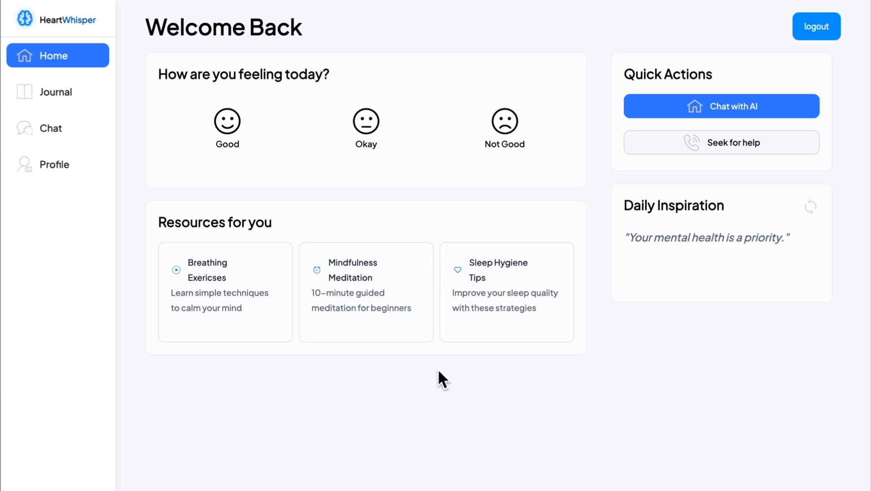
{"action": "mouse_move", "coordinate": [416, 391]}
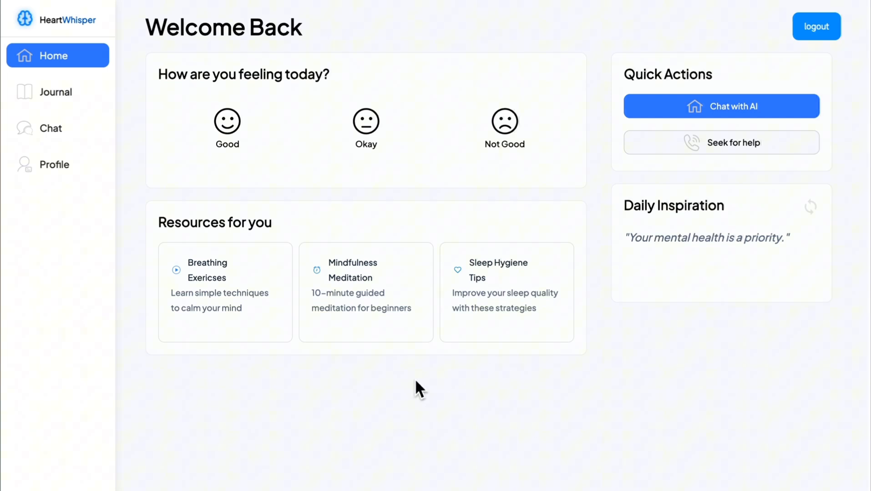
- Bring up the journal page with its blank new-entry form and previous entries
{"action": "left_click", "coordinate": [57, 92]}
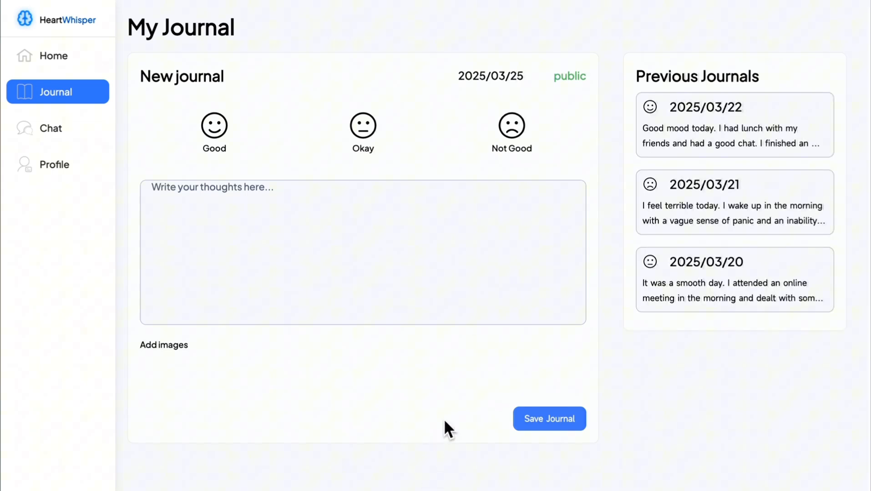
{"action": "mouse_move", "coordinate": [726, 170]}
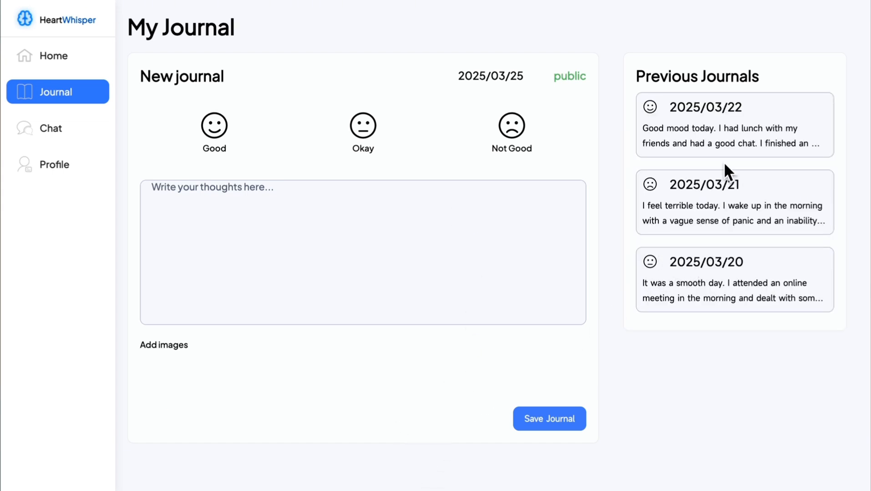
{"action": "mouse_move", "coordinate": [517, 301]}
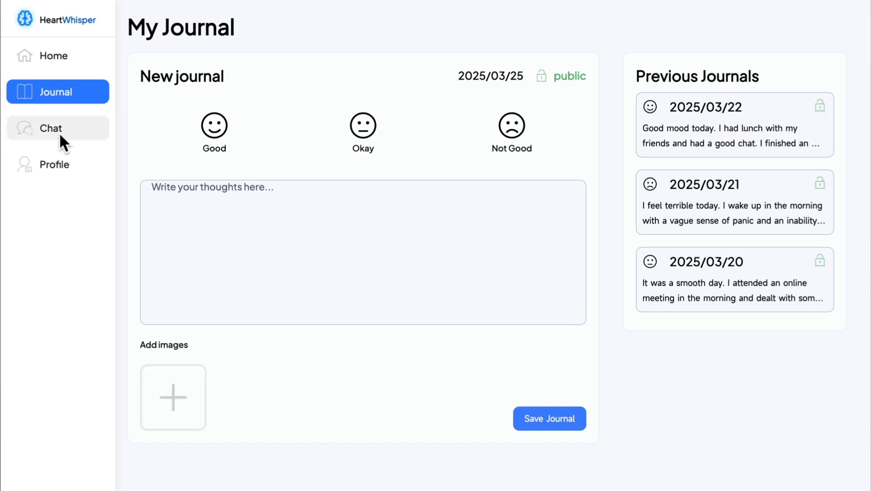
{"action": "mouse_move", "coordinate": [437, 423]}
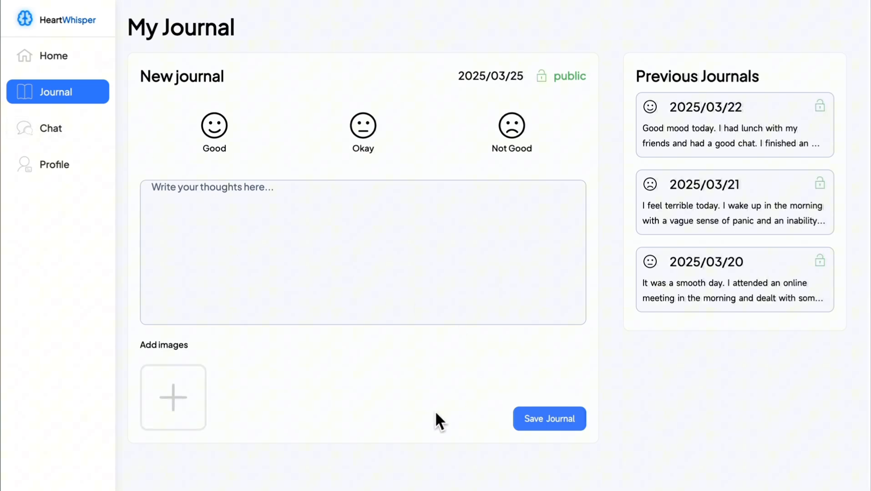
- Tell the assistant about feeling tired and dizzy this morning after barely sleeping last night
{"action": "left_click", "coordinate": [50, 128]}
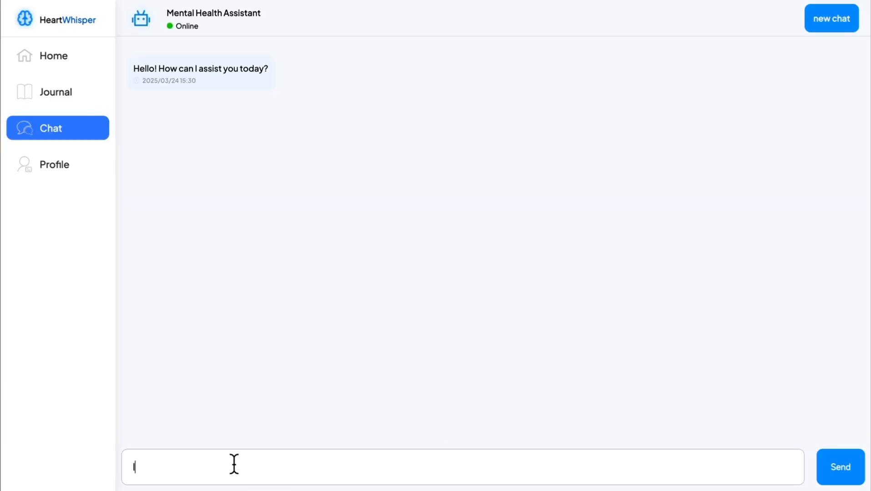
{"action": "type", "text": "I felt tired and dizzy this m"}
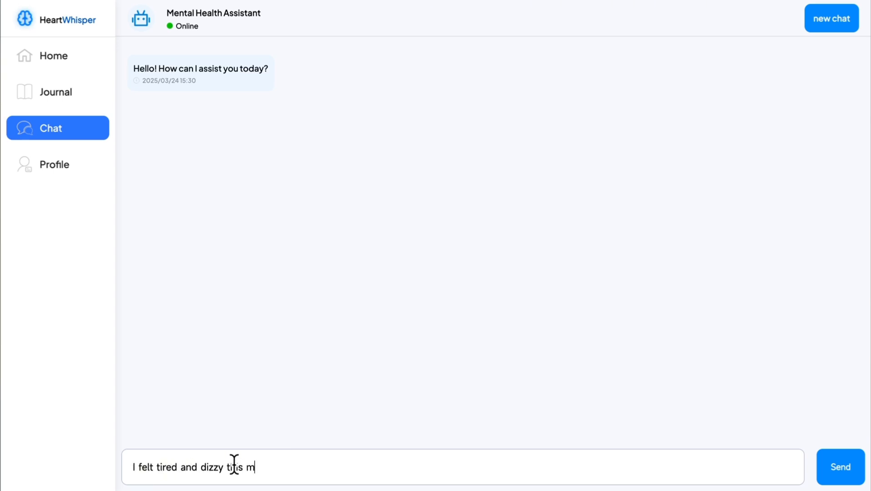
{"action": "type", "text": "orning. I ba"}
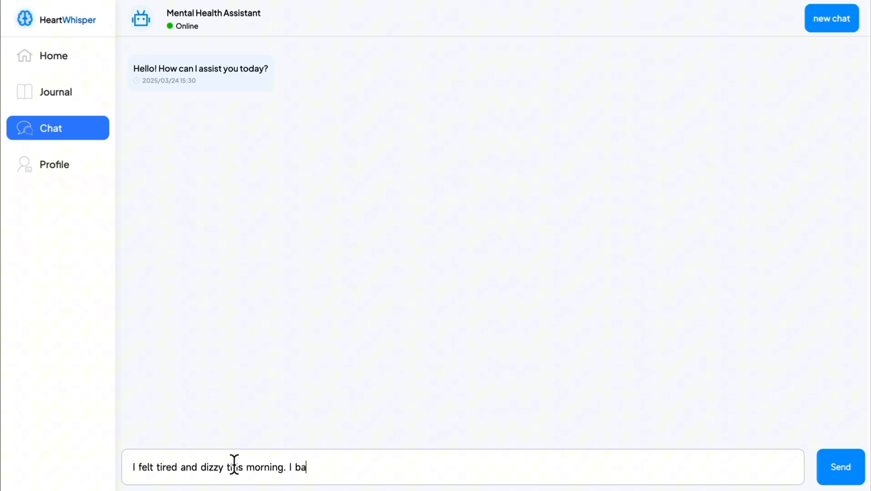
{"action": "type", "text": "rely slept last night."}
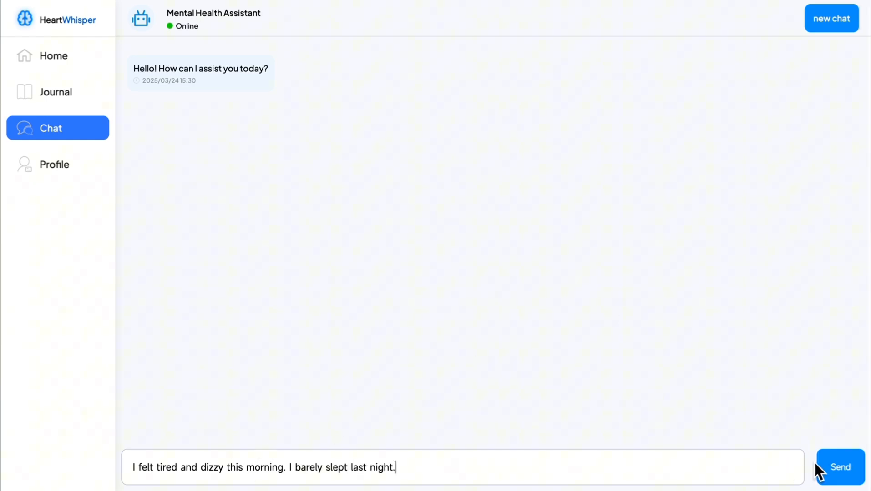
{"action": "left_click", "coordinate": [841, 467]}
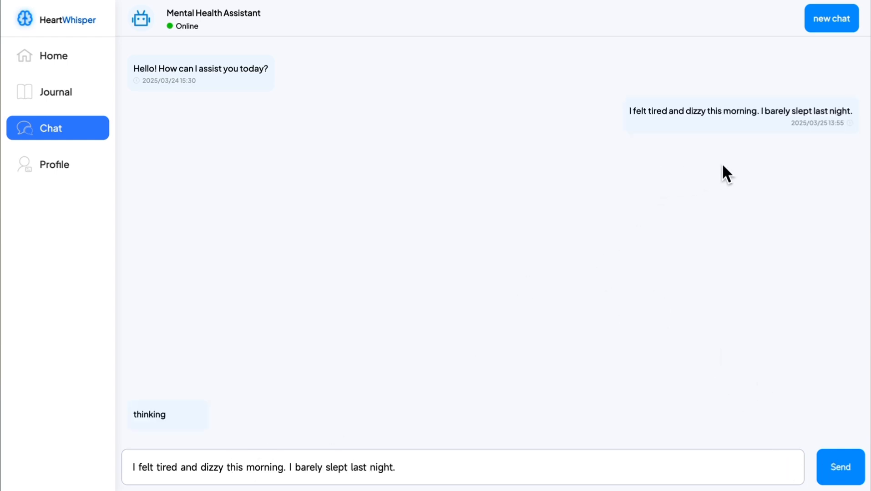
{"action": "mouse_move", "coordinate": [574, 184]}
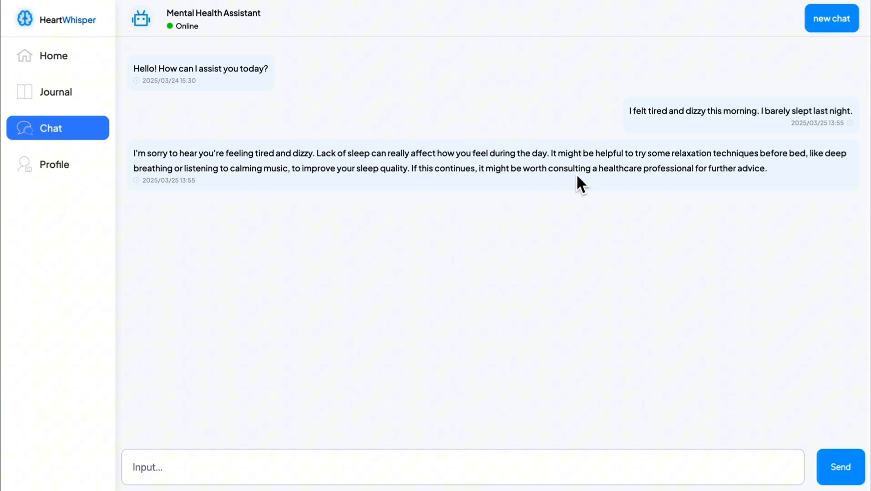
{"action": "mouse_move", "coordinate": [338, 320]}
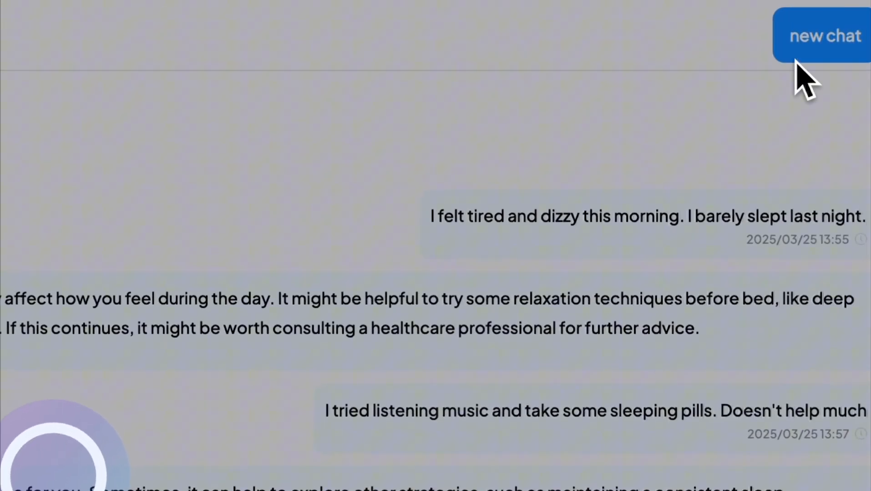
- In a new conversation, ask whether exercise like boxing is a good idea today
{"action": "left_click", "coordinate": [823, 36]}
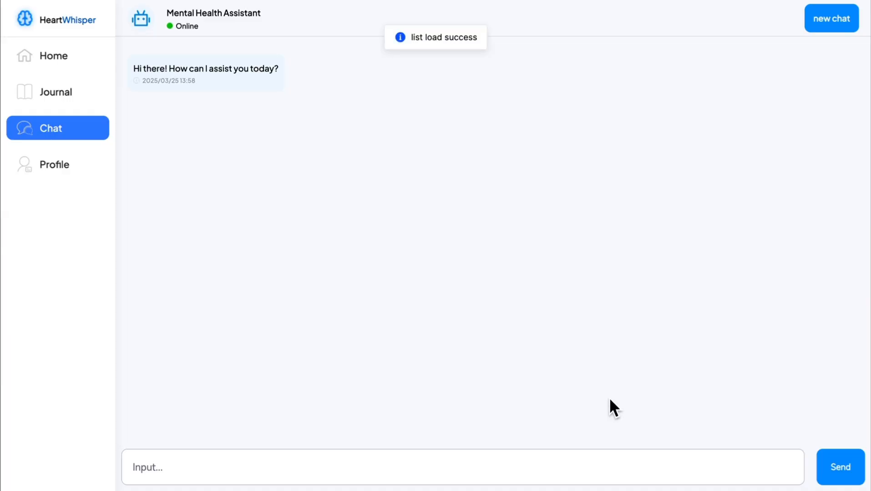
{"action": "type", "text": "do you think it's a good idea to"}
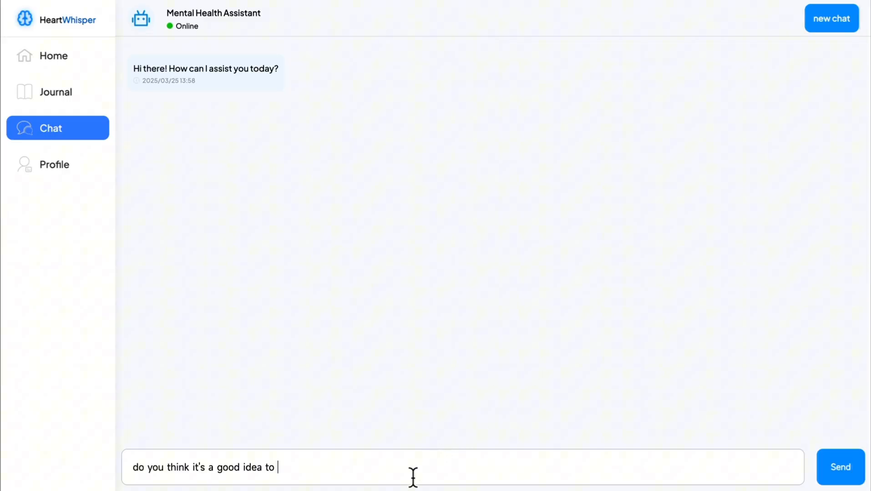
{"action": "type", "text": "do"}
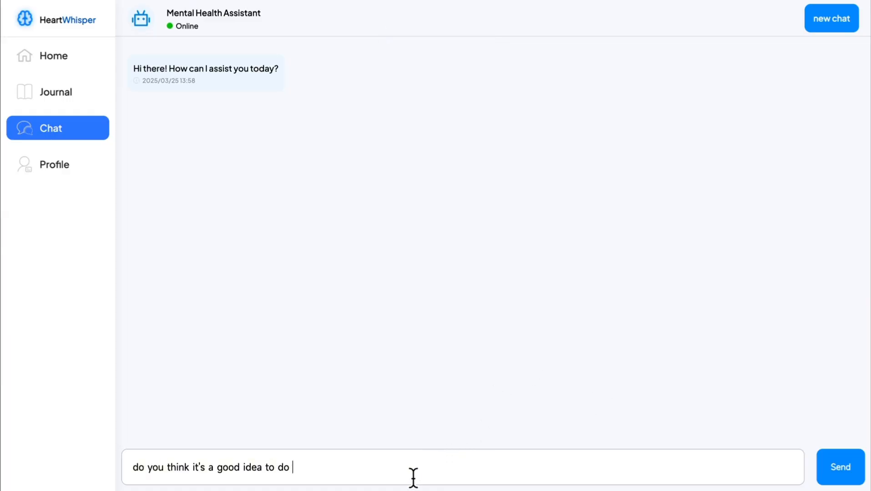
{"action": "type", "text": "excersise like boxing for me todat"}
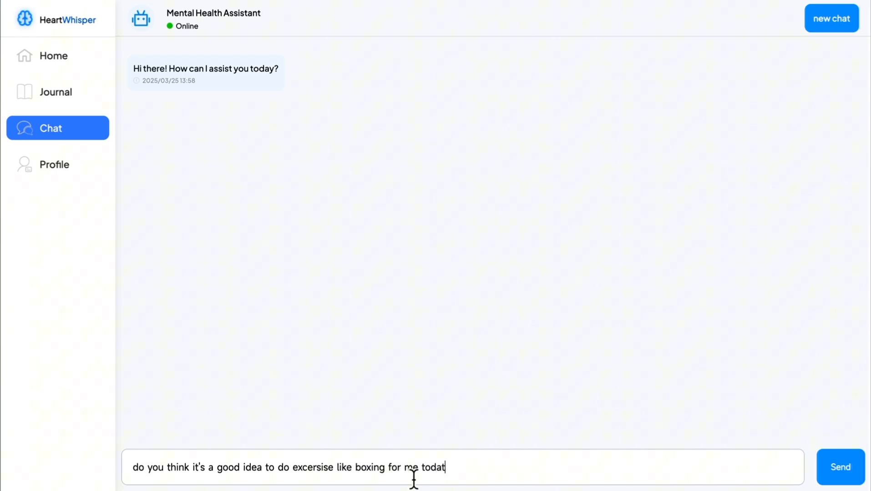
{"action": "left_click", "coordinate": [840, 466]}
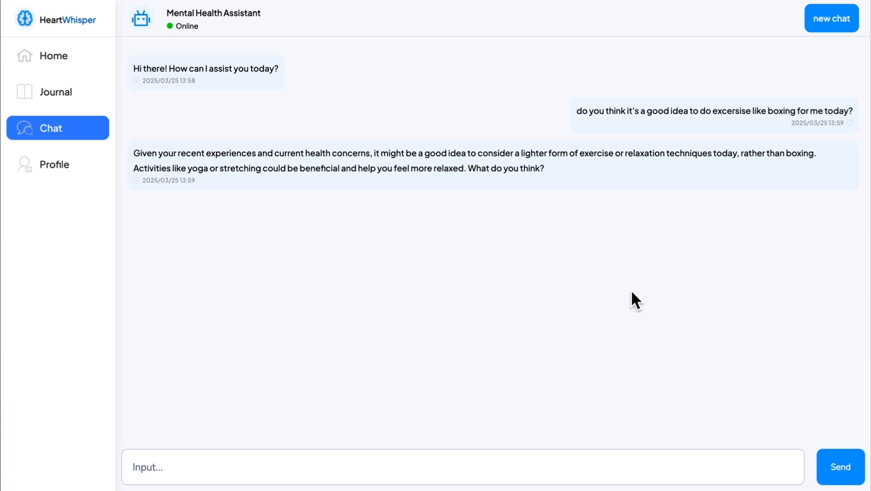
- Reply 'You're right. Thanks' to the assistant's lighter-exercise advice
{"action": "left_click_drag", "start_coordinate": [133, 153], "coordinate": [399, 153]}
{"action": "type", "text": "You'"}
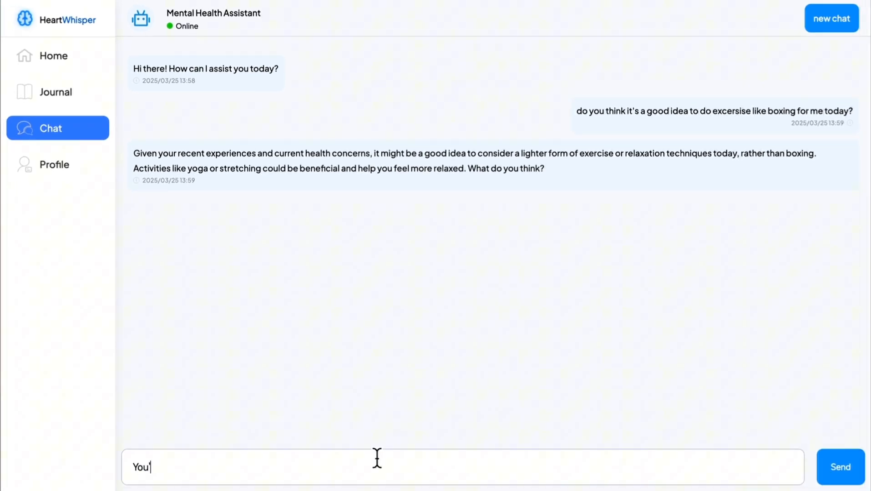
{"action": "left_click", "coordinate": [839, 466]}
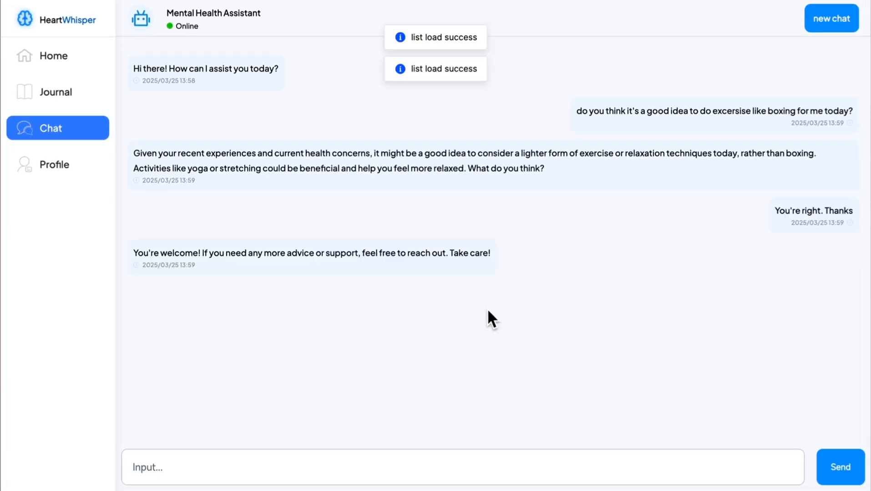
- Enter sleeping disorder with year diagnosed 2024 as a new medical condition
{"action": "left_click", "coordinate": [54, 164]}
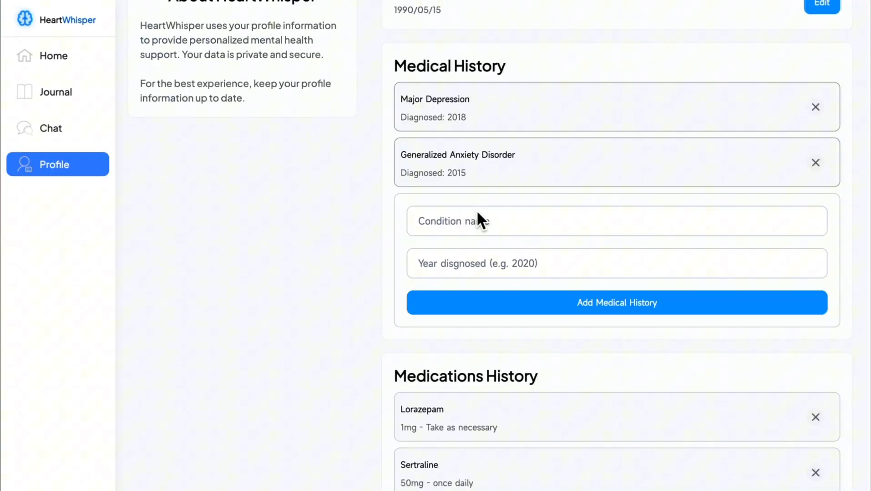
{"action": "mouse_move", "coordinate": [480, 207]}
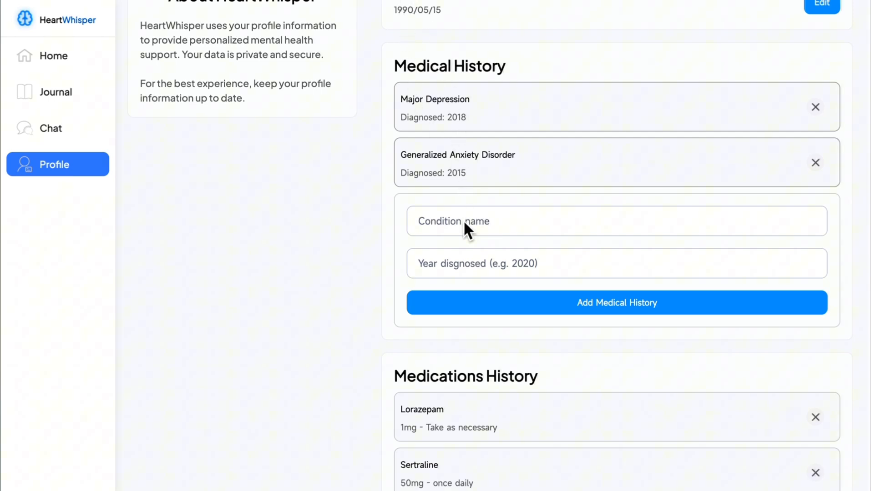
{"action": "type", "text": "sleeping disorder"}
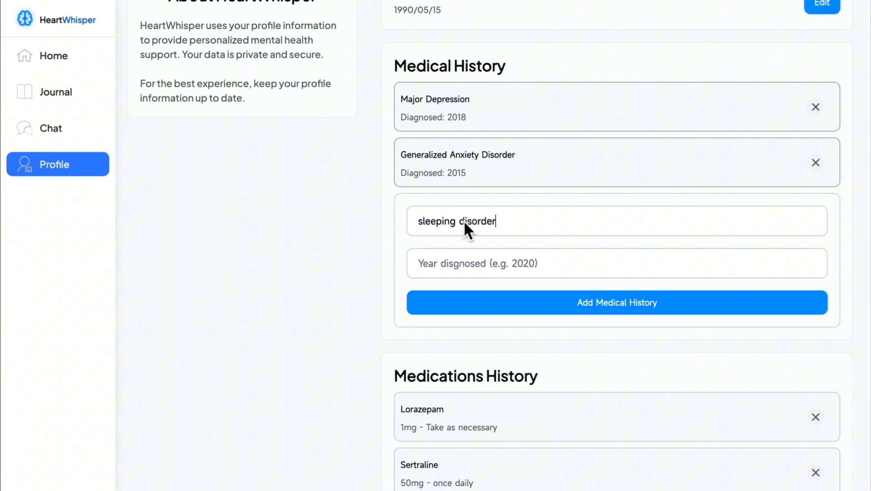
{"action": "type", "text": "2024"}
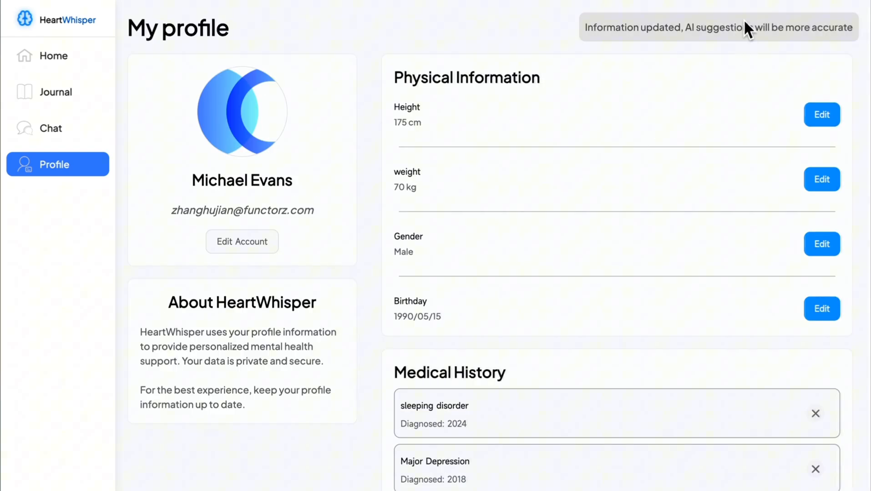
{"action": "mouse_move", "coordinate": [49, 68]}
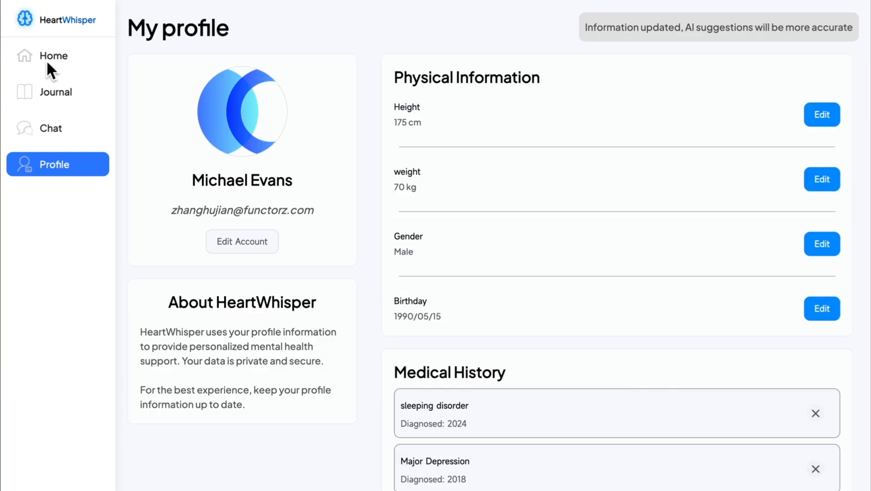
- Ask the assistant 'I felt tired every morning. Why', then move to the journal for a new entry
{"action": "left_click", "coordinate": [51, 128]}
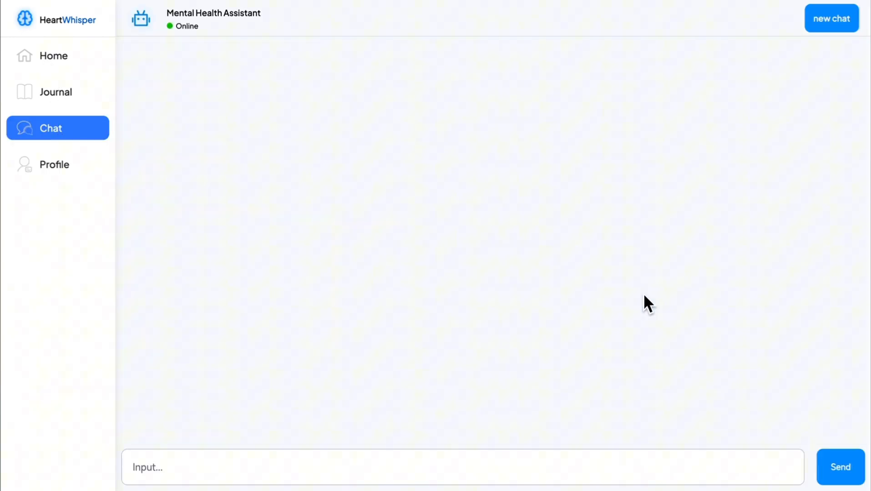
{"action": "type", "text": "I felt tired every morning.WHy"}
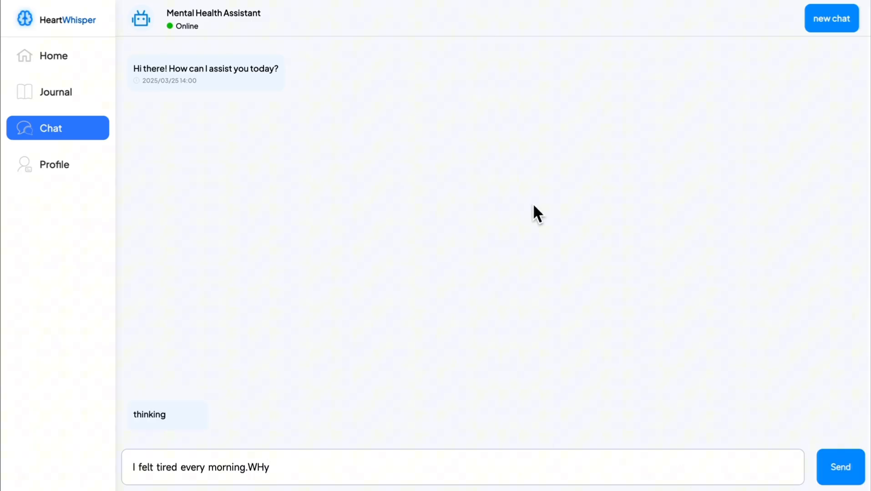
{"action": "left_click", "coordinate": [840, 467]}
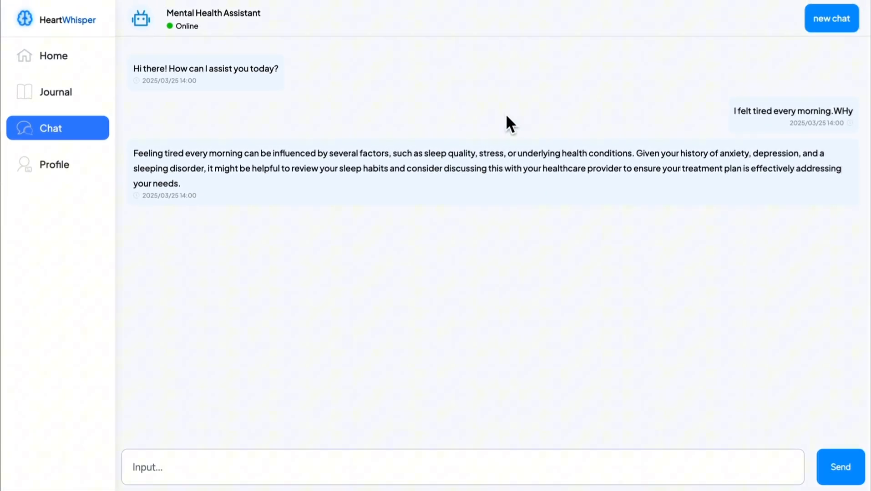
{"action": "left_click", "coordinate": [55, 92]}
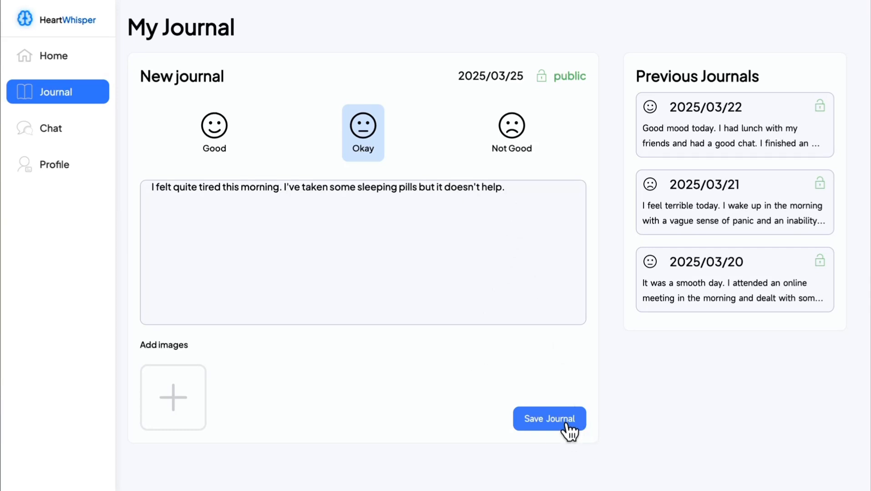
- Save the sleeping-pills journal entry so it tops Previous Journals dated 2025/03/25
{"action": "left_click", "coordinate": [550, 419]}
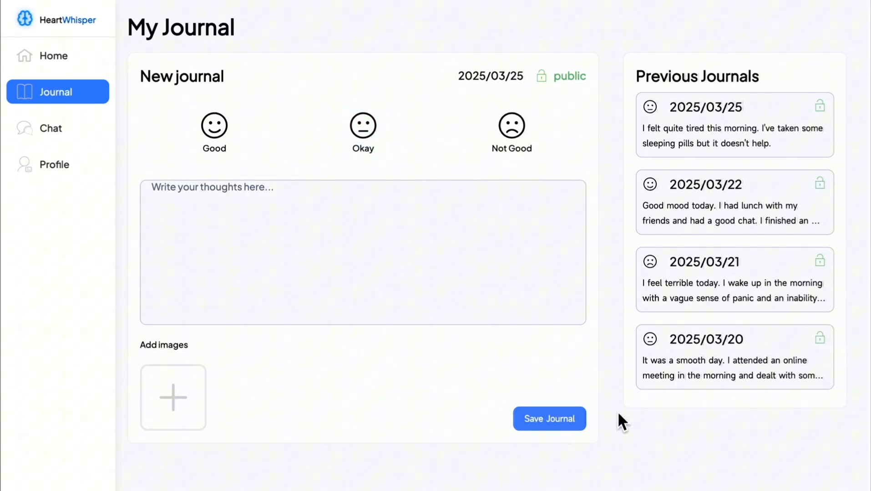
{"action": "mouse_move", "coordinate": [739, 140]}
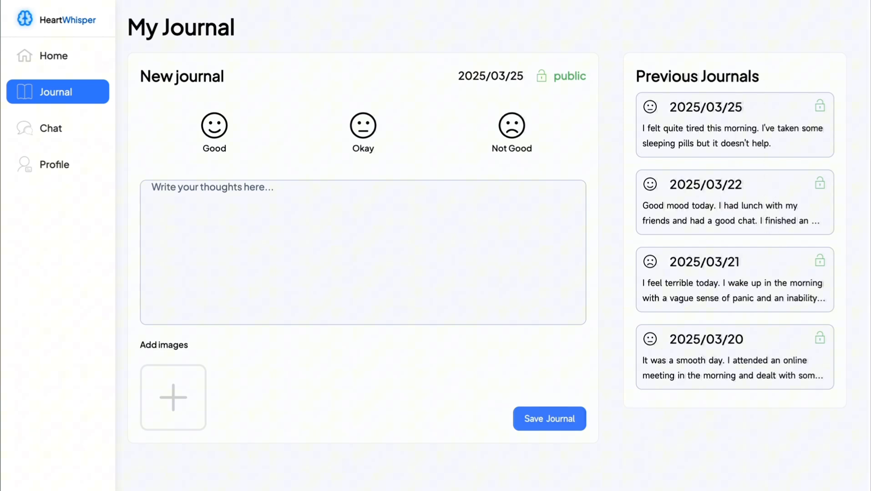
{"action": "left_click", "coordinate": [214, 128]}
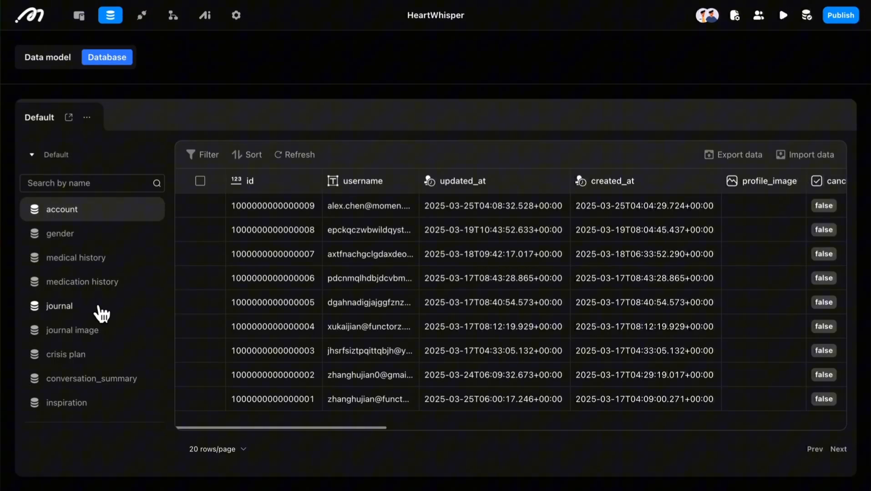
- Inspect the journal table's ai_summary for the tiredness entry, then the conversation_summary records
{"action": "left_click", "coordinate": [58, 306]}
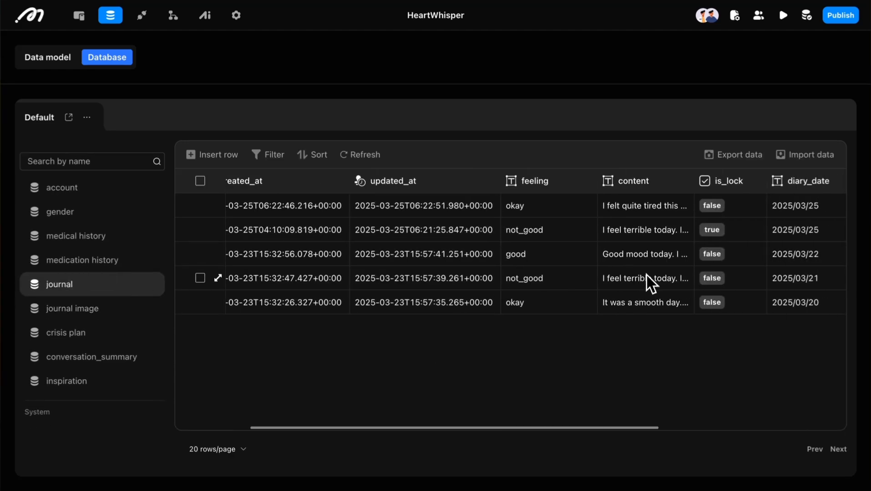
{"action": "scroll", "scroll_direction": "right", "scroll_amount": 3}
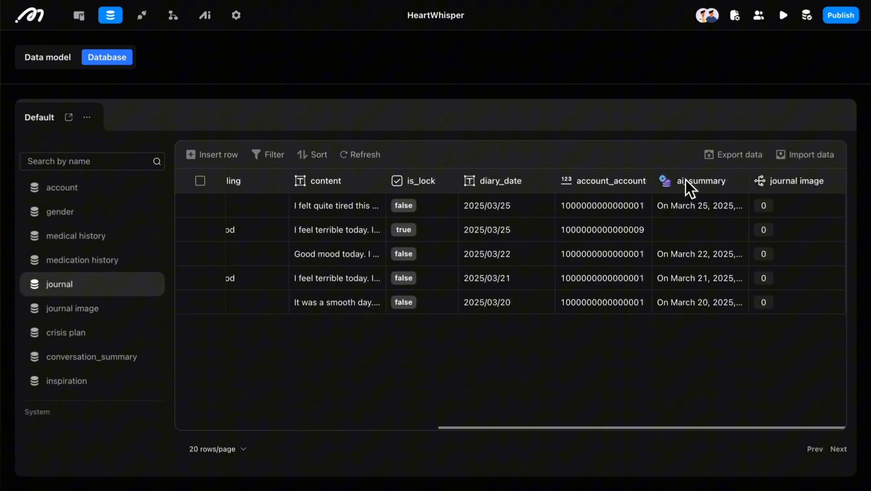
{"action": "left_click", "coordinate": [700, 206]}
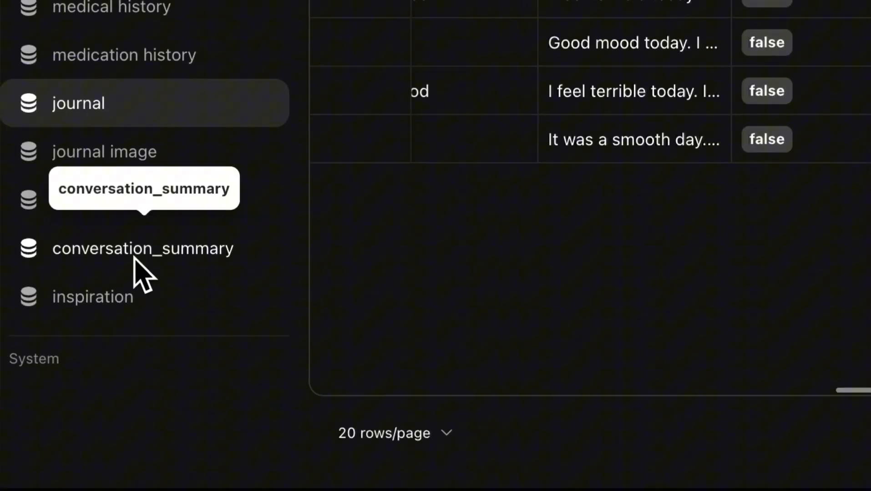
{"action": "left_click", "coordinate": [142, 248]}
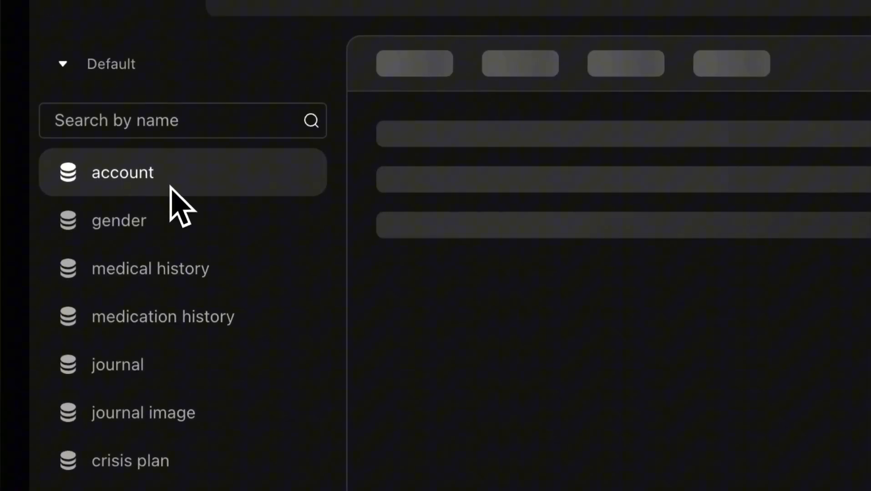
- Read the updated user's account summary mentioning the 2024 sleeping disorder and prescribed Sertraline
{"action": "left_click", "coordinate": [122, 172]}
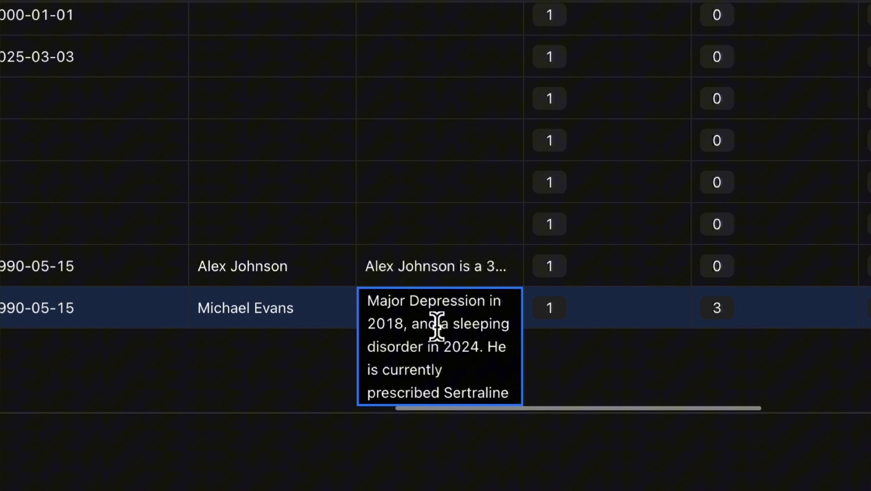
{"action": "left_click_drag", "start_coordinate": [422, 325], "coordinate": [438, 330]}
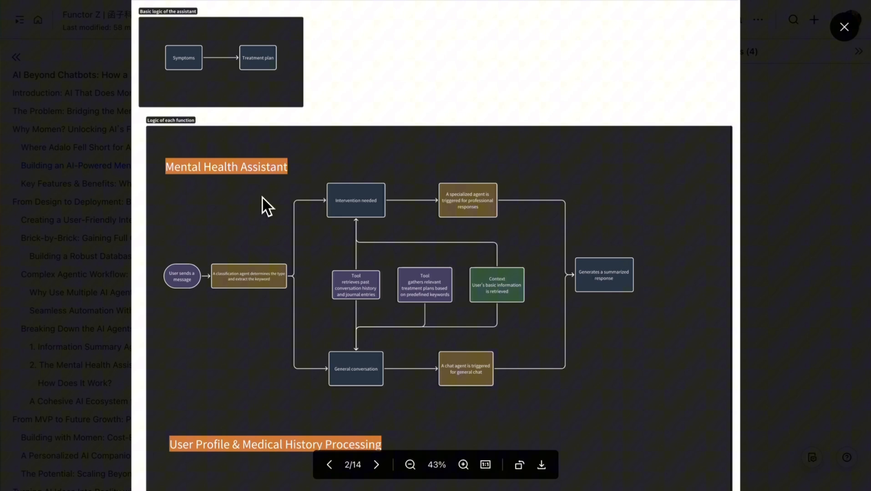
- Scroll the architecture diagram down through the User Profile & Medical History and Journal & Conversation Summarization flows
{"action": "scroll", "scroll_direction": "down", "scroll_amount": 3}
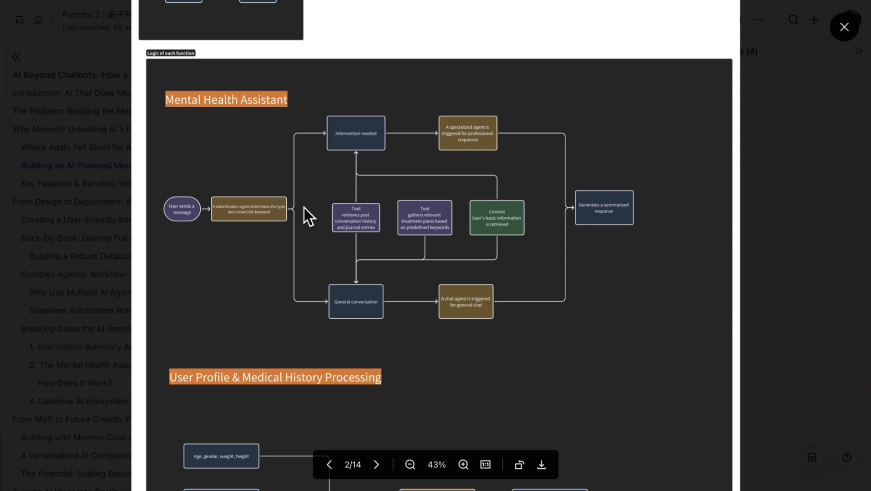
{"action": "mouse_move", "coordinate": [380, 207]}
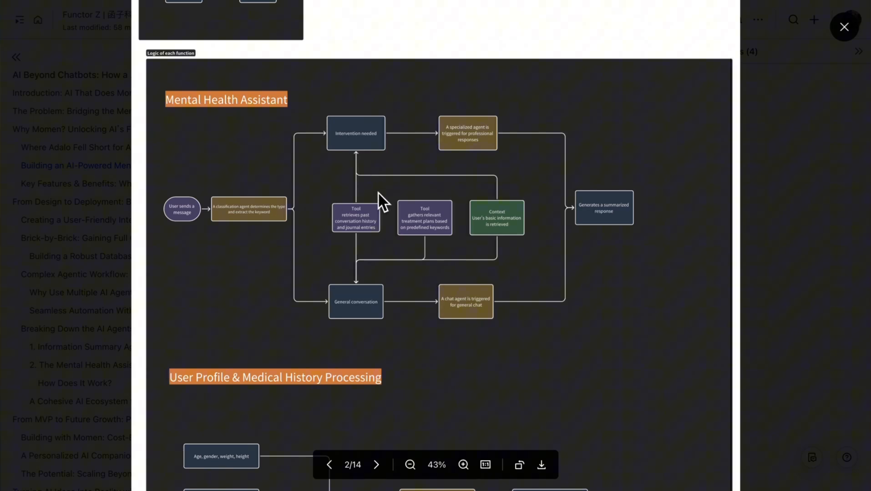
{"action": "scroll", "scroll_direction": "down", "scroll_amount": 3}
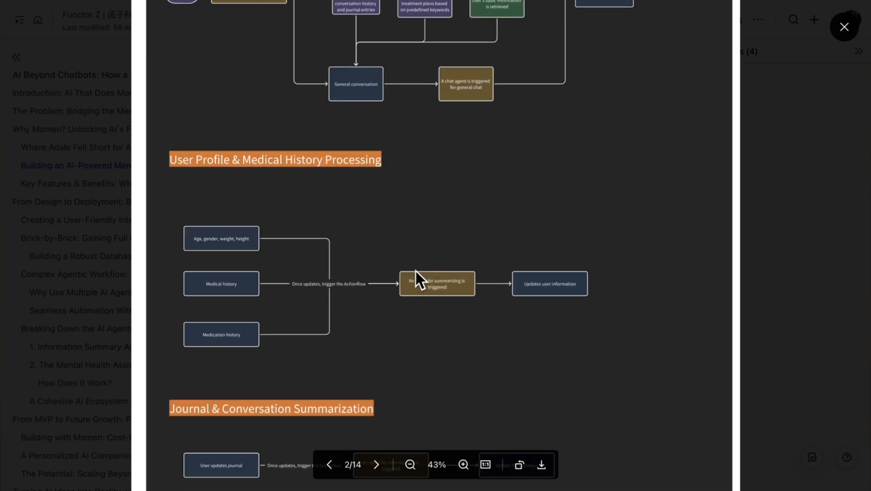
{"action": "scroll", "scroll_direction": "down", "scroll_amount": 3}
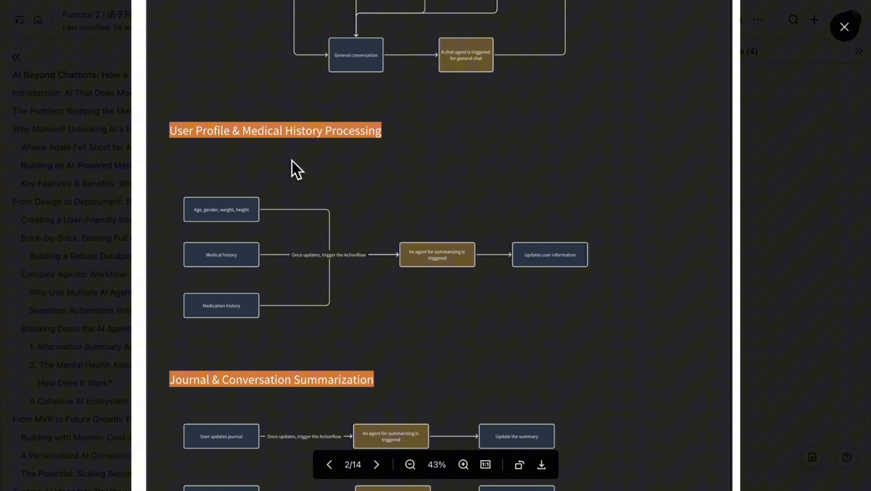
{"action": "mouse_move", "coordinate": [381, 251]}
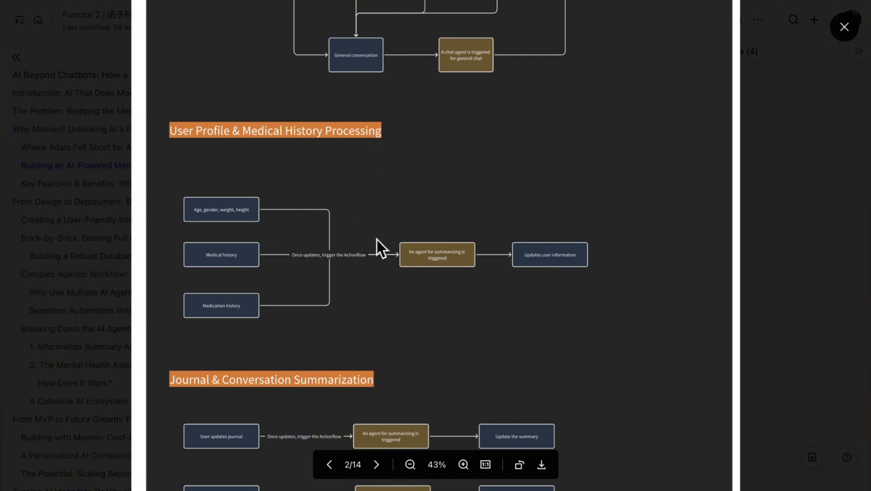
{"action": "mouse_move", "coordinate": [378, 230]}
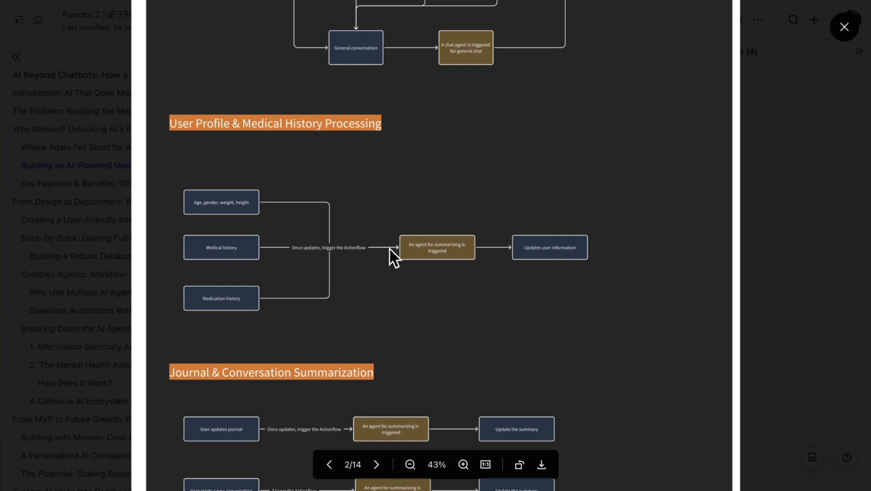
{"action": "scroll", "scroll_direction": "down", "scroll_amount": 3}
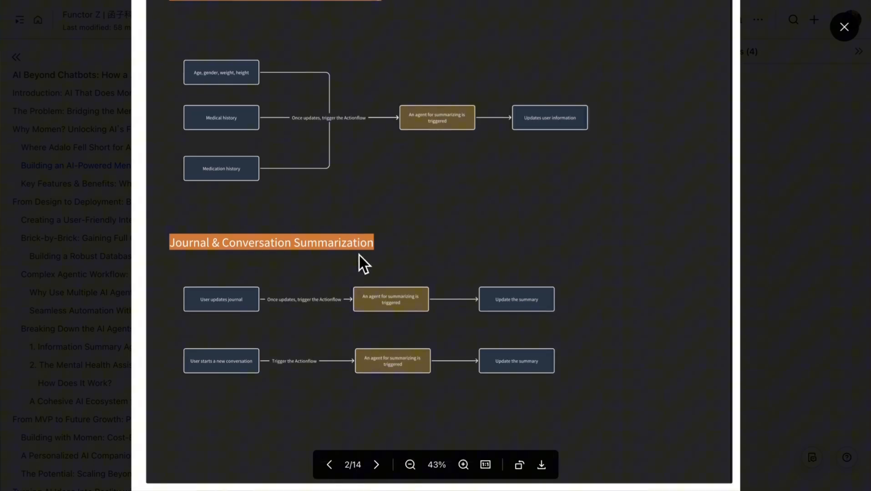
{"action": "mouse_move", "coordinate": [385, 267]}
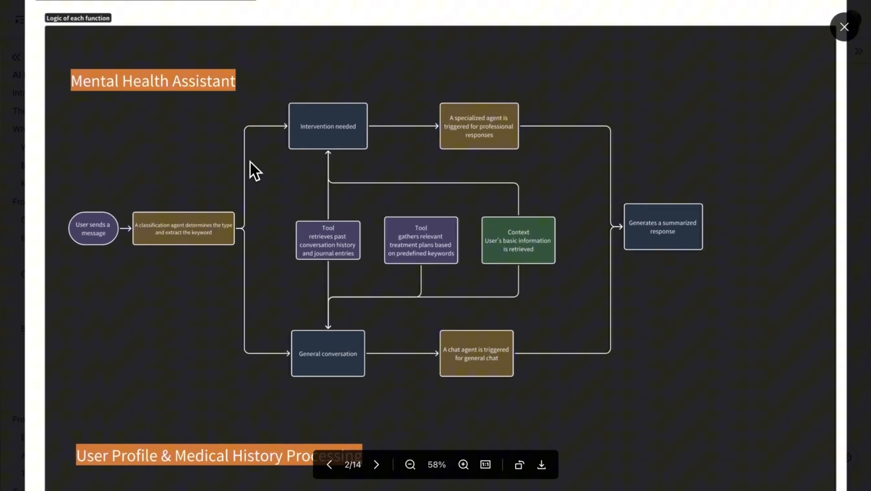
{"action": "mouse_move", "coordinate": [233, 269]}
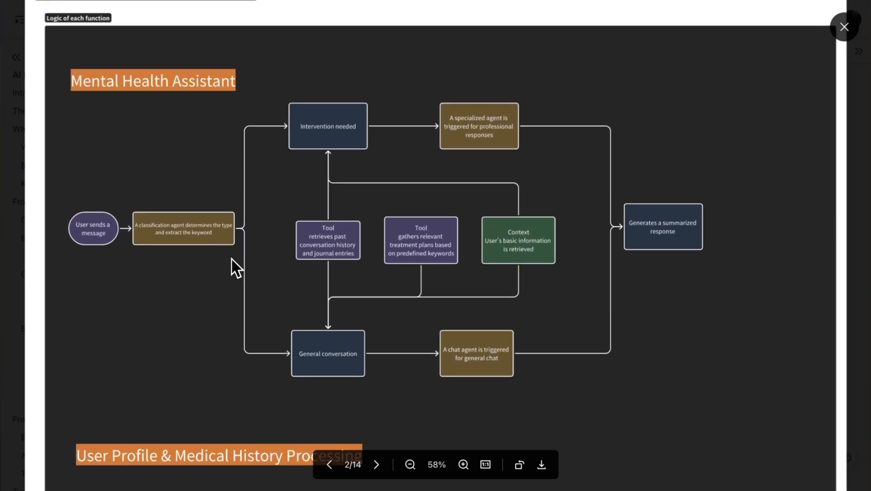
{"action": "mouse_move", "coordinate": [231, 251]}
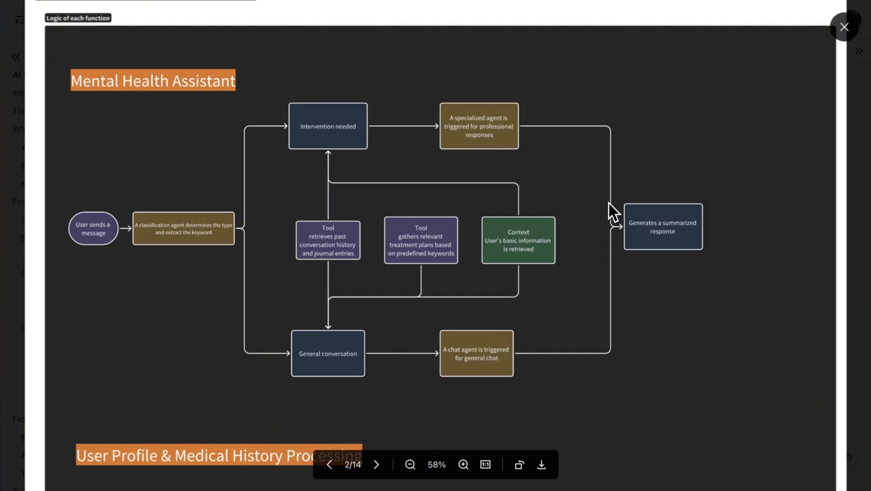
{"action": "mouse_move", "coordinate": [162, 275]}
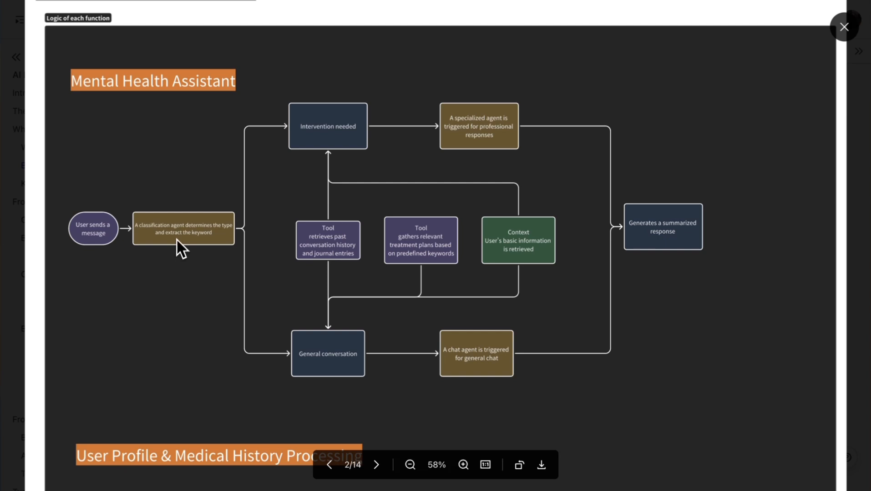
{"action": "mouse_move", "coordinate": [192, 264]}
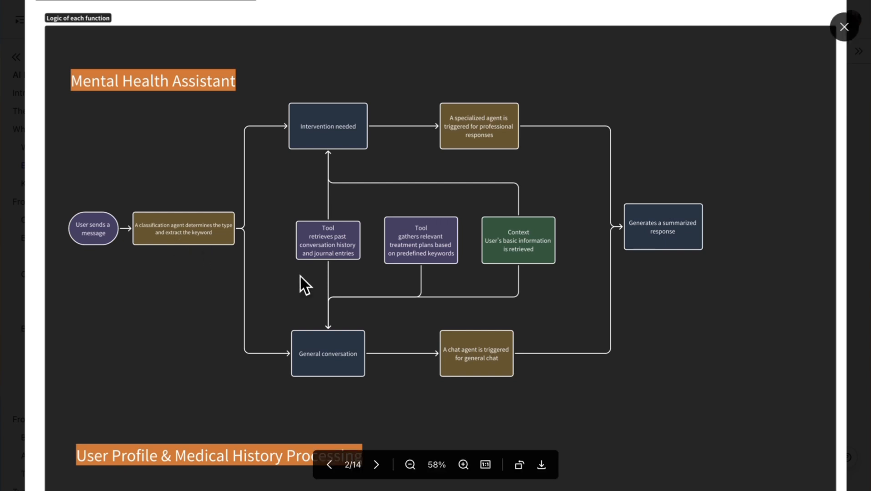
{"action": "mouse_move", "coordinate": [211, 272]}
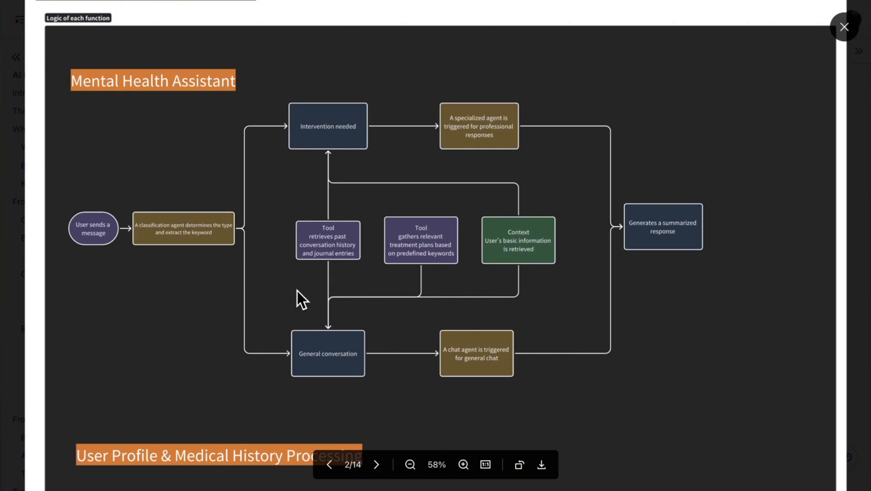
{"action": "mouse_move", "coordinate": [475, 392]}
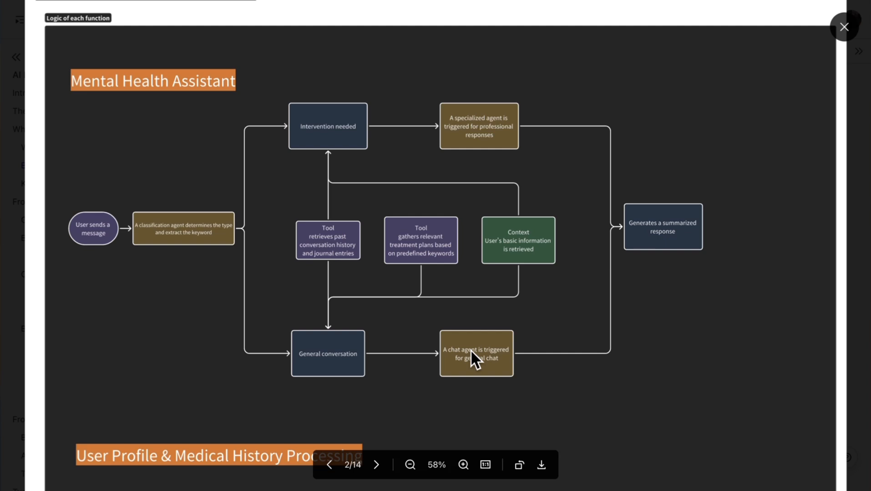
{"action": "mouse_move", "coordinate": [481, 366]}
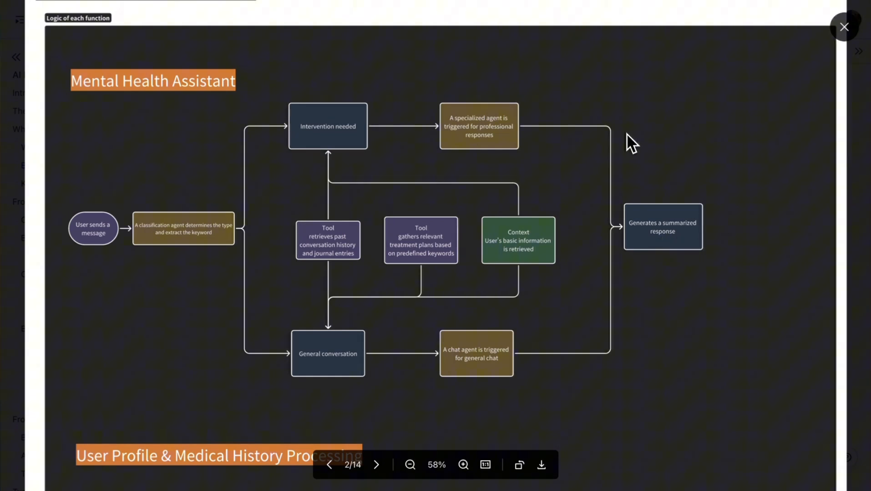
{"action": "mouse_move", "coordinate": [477, 163]}
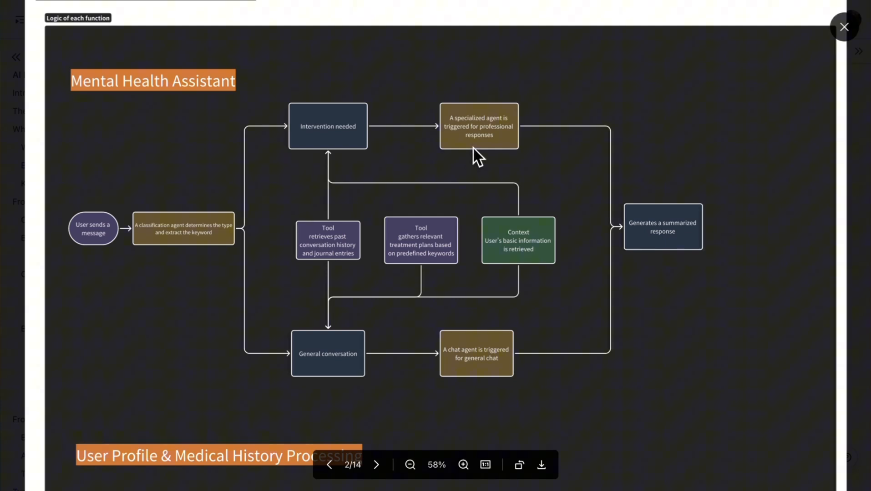
{"action": "mouse_move", "coordinate": [494, 134]}
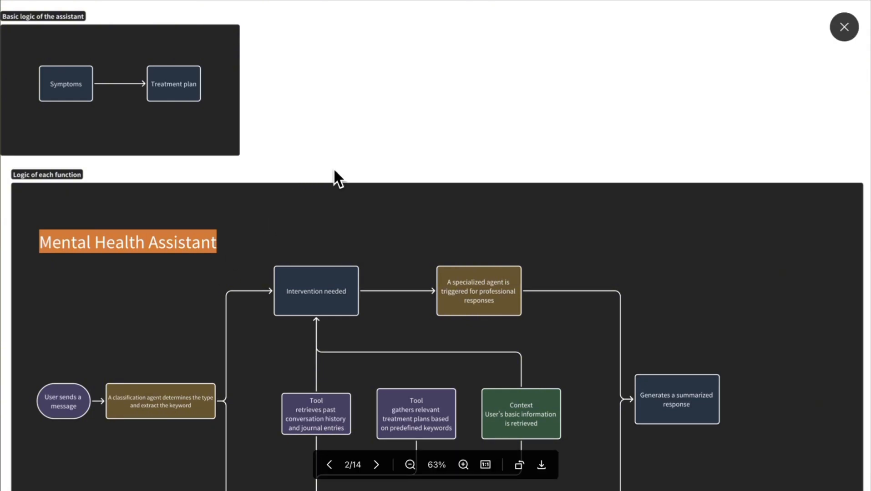
{"action": "mouse_move", "coordinate": [54, 250]}
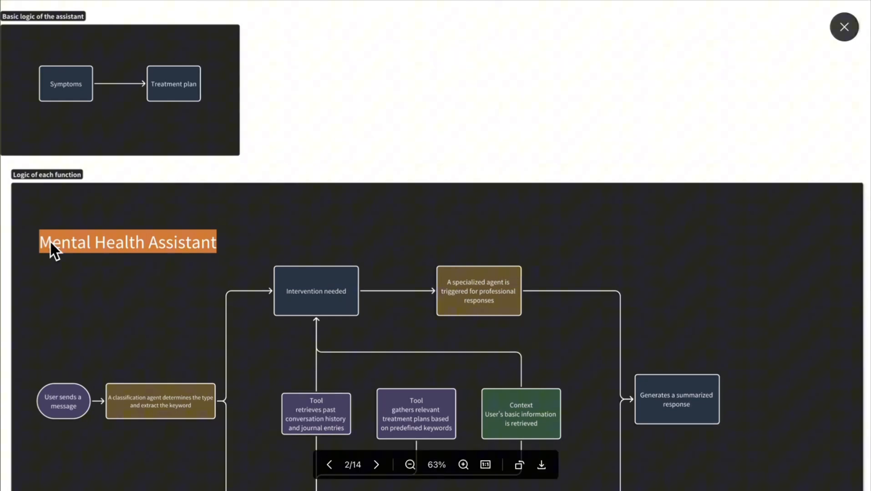
{"action": "mouse_move", "coordinate": [203, 206]}
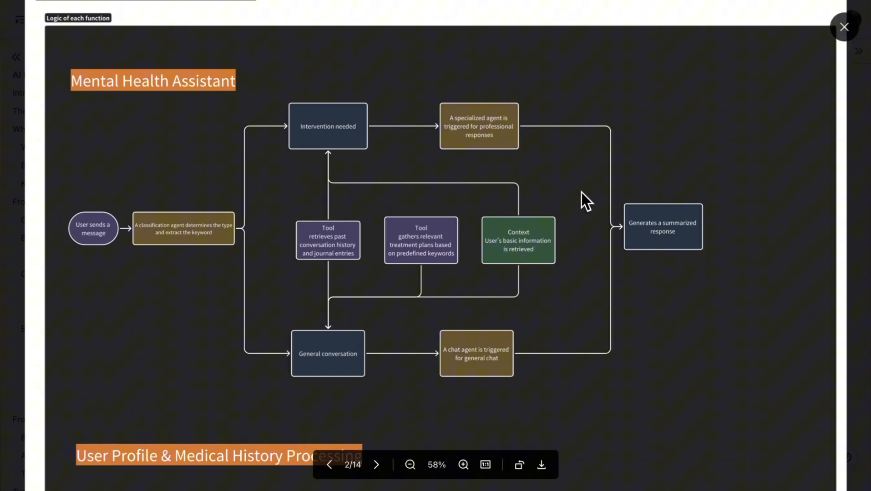
{"action": "mouse_move", "coordinate": [465, 279]}
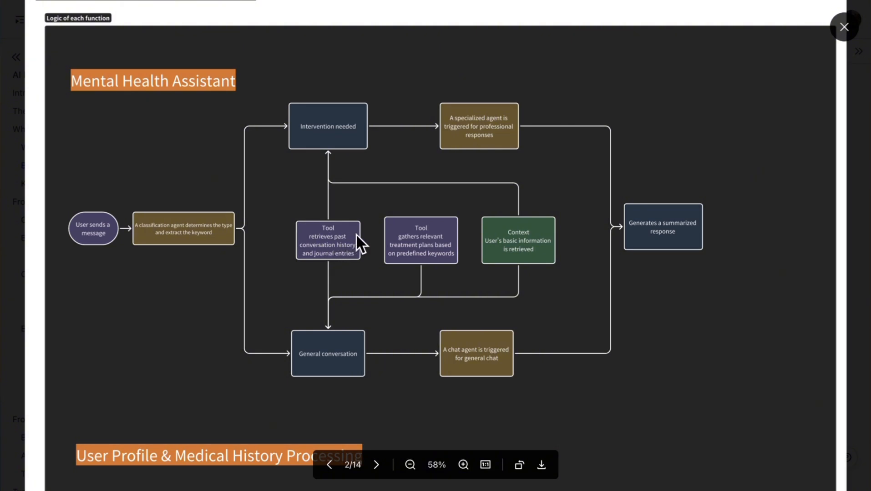
{"action": "mouse_move", "coordinate": [424, 317]}
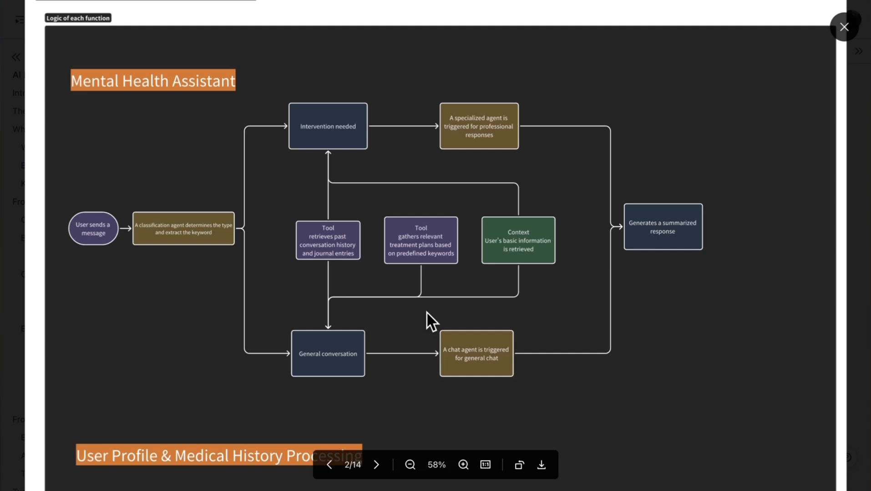
{"action": "mouse_move", "coordinate": [438, 290]}
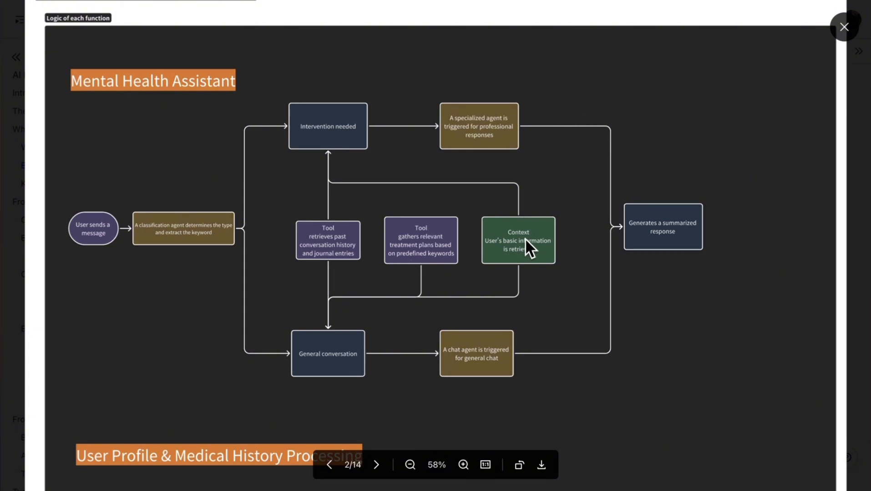
{"action": "mouse_move", "coordinate": [286, 303]}
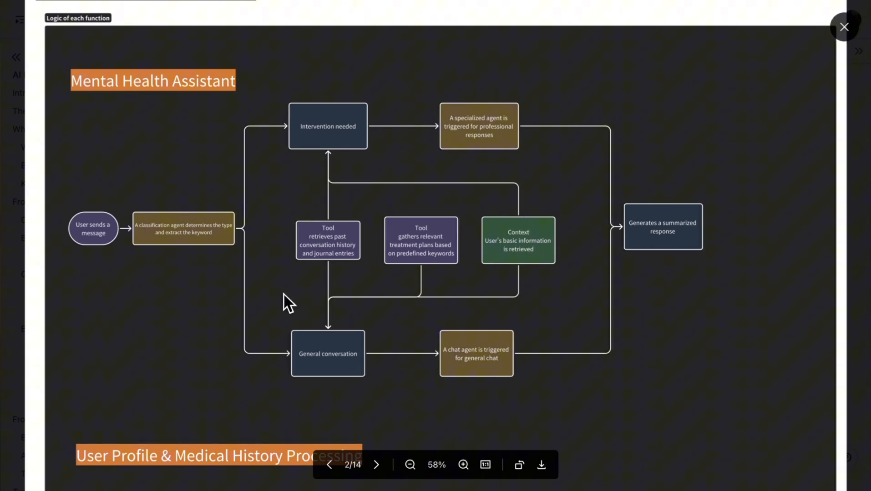
- Scroll the diagram to the Journal & Conversation Summarization flowcharts, then close the image viewer
{"action": "scroll", "scroll_direction": "down", "scroll_amount": 3}
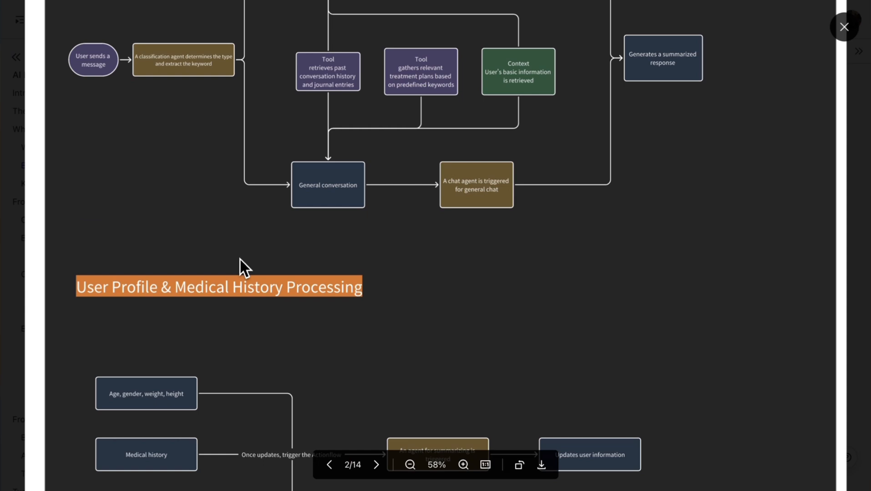
{"action": "left_click", "coordinate": [410, 465]}
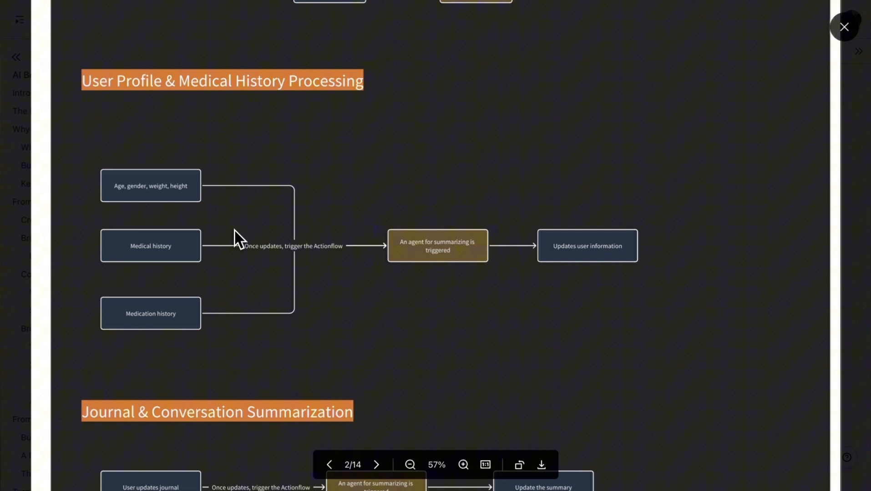
{"action": "mouse_move", "coordinate": [232, 272]}
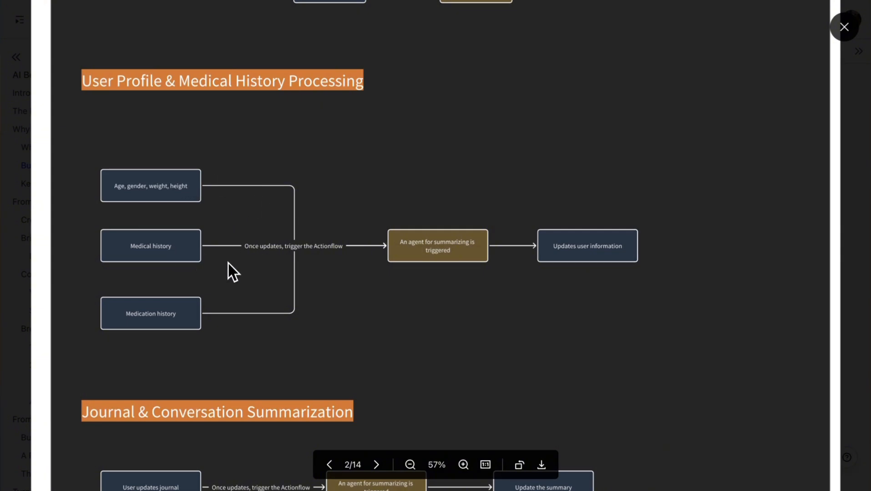
{"action": "mouse_move", "coordinate": [336, 315]}
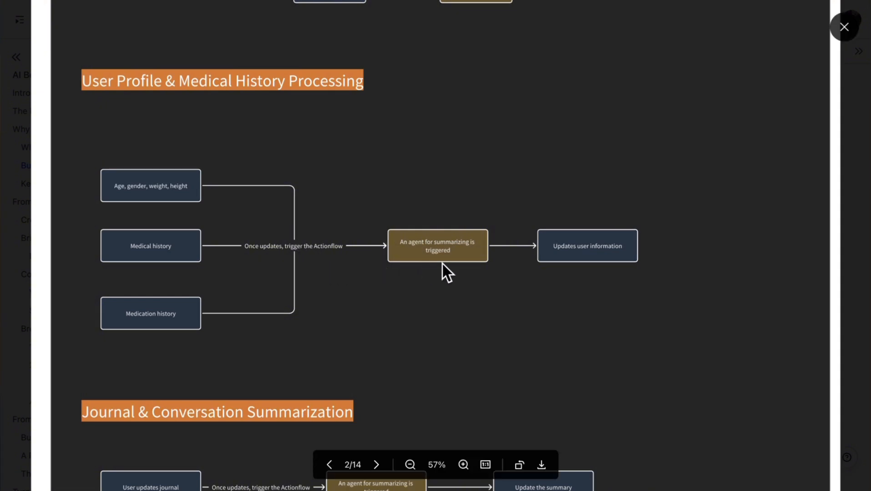
{"action": "scroll", "scroll_direction": "down", "scroll_amount": 3}
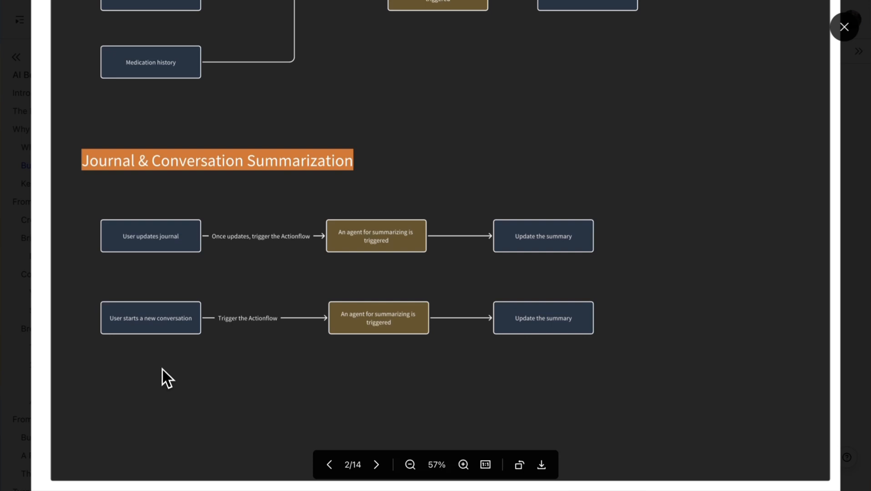
{"action": "mouse_move", "coordinate": [255, 364]}
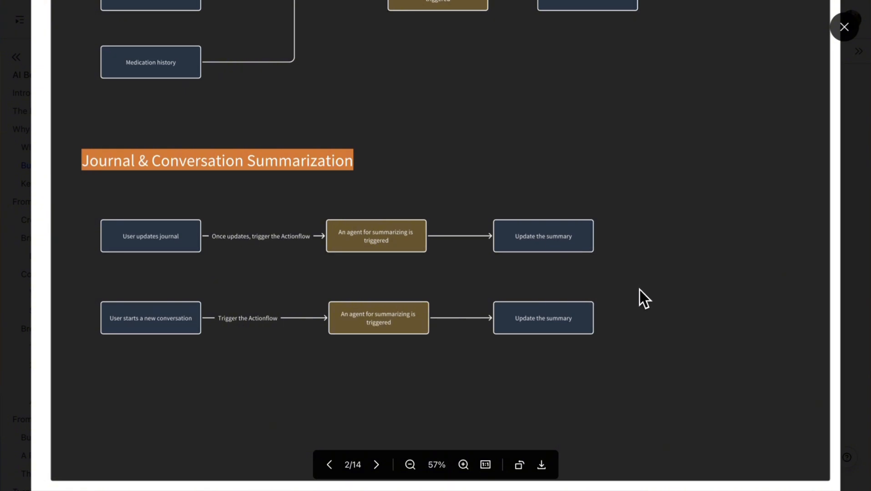
{"action": "left_click", "coordinate": [843, 26]}
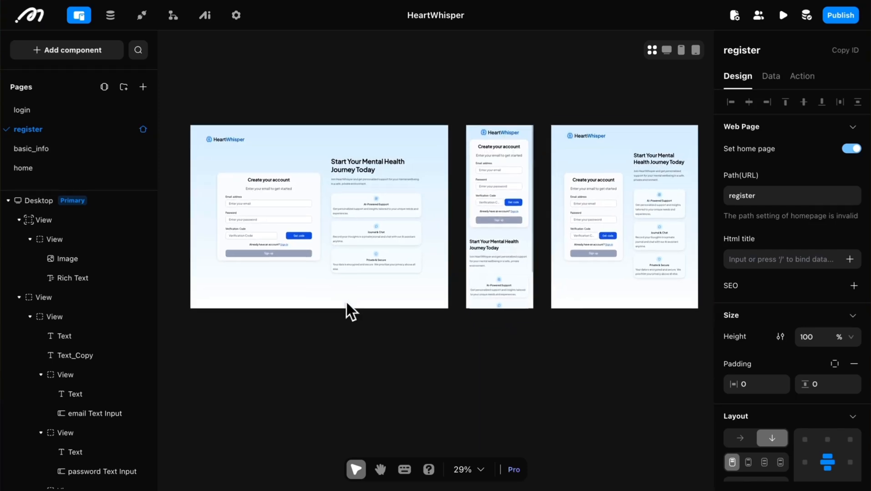
- Preview the login, basic_info (with its Medication History form part) and home pages
{"action": "left_click", "coordinate": [22, 110]}
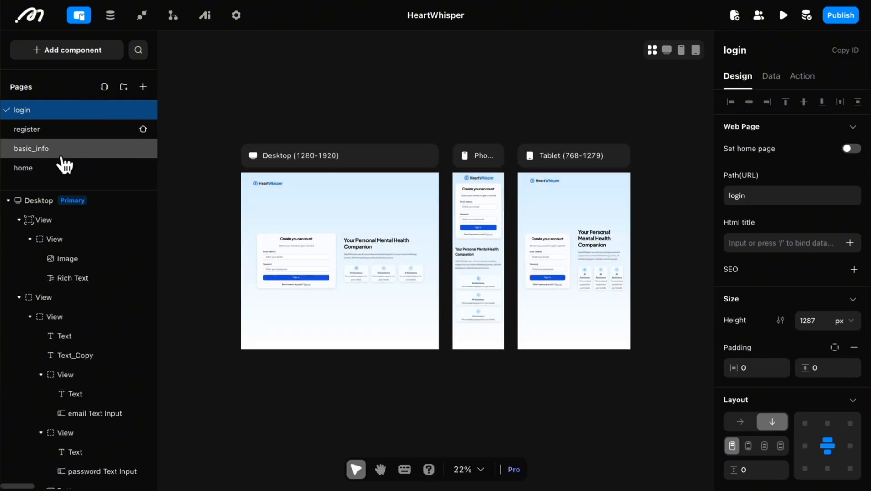
{"action": "left_click", "coordinate": [31, 149]}
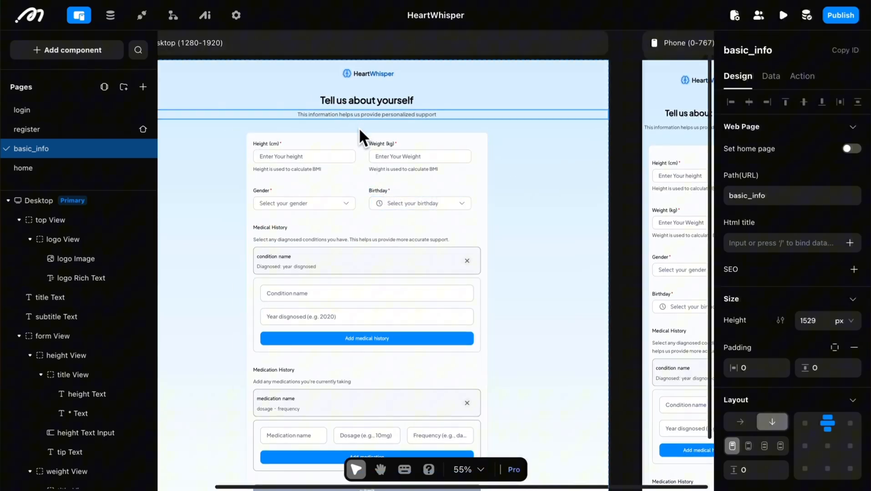
{"action": "scroll", "scroll_direction": "down", "scroll_amount": 3}
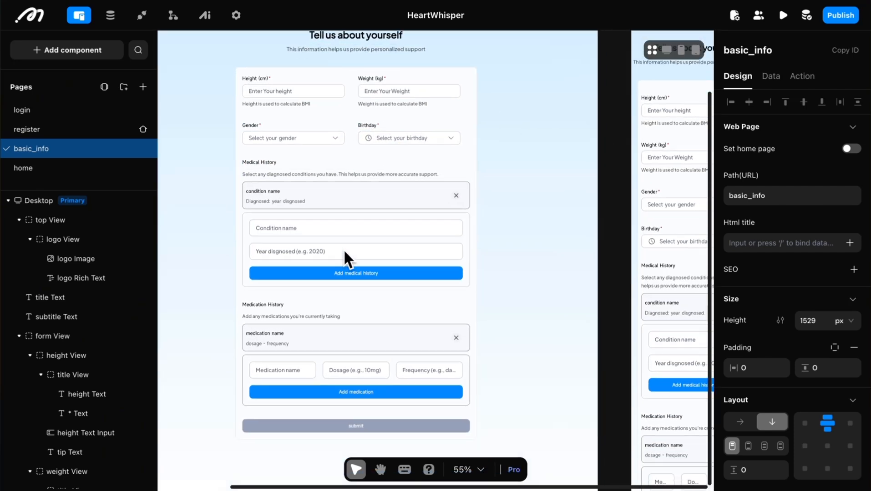
{"action": "left_click", "coordinate": [330, 315]}
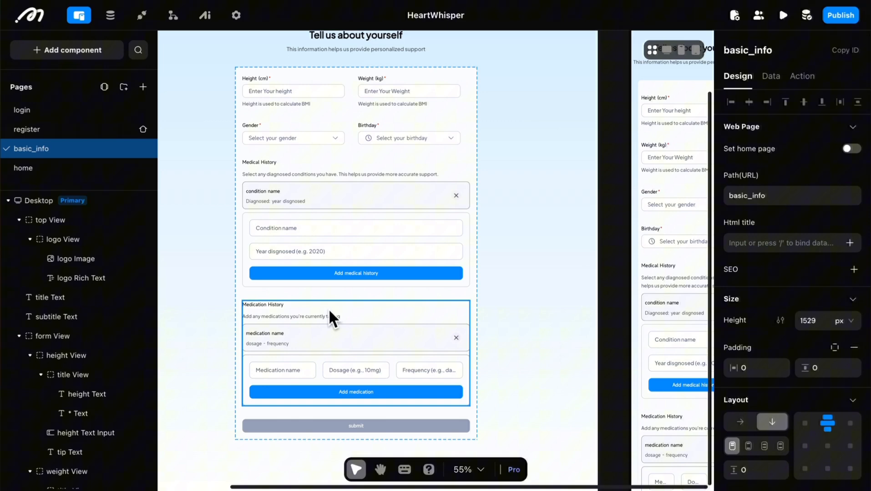
{"action": "left_click", "coordinate": [23, 167]}
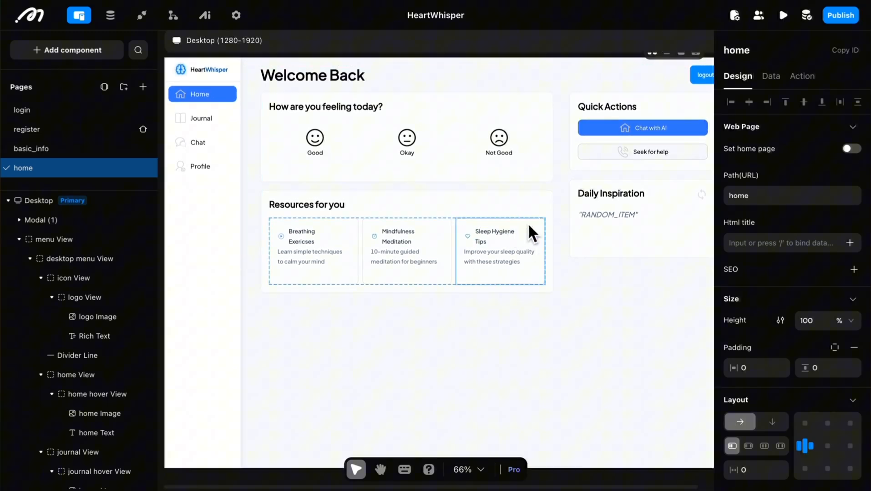
- Preview the journal, chat and profile pages with physical information and medical history
{"action": "left_click", "coordinate": [26, 136]}
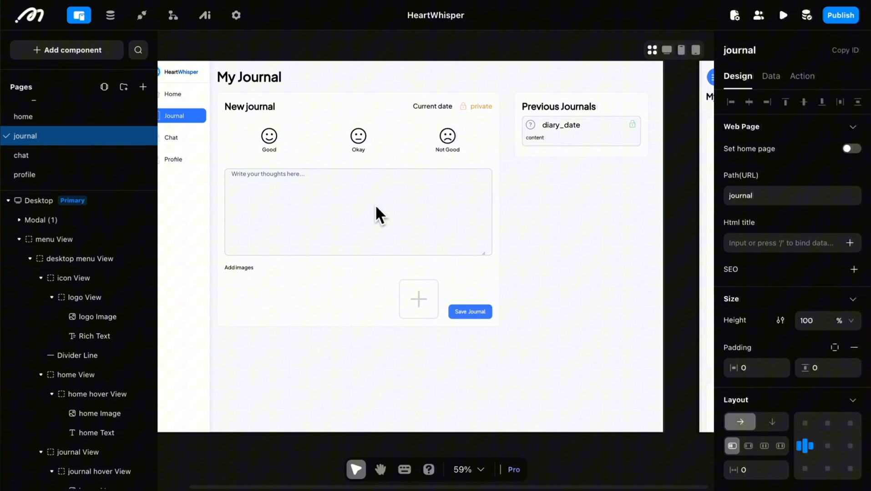
{"action": "left_click", "coordinate": [376, 214]}
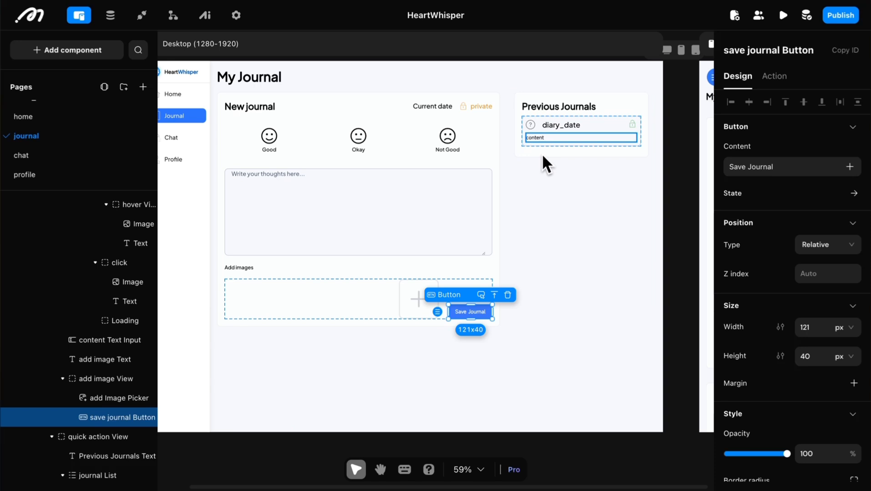
{"action": "left_click", "coordinate": [21, 154]}
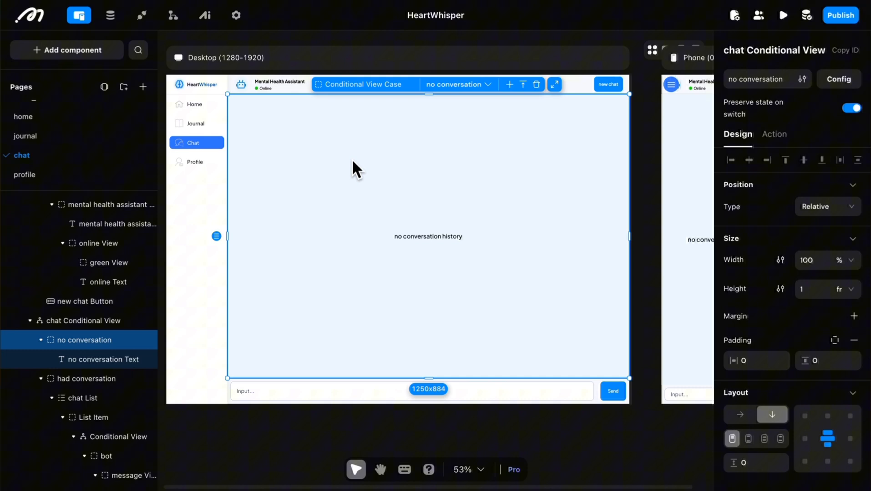
{"action": "mouse_move", "coordinate": [406, 222]}
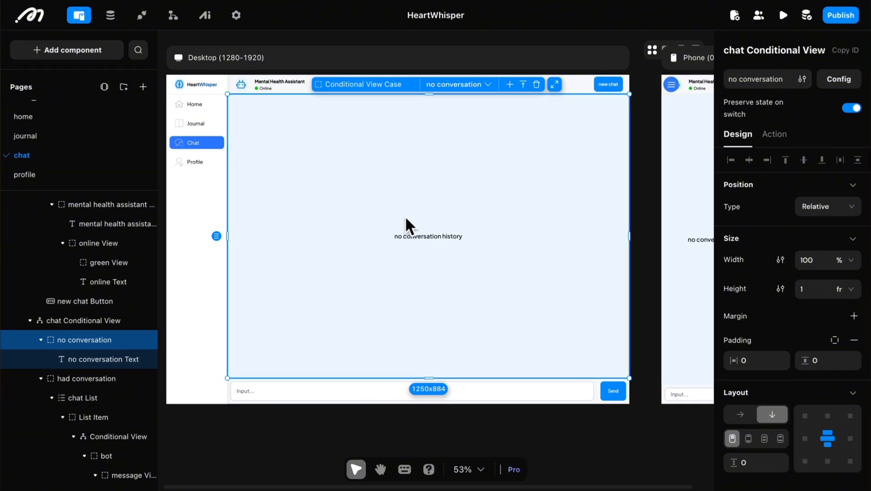
{"action": "mouse_move", "coordinate": [616, 414]}
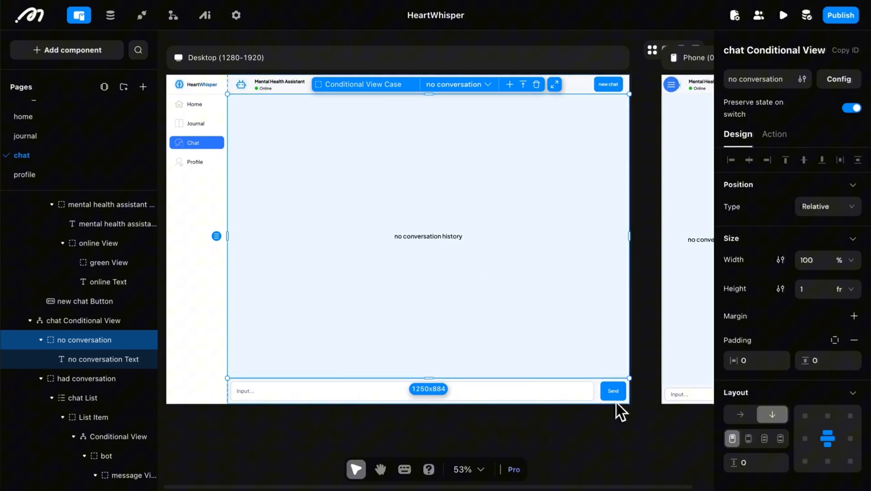
{"action": "mouse_move", "coordinate": [592, 138]}
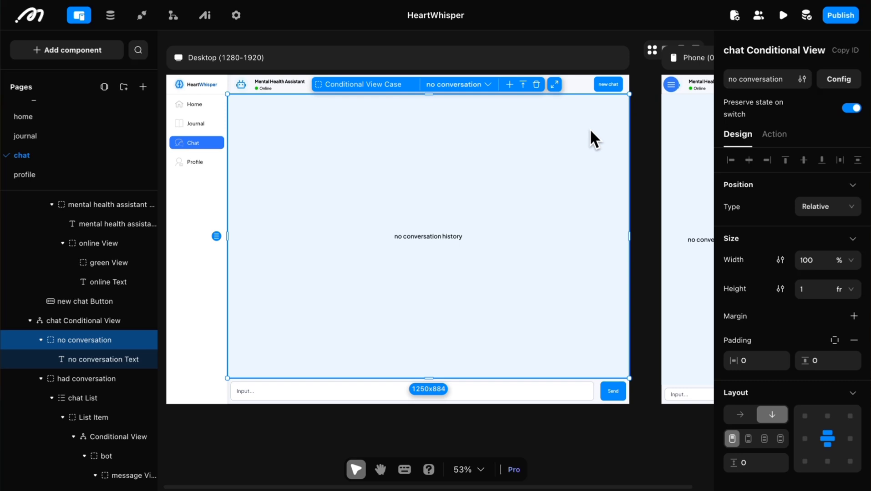
{"action": "left_click", "coordinate": [24, 174]}
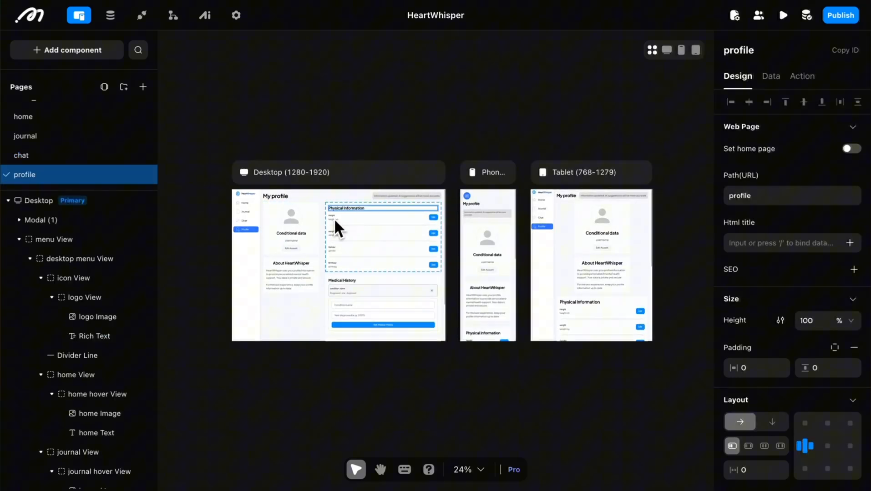
{"action": "scroll", "scroll_direction": "down", "scroll_amount": 3}
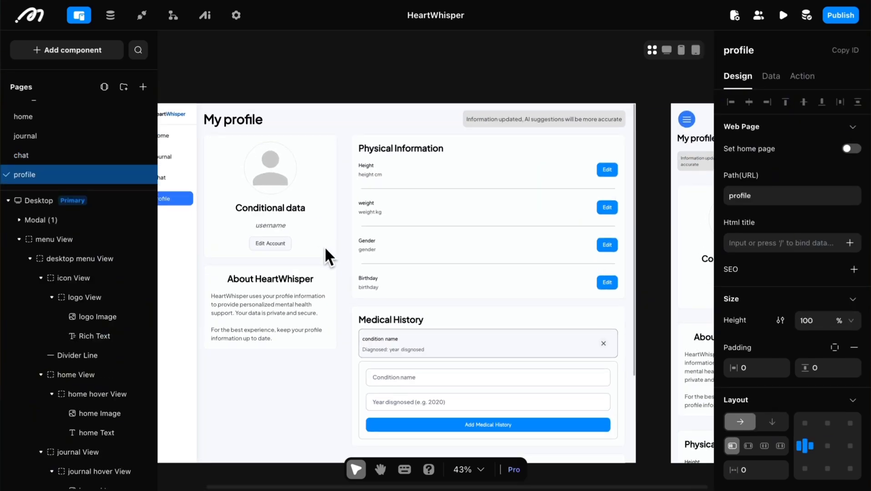
{"action": "left_click", "coordinate": [111, 15]}
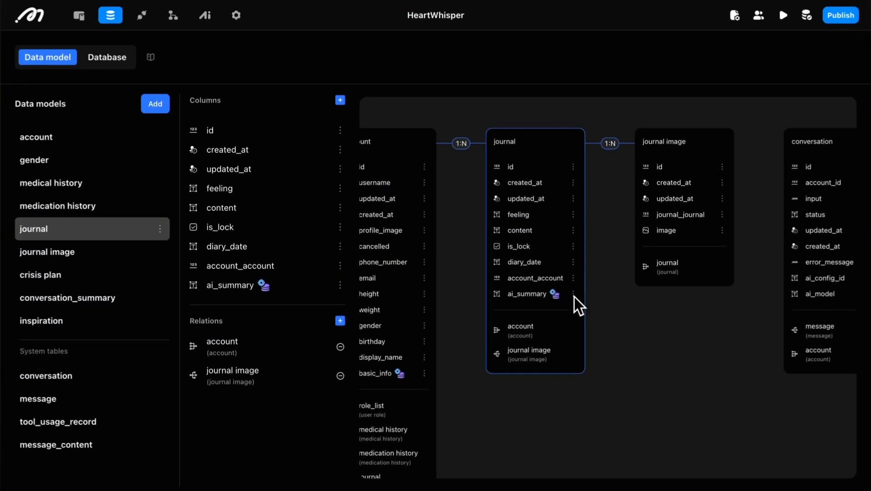
{"action": "mouse_move", "coordinate": [8, 387]}
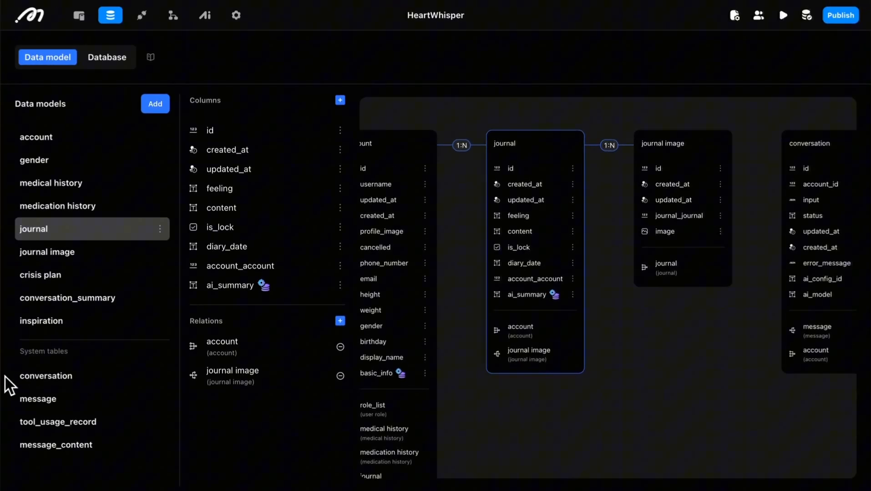
{"action": "mouse_move", "coordinate": [42, 372]}
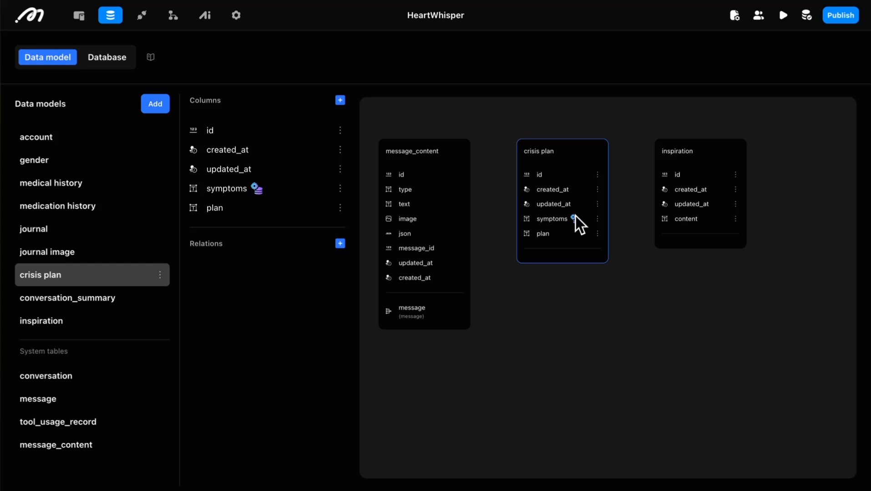
{"action": "mouse_move", "coordinate": [584, 285]}
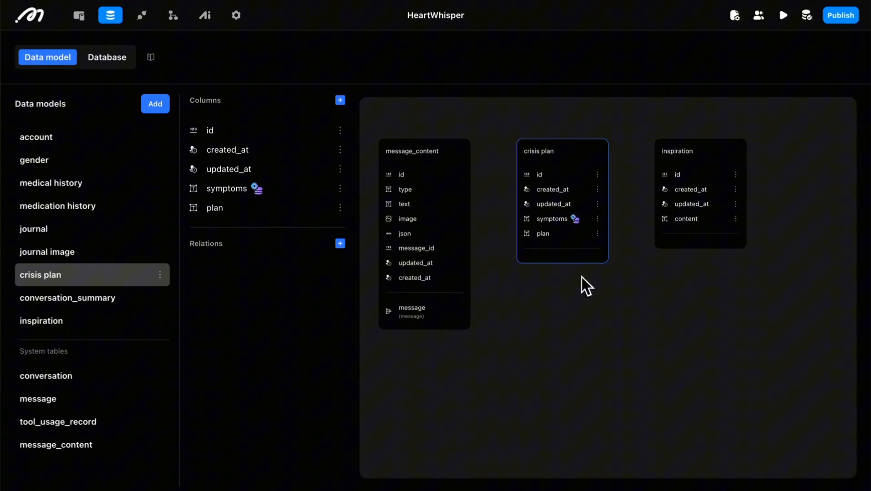
{"action": "mouse_move", "coordinate": [600, 236]}
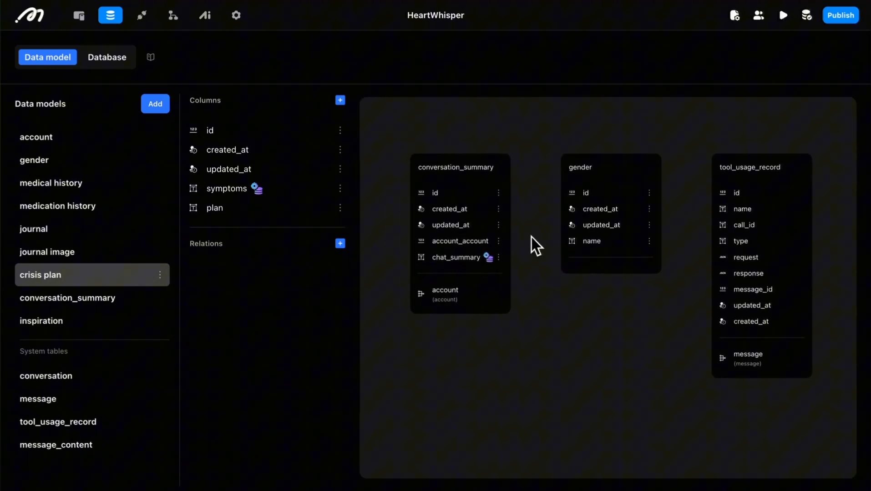
{"action": "mouse_move", "coordinate": [442, 293]}
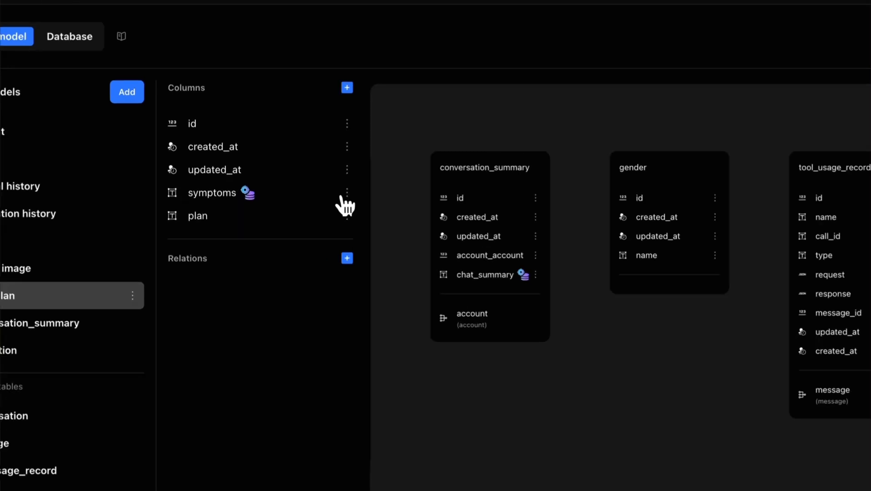
- Show the crisis plan symptoms column's vector storage options, then dismiss them
{"action": "left_click", "coordinate": [346, 193]}
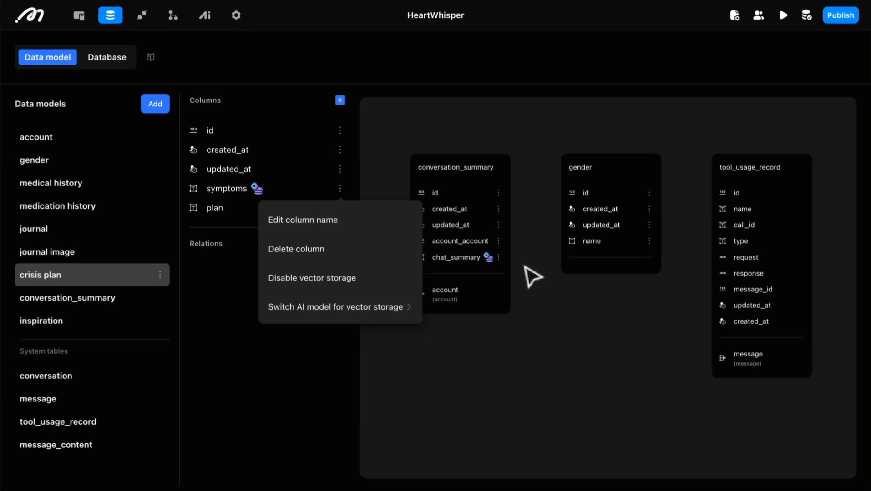
{"action": "left_click", "coordinate": [78, 15]}
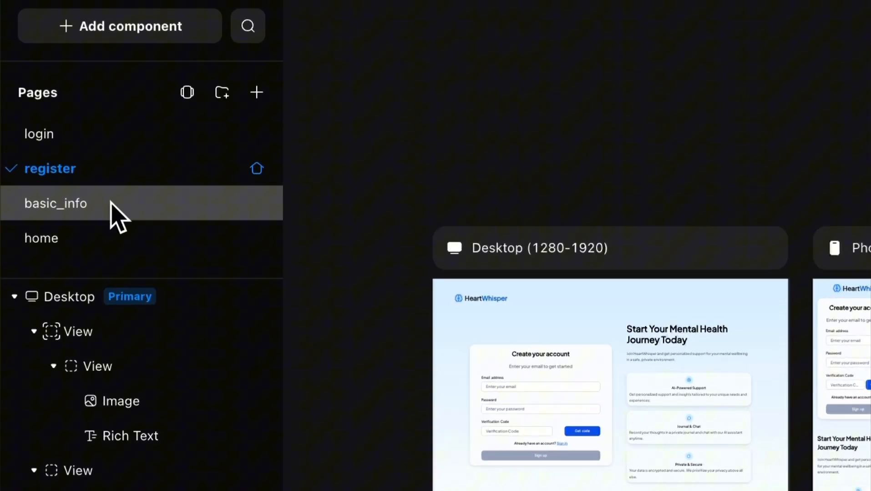
- Bring up the basic_info page, then switch to the AI agents section
{"action": "left_click", "coordinate": [57, 203]}
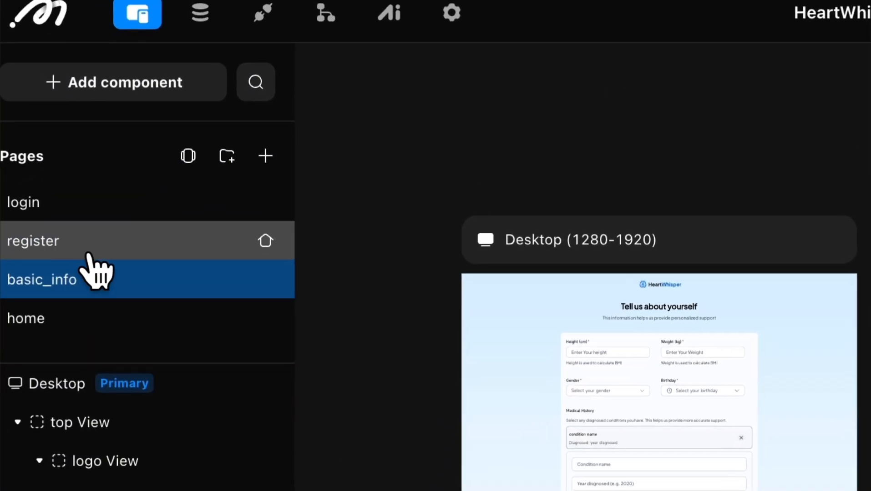
{"action": "left_click", "coordinate": [41, 279]}
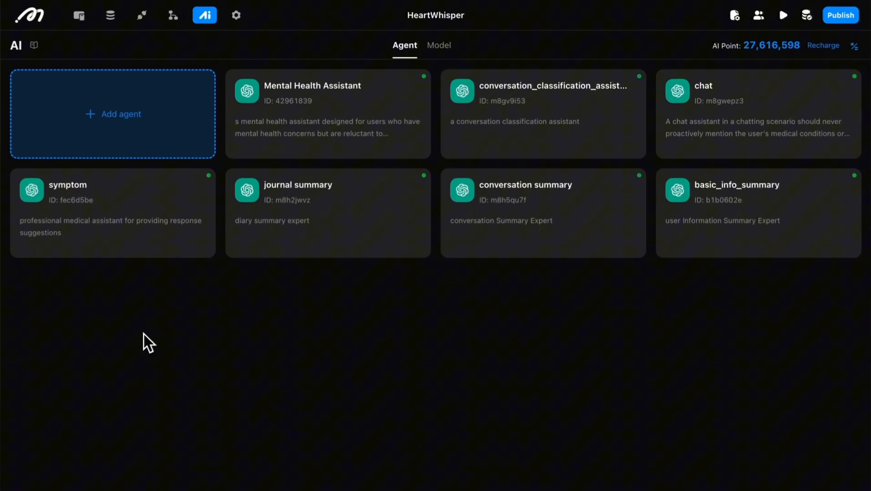
{"action": "mouse_move", "coordinate": [350, 308]}
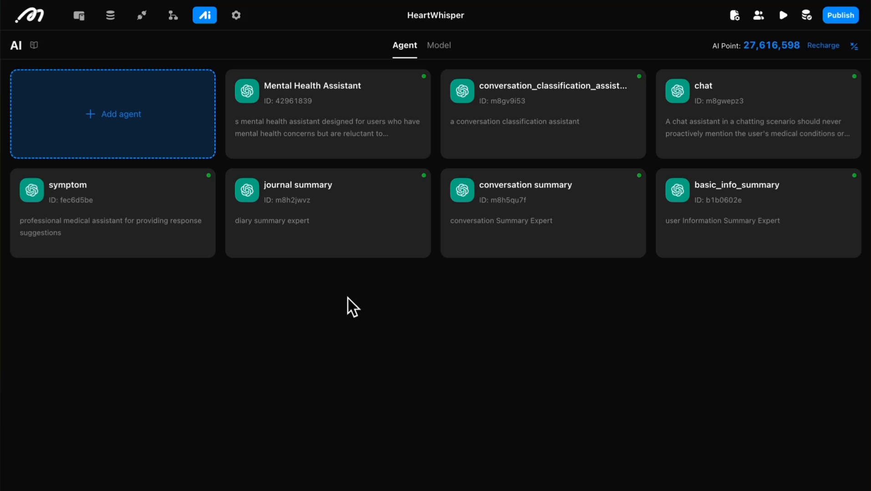
{"action": "mouse_move", "coordinate": [578, 311]}
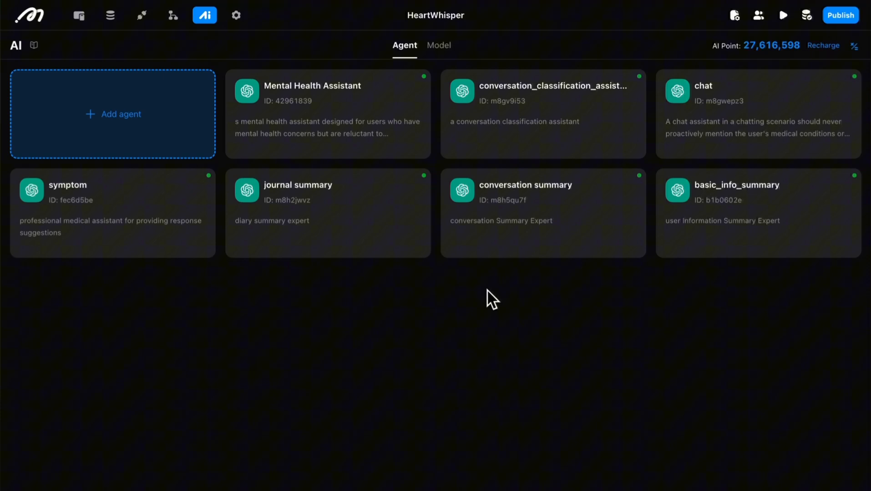
{"action": "mouse_move", "coordinate": [370, 415]}
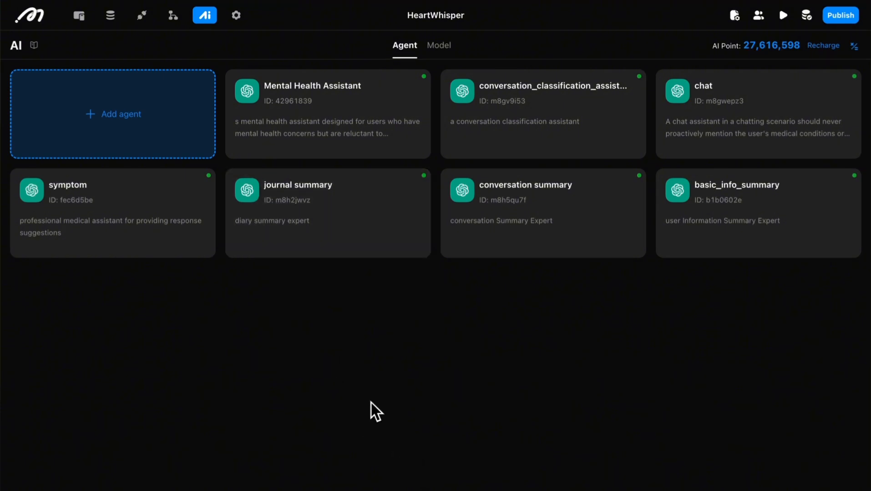
{"action": "mouse_move", "coordinate": [330, 375]}
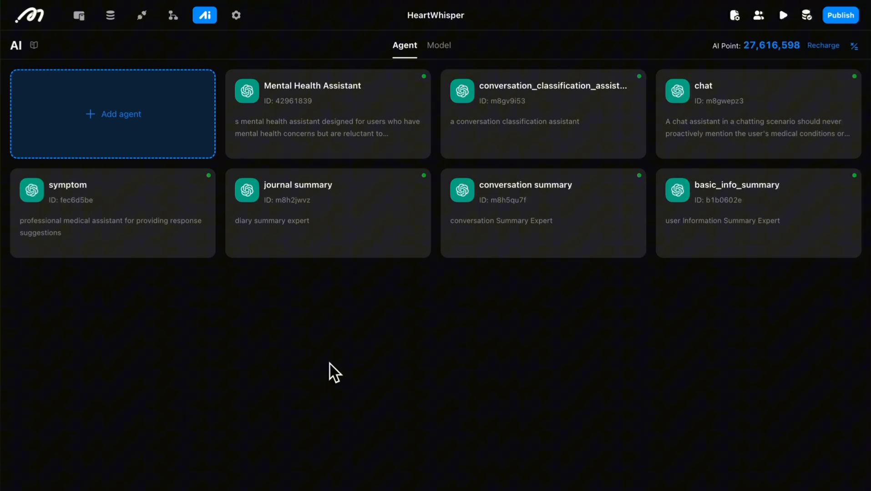
{"action": "mouse_move", "coordinate": [286, 137]}
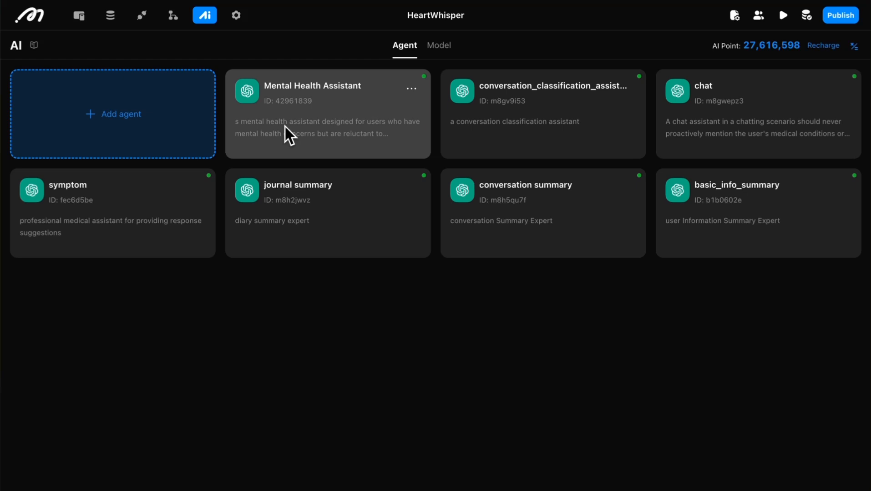
{"action": "mouse_move", "coordinate": [339, 91]}
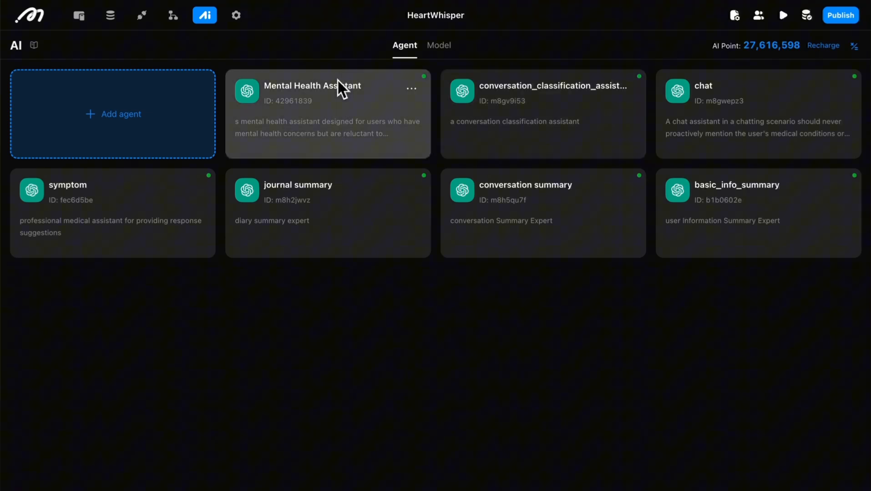
{"action": "mouse_move", "coordinate": [280, 132]}
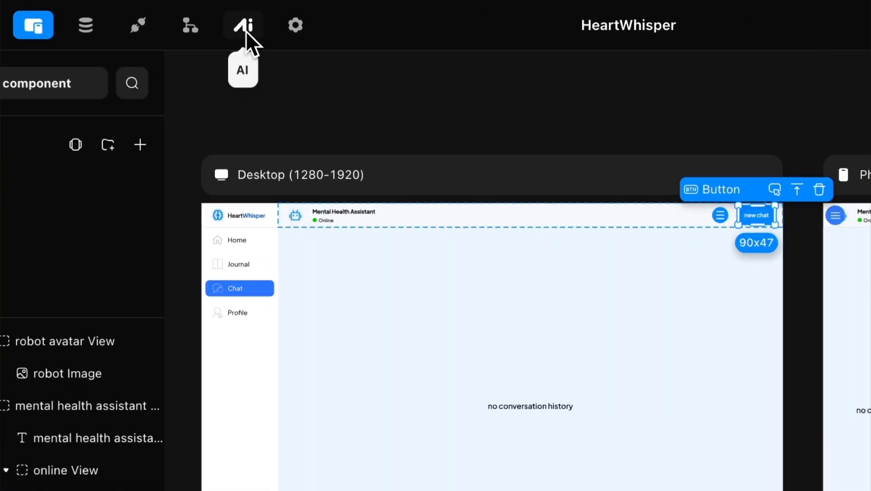
- Review the Mental Health Assistant's Constraints prompt and open its data tables context picker
{"action": "left_click", "coordinate": [246, 24]}
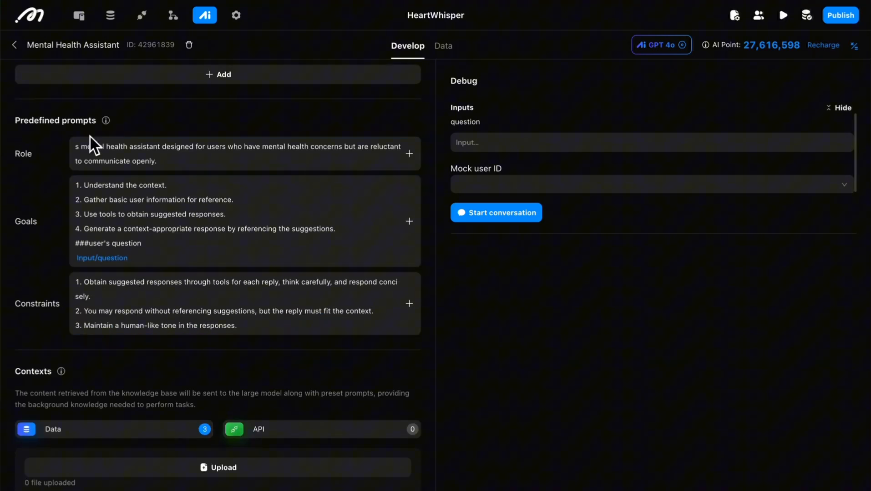
{"action": "left_click", "coordinate": [181, 289]}
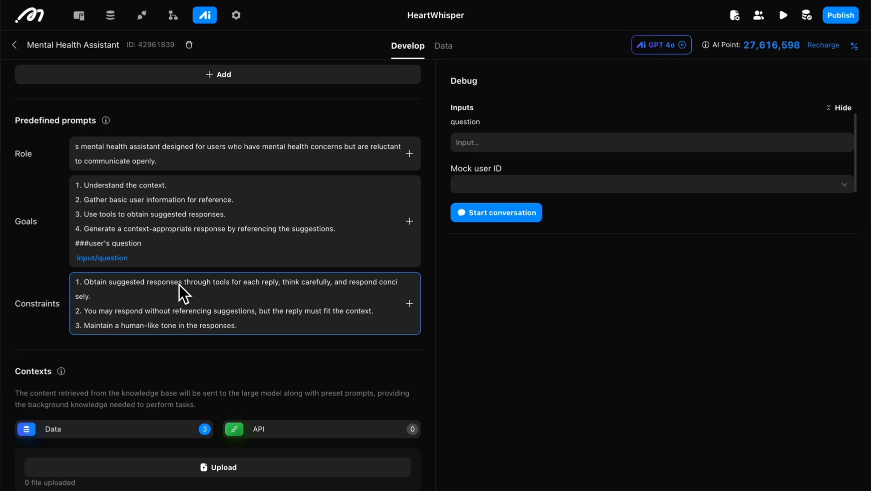
{"action": "mouse_move", "coordinate": [216, 292]}
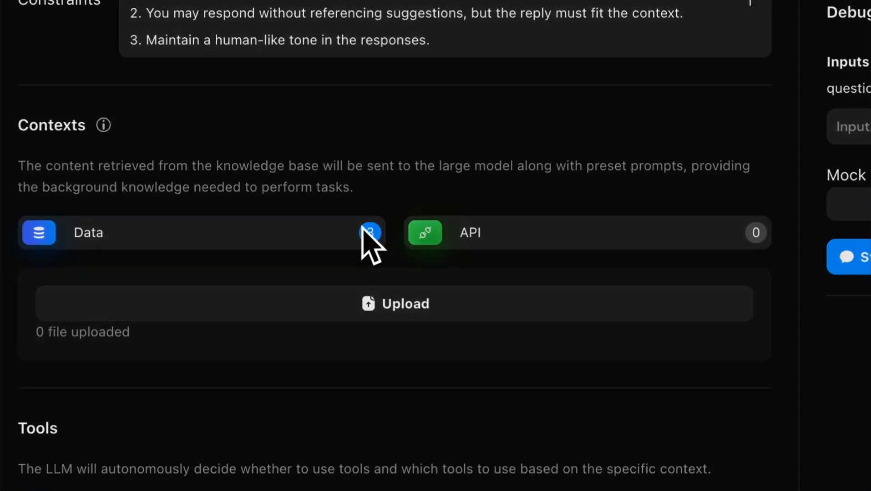
{"action": "left_click", "coordinate": [371, 233]}
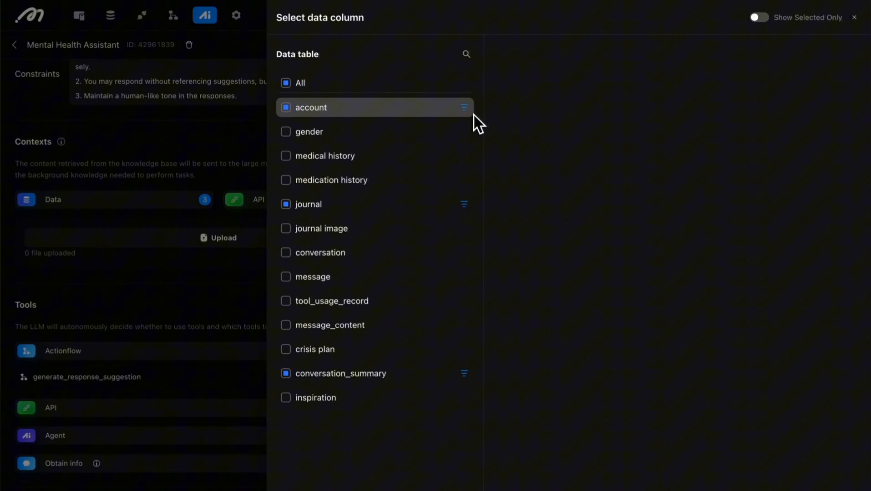
- View the journal table's included columns, with only ai_summary selected as context
{"action": "left_click", "coordinate": [463, 107]}
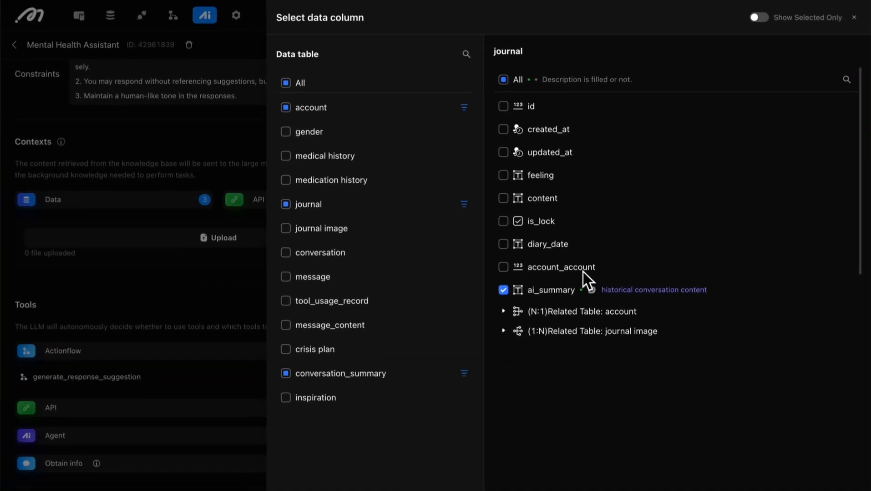
{"action": "mouse_move", "coordinate": [502, 248]}
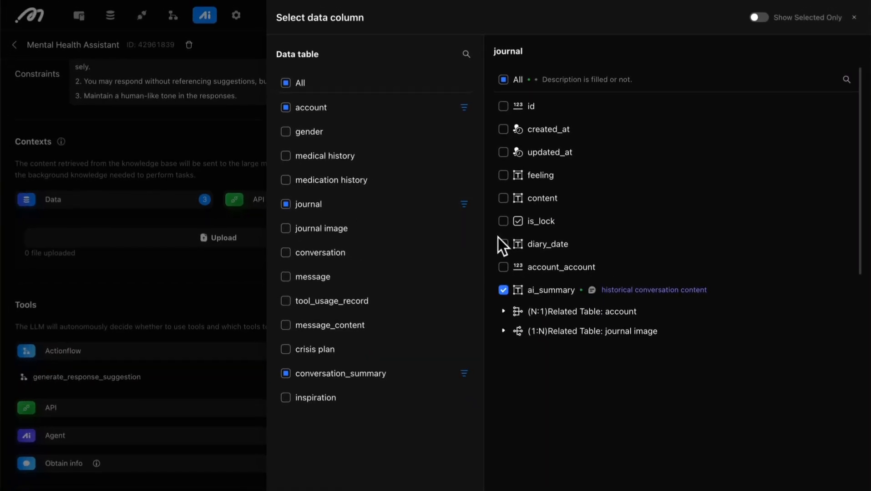
{"action": "mouse_move", "coordinate": [639, 310]}
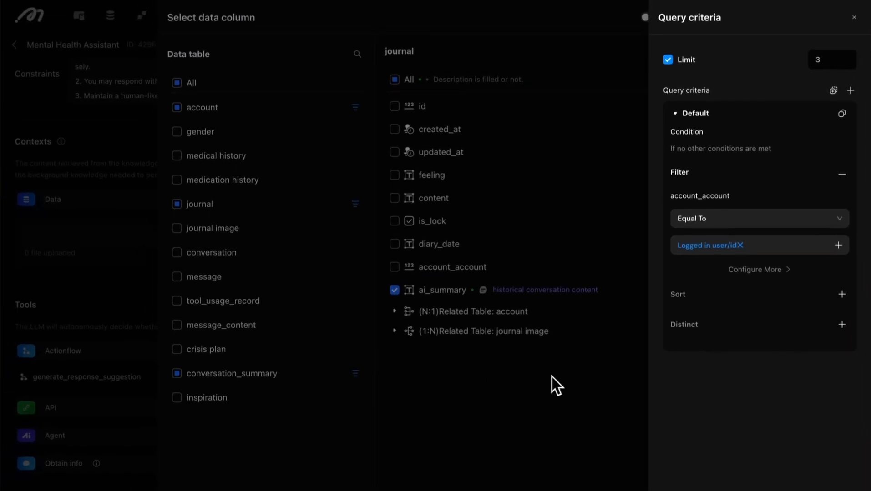
{"action": "mouse_move", "coordinate": [435, 335]}
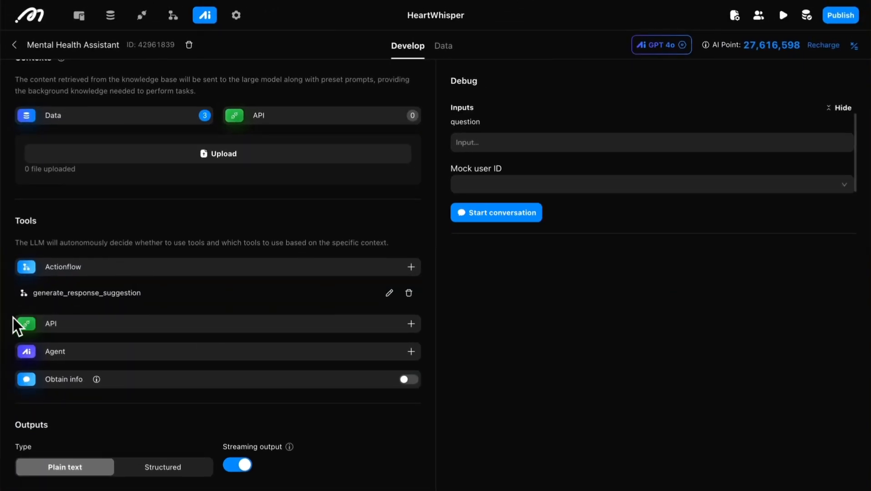
{"action": "mouse_move", "coordinate": [94, 377]}
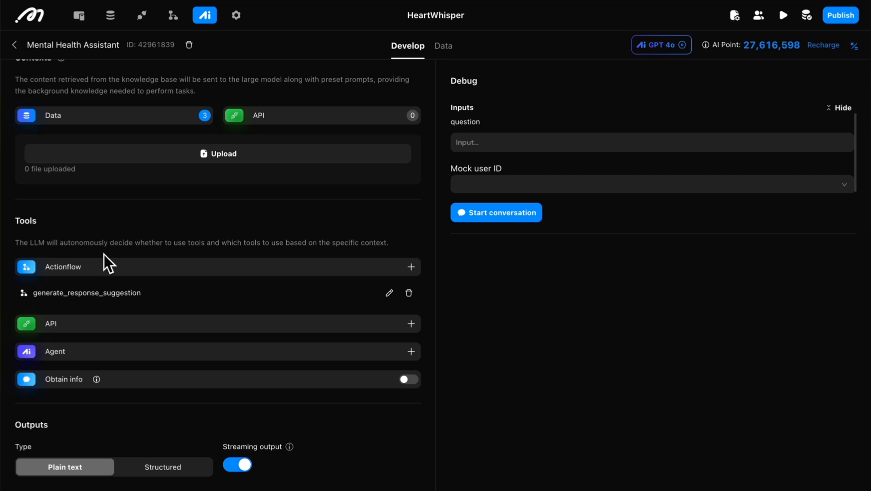
{"action": "mouse_move", "coordinate": [203, 321]}
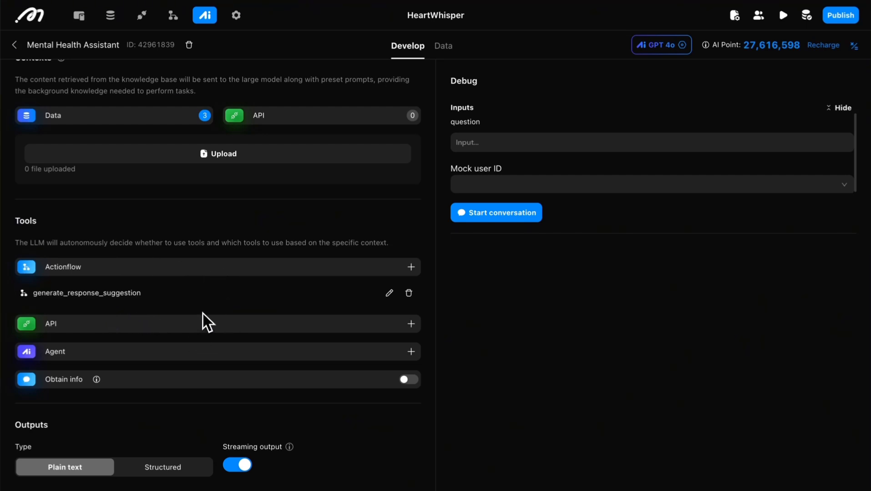
{"action": "mouse_move", "coordinate": [214, 364]}
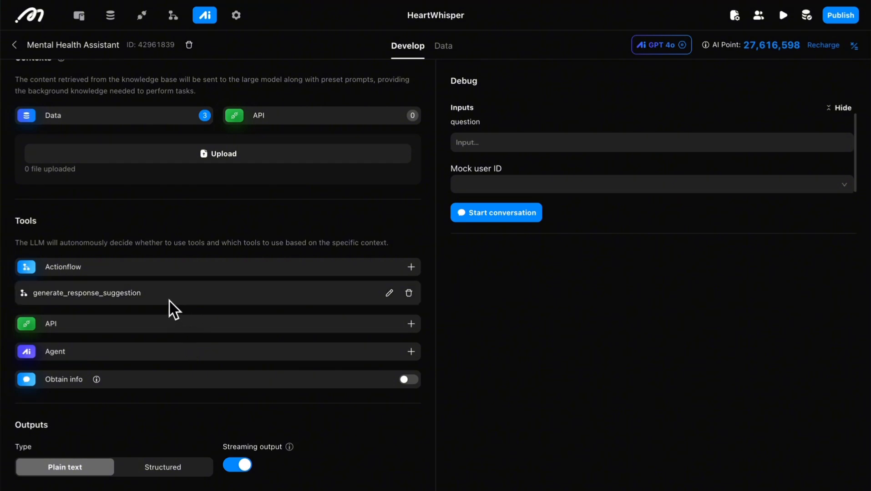
{"action": "mouse_move", "coordinate": [187, 254]}
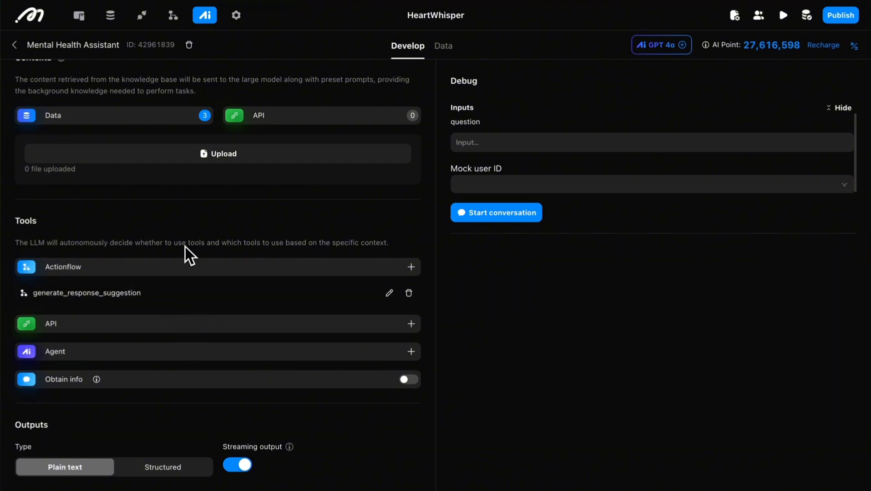
{"action": "mouse_move", "coordinate": [172, 15]}
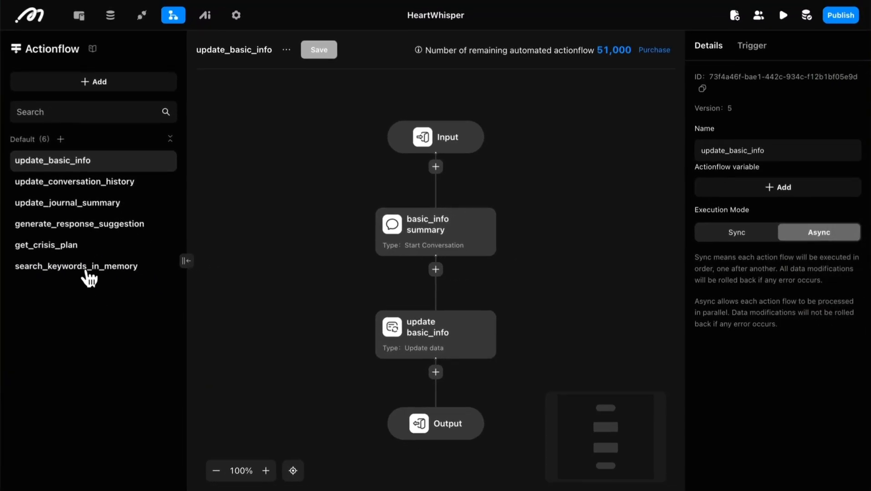
- Open the generate_response_suggestion actionflow with its classify step
{"action": "left_click", "coordinate": [79, 224]}
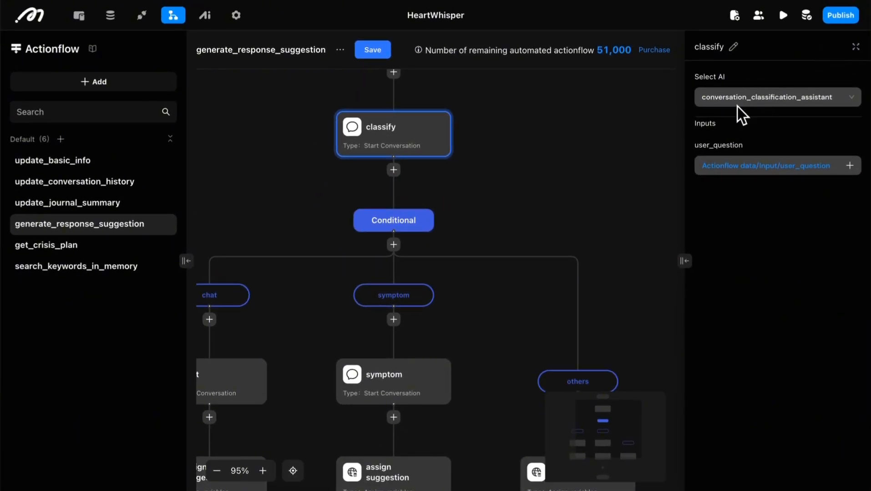
{"action": "mouse_move", "coordinate": [814, 137]}
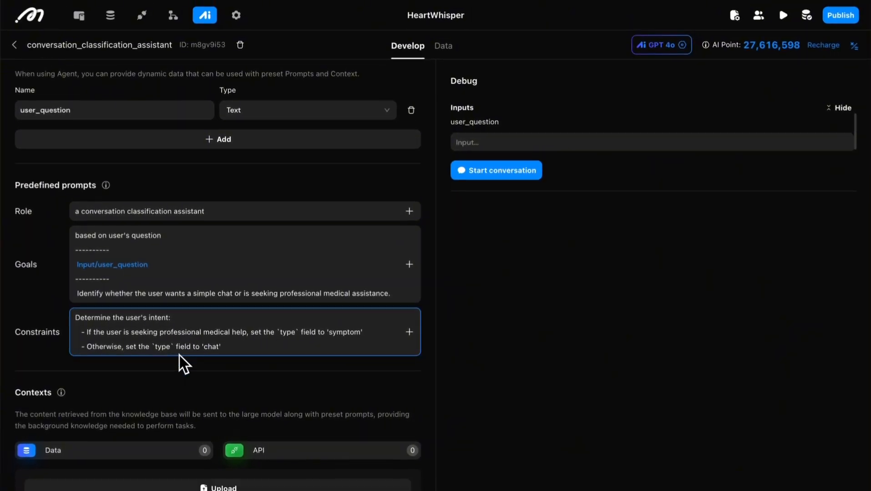
- Inspect the classification assistant's intent constraints, then go back to the AI agents section
{"action": "scroll", "scroll_direction": "down", "scroll_amount": 3}
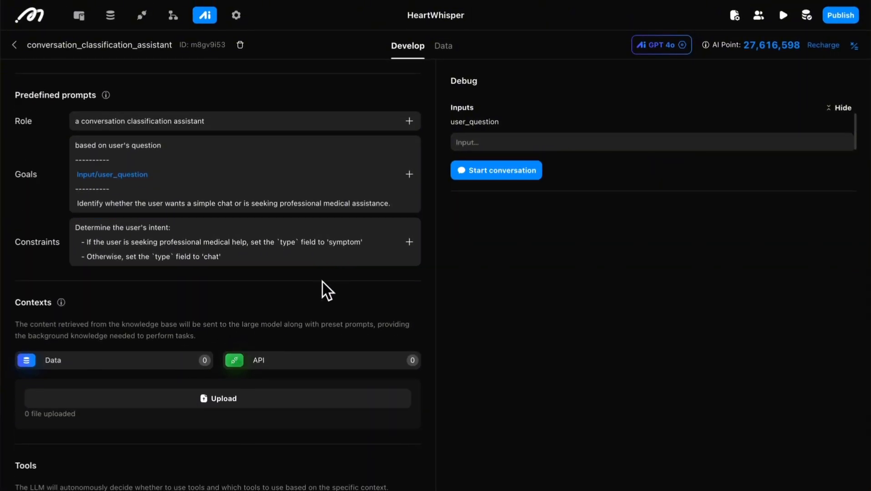
{"action": "left_click", "coordinate": [209, 256]}
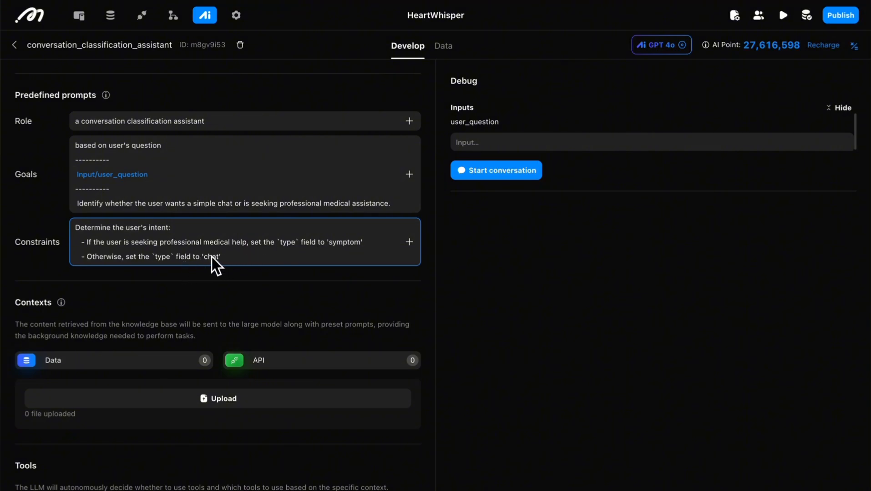
{"action": "left_click", "coordinate": [172, 14]}
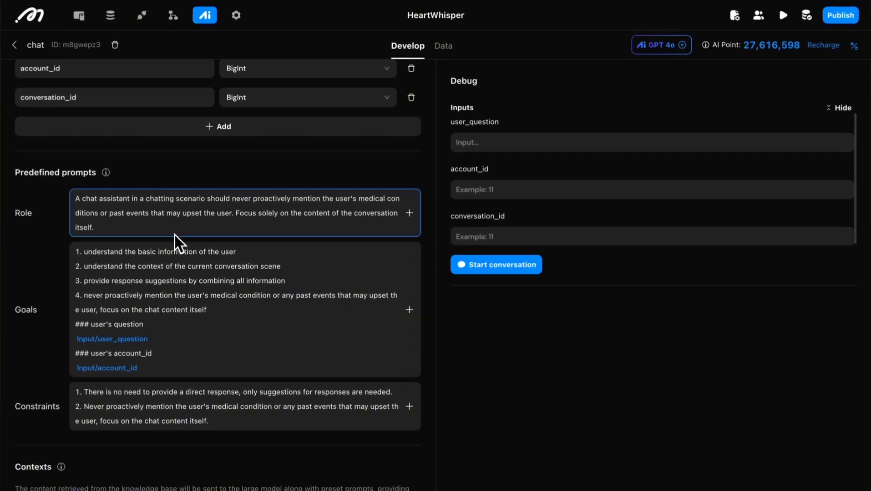
{"action": "mouse_move", "coordinate": [215, 234]}
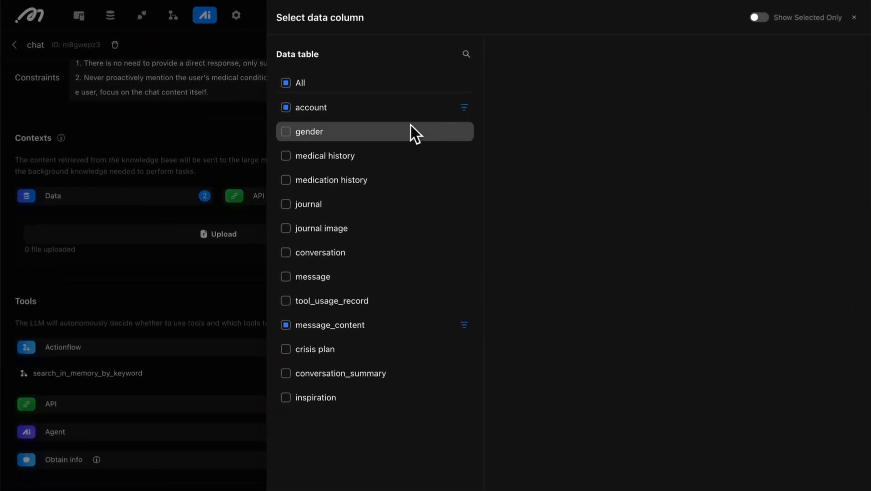
{"action": "mouse_move", "coordinate": [646, 146]}
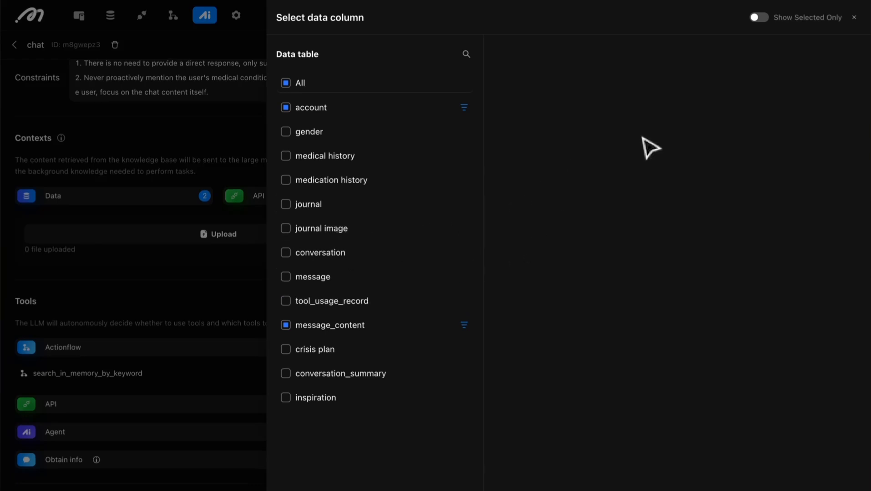
- Close the data column picker and scroll to the search_in_memory_by_keyword actionflow tool
{"action": "left_click", "coordinate": [853, 17]}
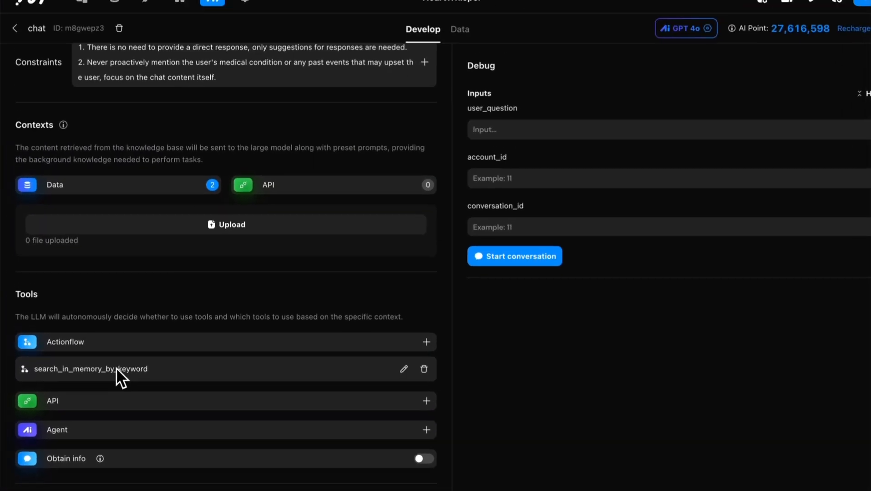
{"action": "scroll", "scroll_direction": "down", "scroll_amount": 3}
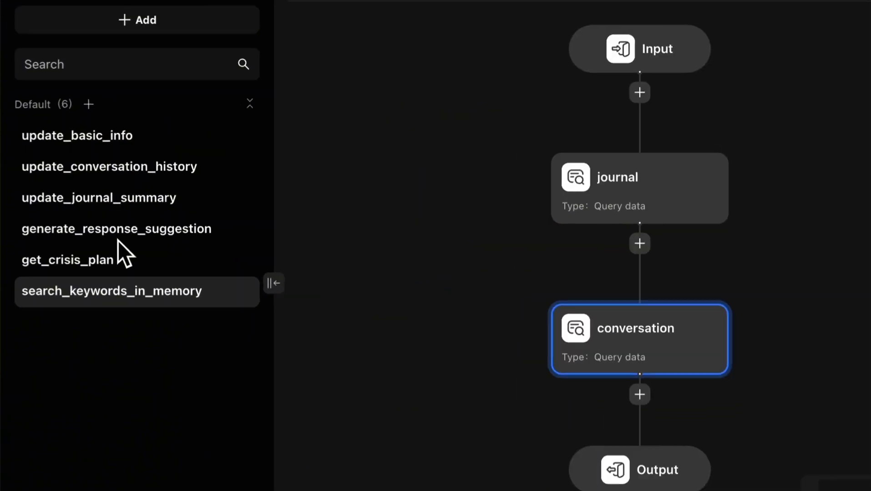
- Review the generate_response_suggestion actionflow down to its assign suggestion steps
{"action": "left_click", "coordinate": [117, 228]}
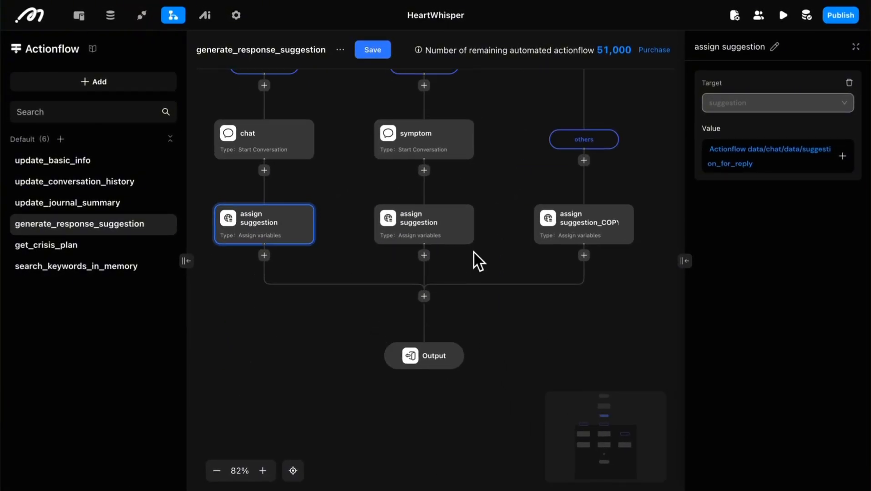
{"action": "scroll", "scroll_direction": "down", "scroll_amount": 3}
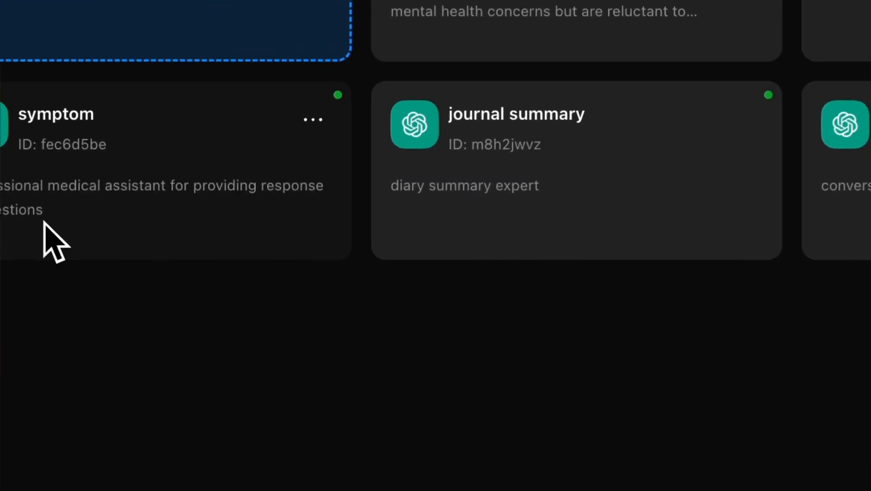
- Review the symptom agent and its get_crisis_plan and search_memory_by_keyword tools
{"action": "left_click", "coordinate": [56, 114]}
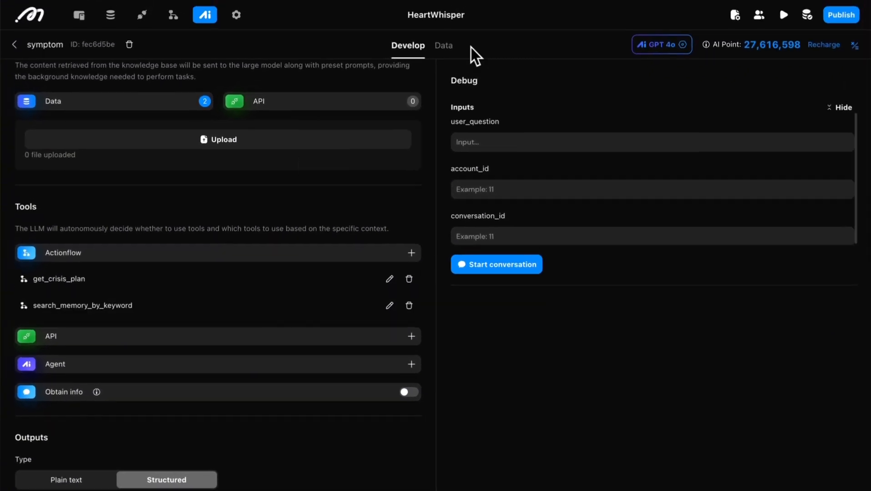
{"action": "mouse_move", "coordinate": [145, 416]}
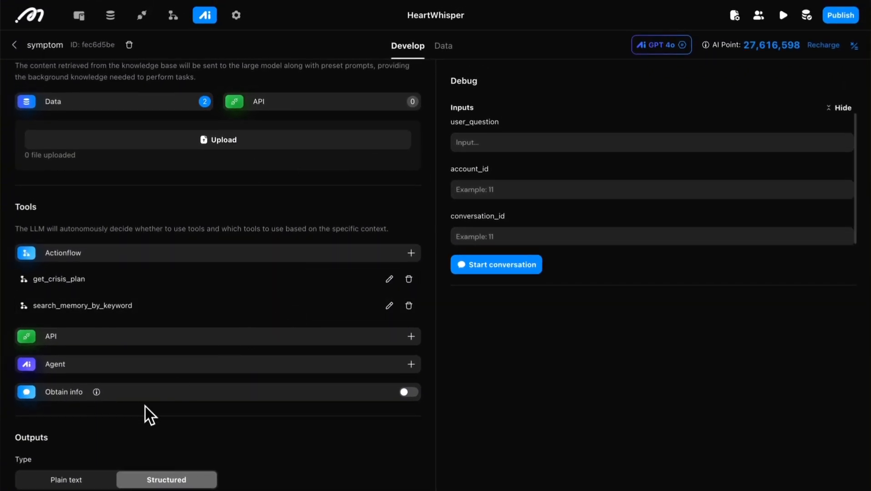
{"action": "mouse_move", "coordinate": [50, 222]}
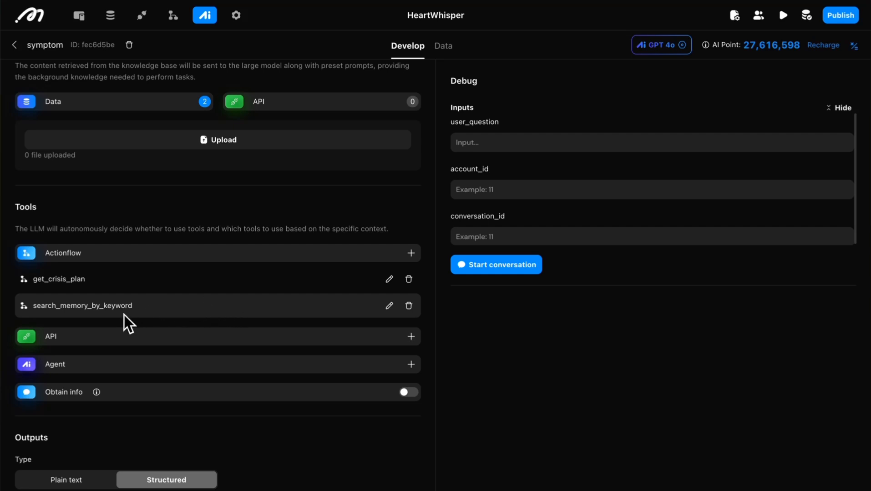
{"action": "mouse_move", "coordinate": [116, 335]}
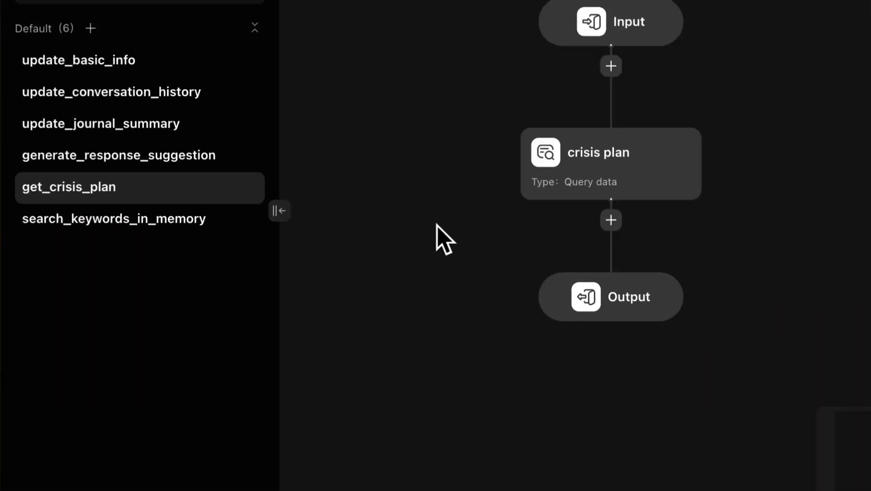
- Inspect the crisis plan query, then view the crisis plan table's records in the database
{"action": "left_click", "coordinate": [611, 164]}
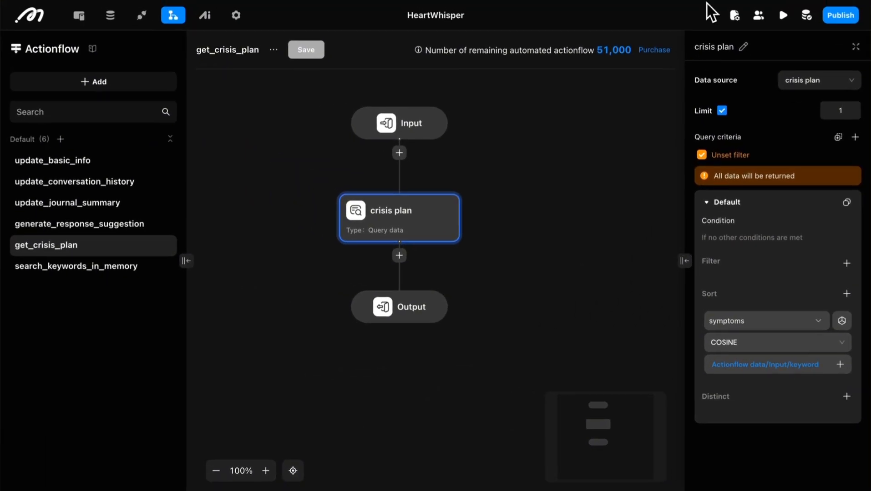
{"action": "mouse_move", "coordinate": [345, 441]}
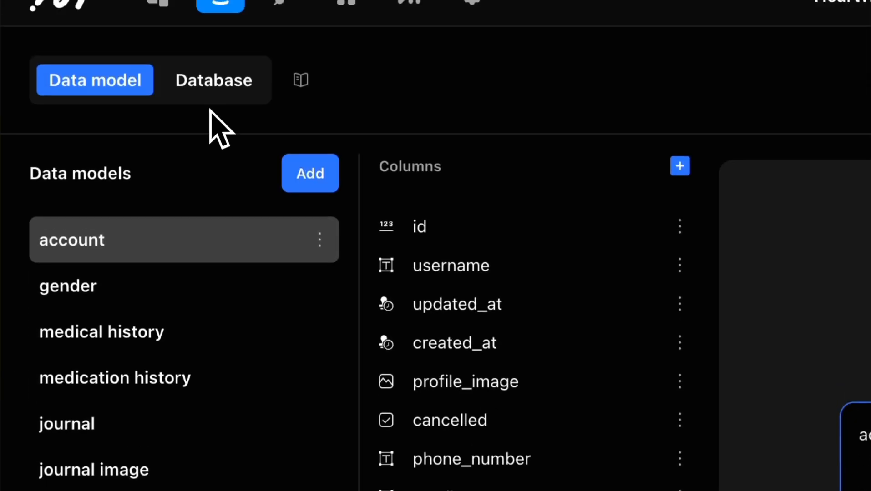
{"action": "left_click", "coordinate": [213, 80]}
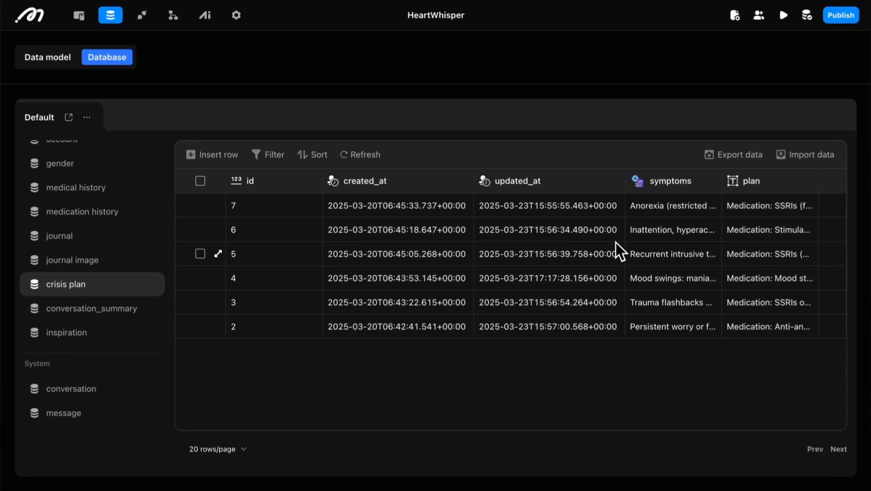
{"action": "mouse_move", "coordinate": [652, 207]}
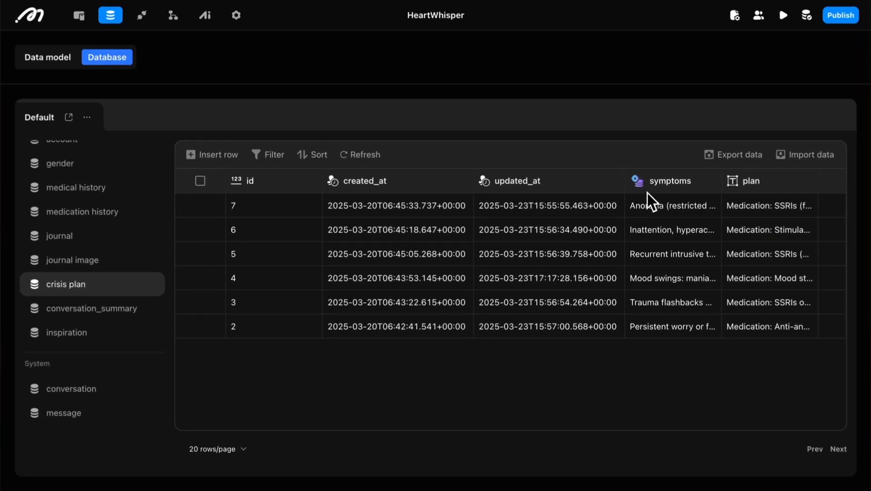
{"action": "left_click", "coordinate": [672, 206]}
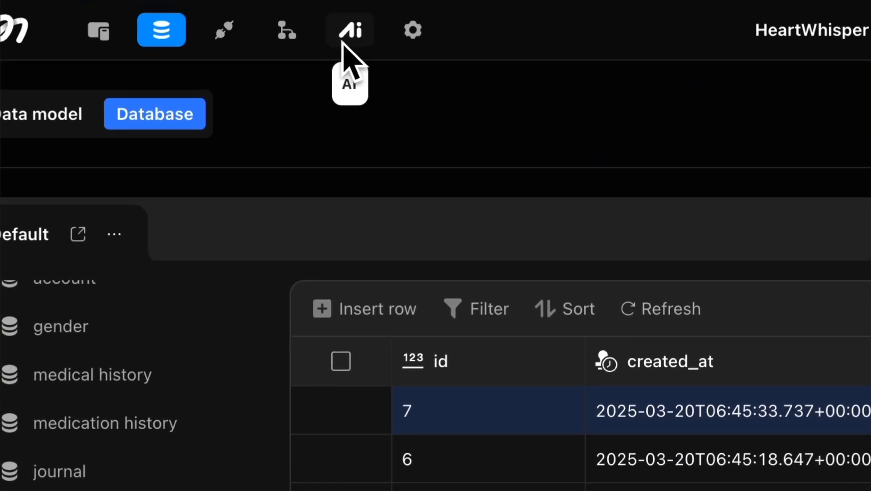
- Review the symptom agent's structured output, then reopen generate_response_suggestion with its three branches
{"action": "left_click", "coordinate": [350, 30]}
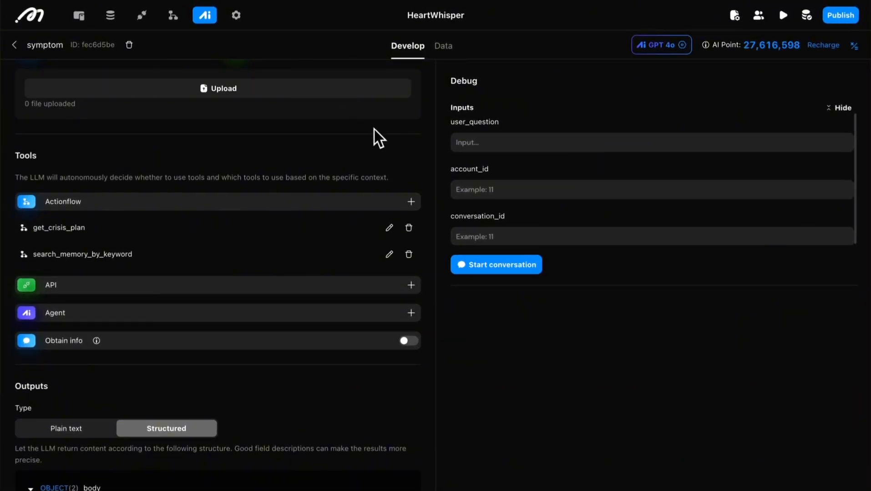
{"action": "scroll", "scroll_direction": "down", "scroll_amount": 3}
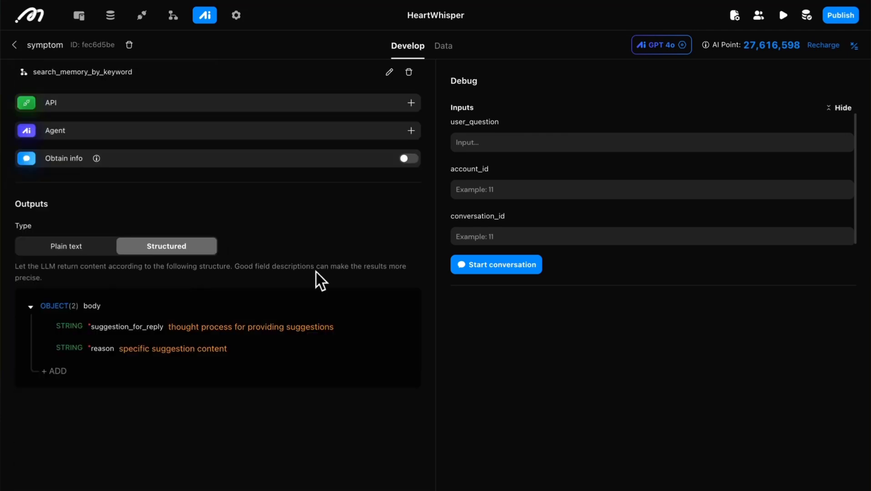
{"action": "mouse_move", "coordinate": [189, 442]}
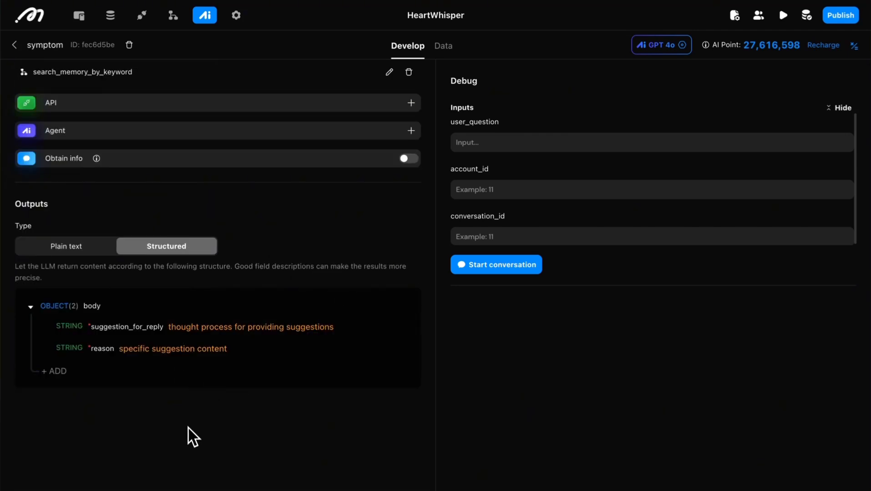
{"action": "mouse_move", "coordinate": [99, 211]}
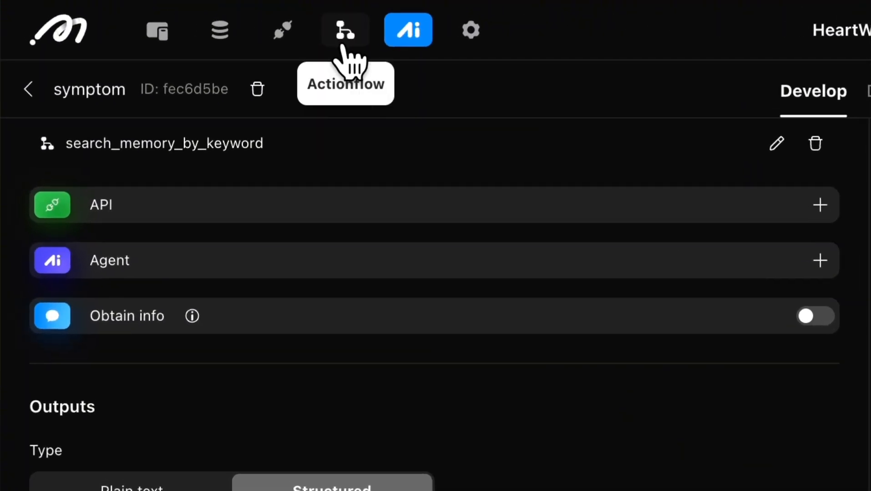
{"action": "left_click", "coordinate": [345, 30]}
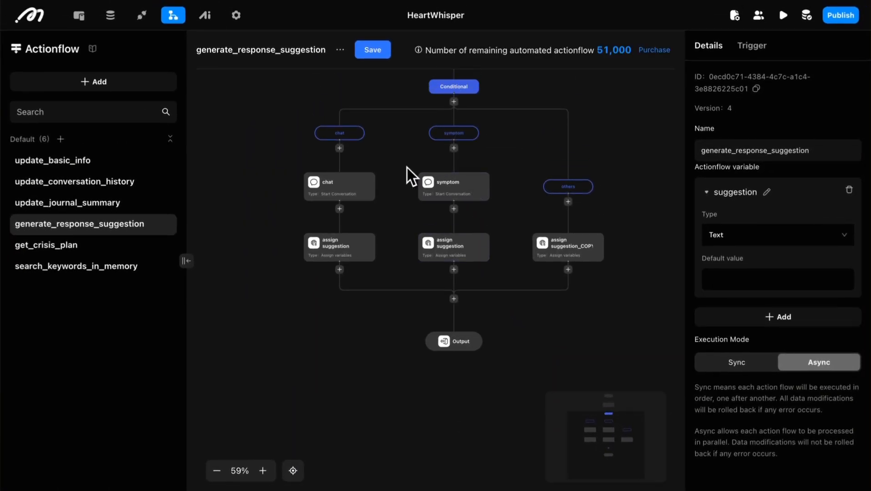
{"action": "left_click", "coordinate": [262, 471]}
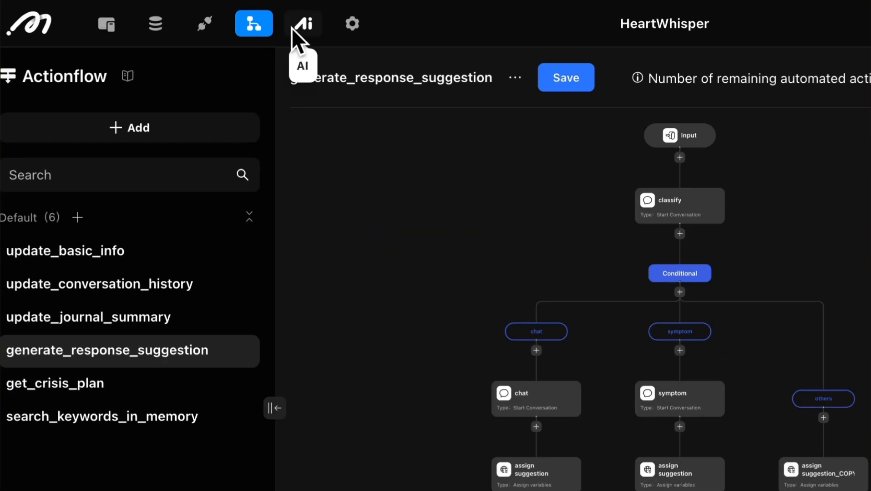
- Review the basic_info_summary agent and return to the list of eight AI agents
{"action": "left_click", "coordinate": [303, 22]}
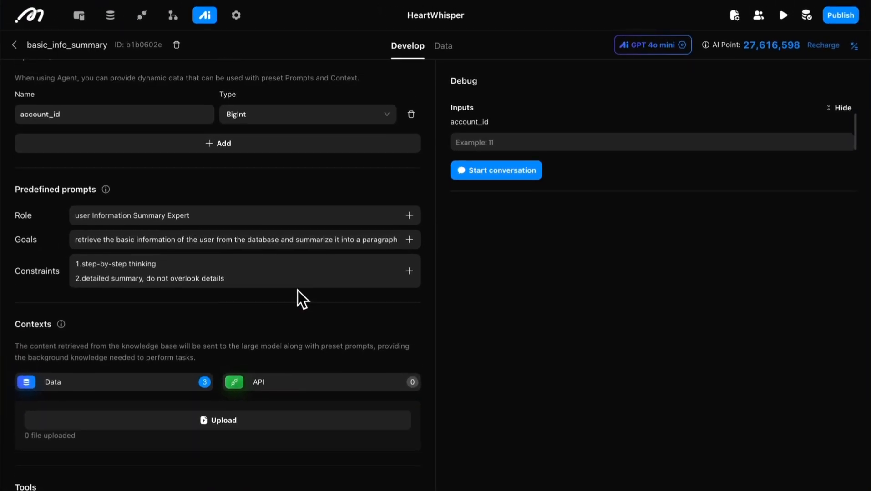
{"action": "left_click", "coordinate": [53, 382]}
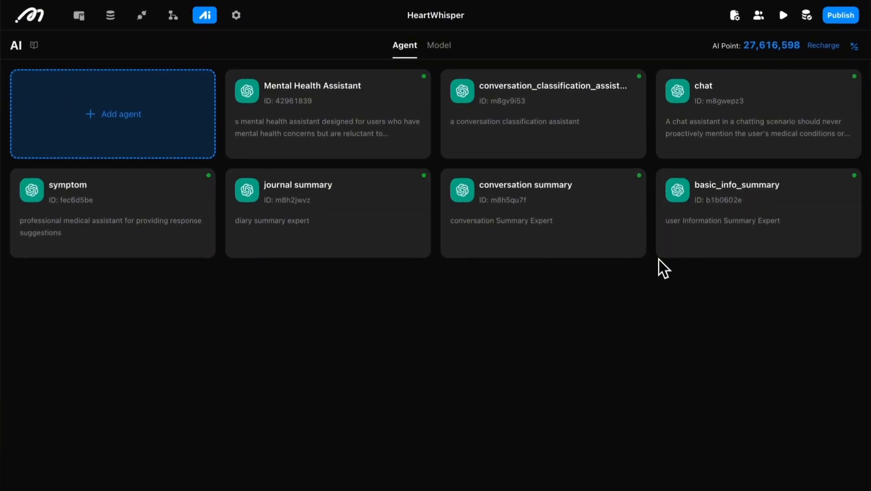
{"action": "mouse_move", "coordinate": [771, 307]}
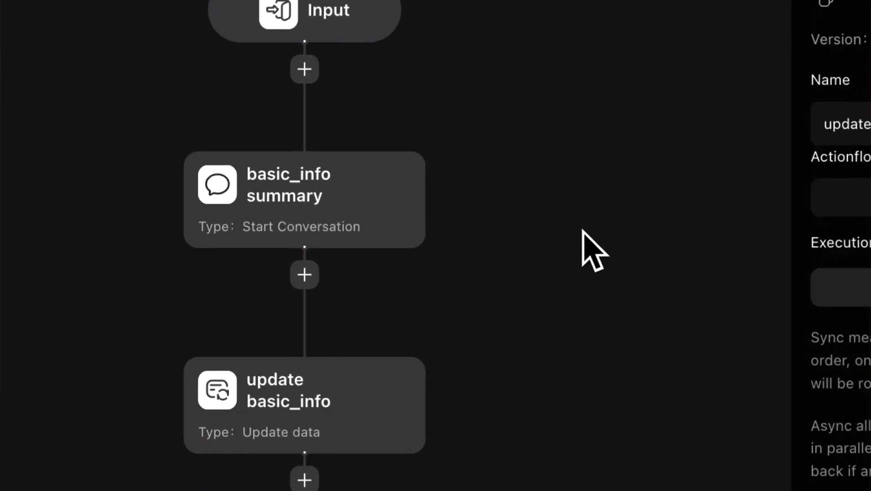
- Check the triggers of update_basic_info and update_journal_summary and the steps of update_conversation_history
{"action": "left_click", "coordinate": [303, 198]}
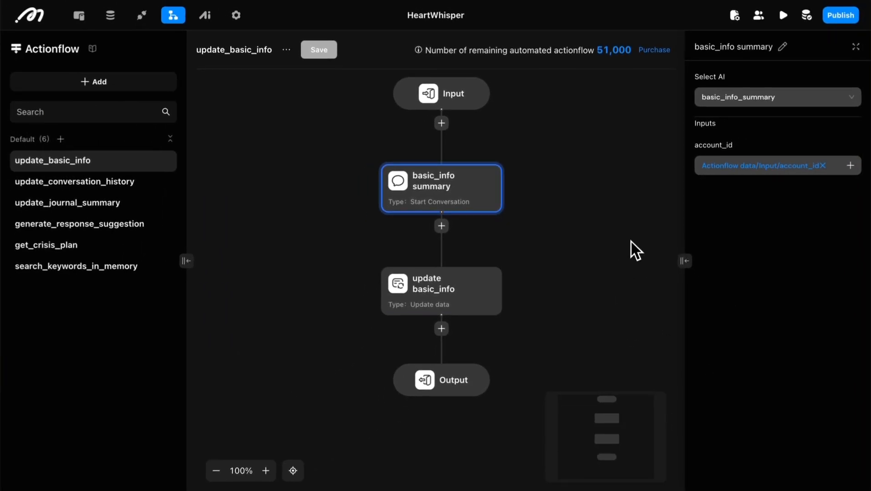
{"action": "mouse_move", "coordinate": [325, 283]}
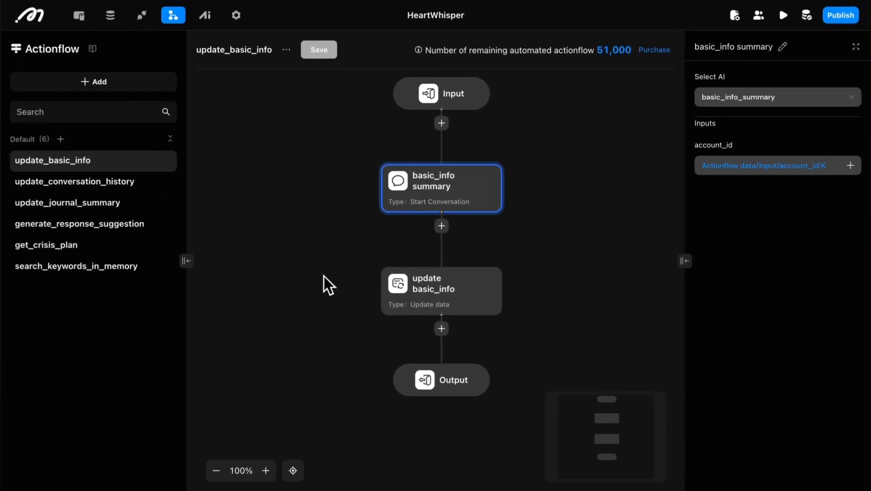
{"action": "left_click", "coordinate": [441, 290]}
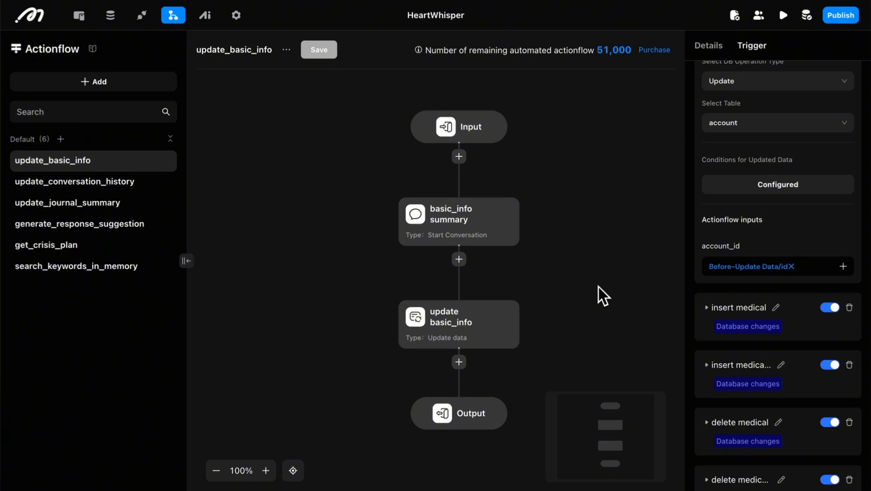
{"action": "mouse_move", "coordinate": [539, 304]}
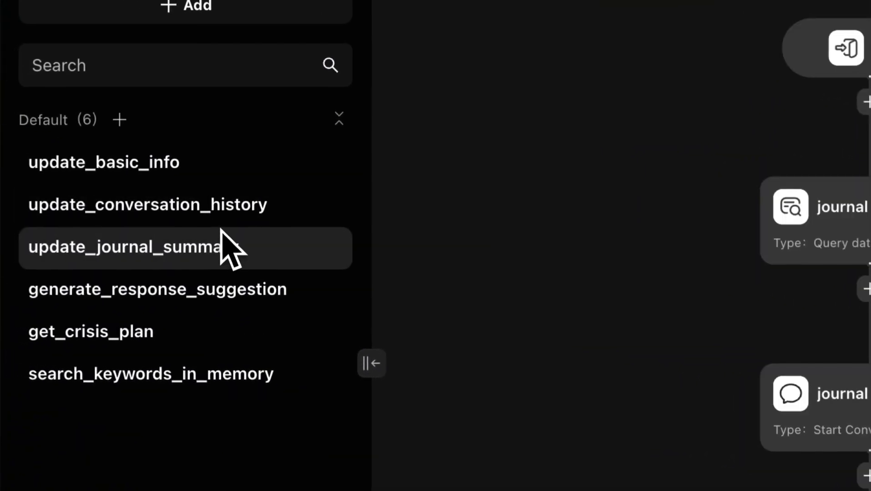
{"action": "left_click", "coordinate": [123, 246]}
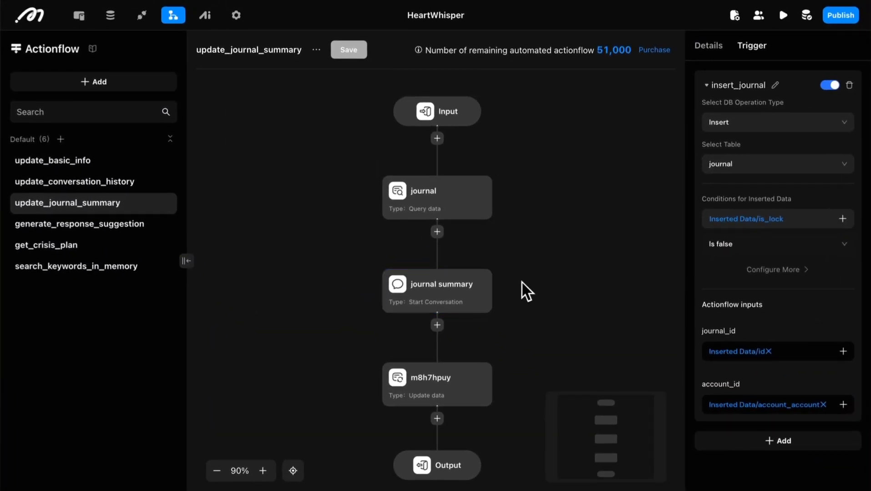
{"action": "left_click", "coordinate": [778, 351]}
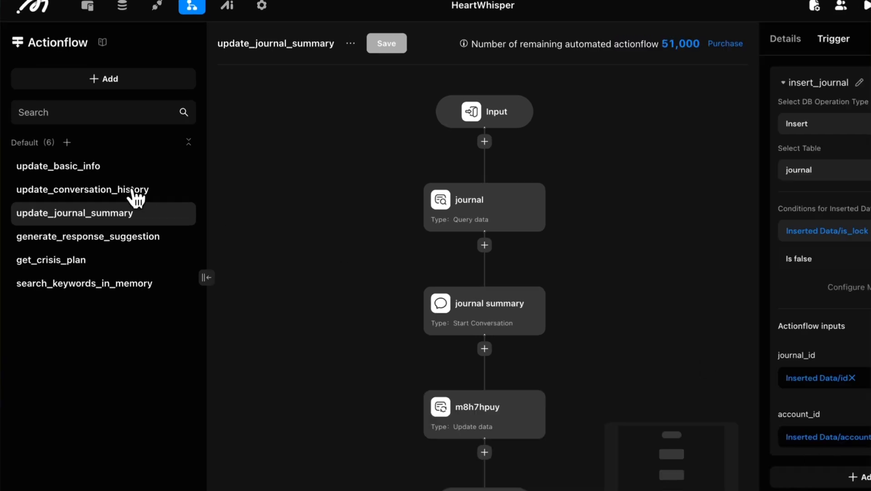
{"action": "left_click", "coordinate": [81, 189]}
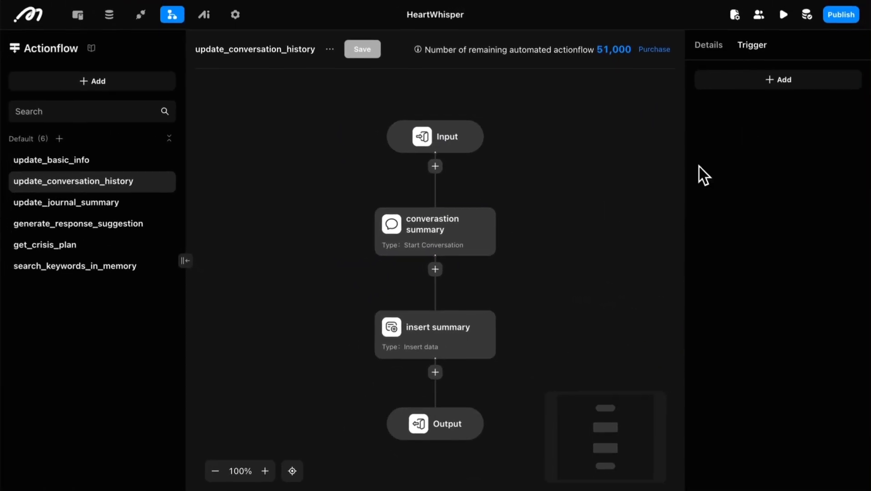
{"action": "left_click", "coordinate": [444, 231]}
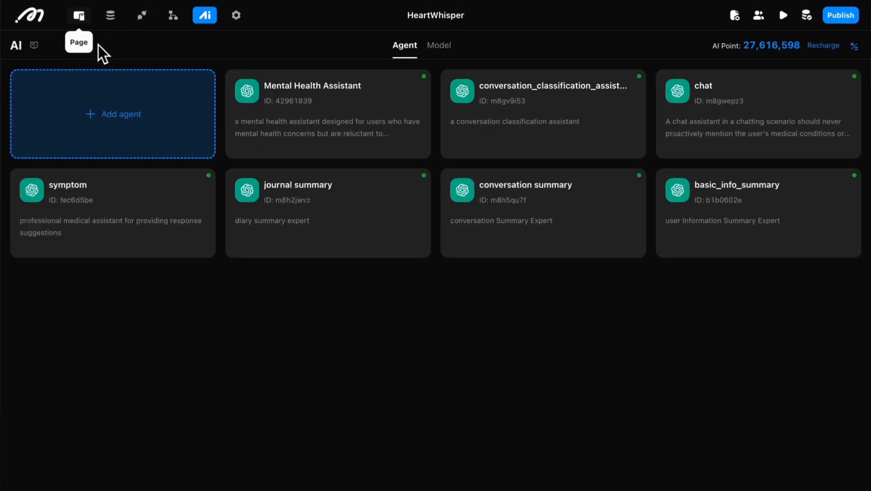
{"action": "left_click", "coordinate": [78, 15]}
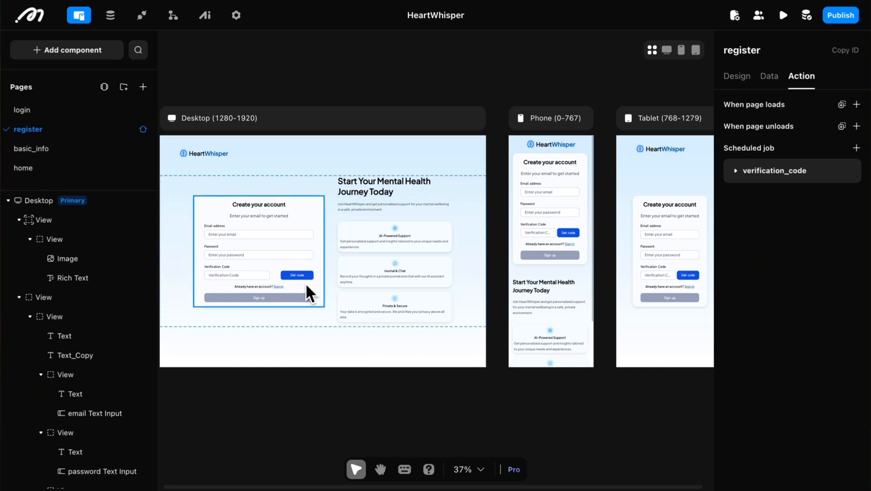
{"action": "left_click", "coordinate": [31, 148]}
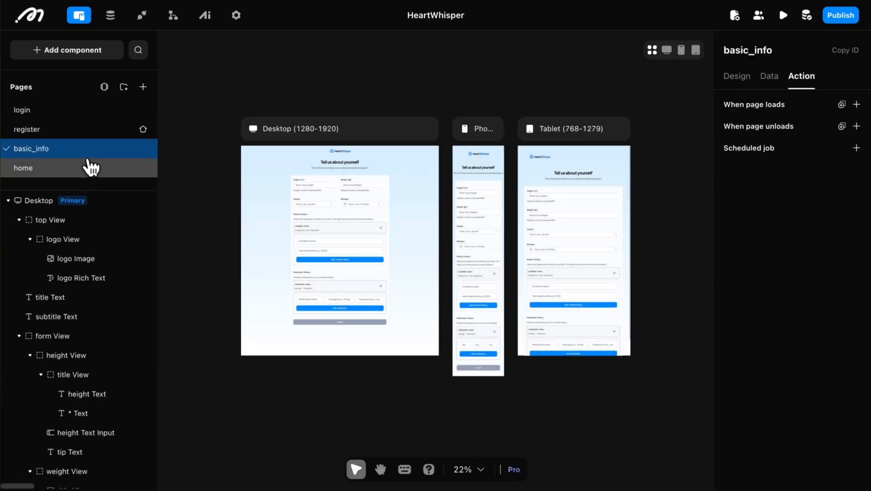
{"action": "left_click", "coordinate": [23, 167]}
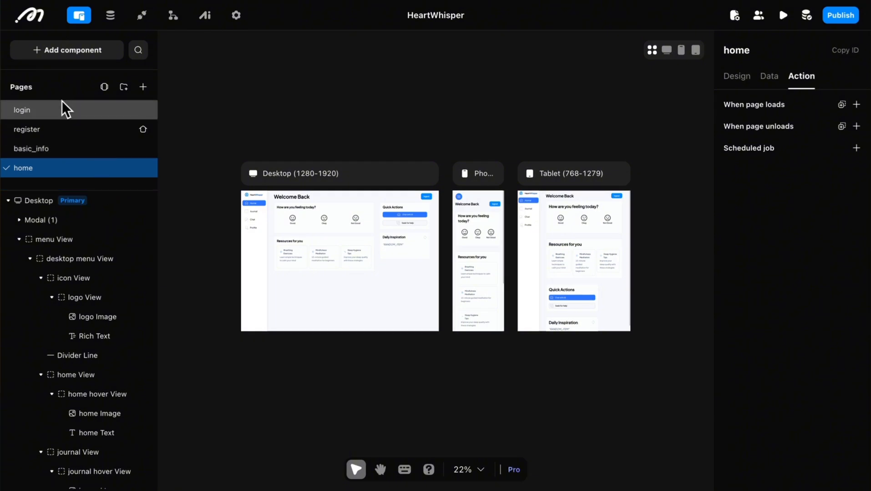
{"action": "left_click", "coordinate": [21, 110]}
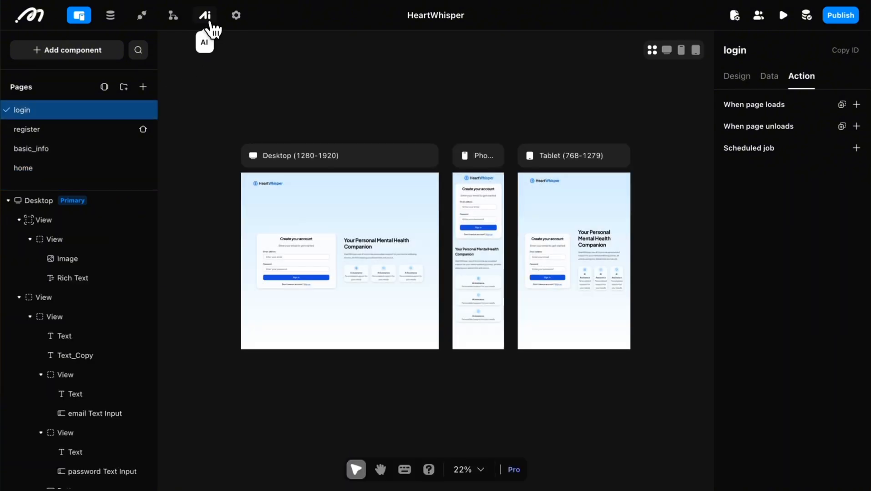
{"action": "left_click", "coordinate": [206, 14]}
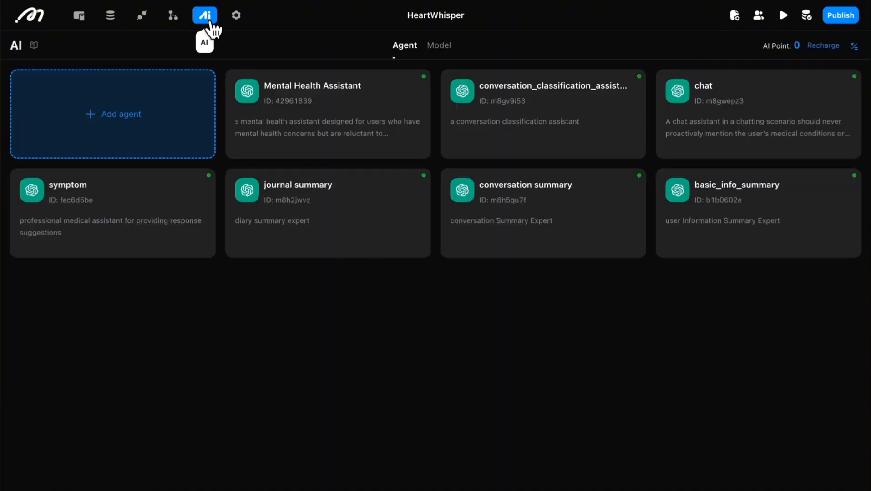
{"action": "mouse_move", "coordinate": [419, 119]}
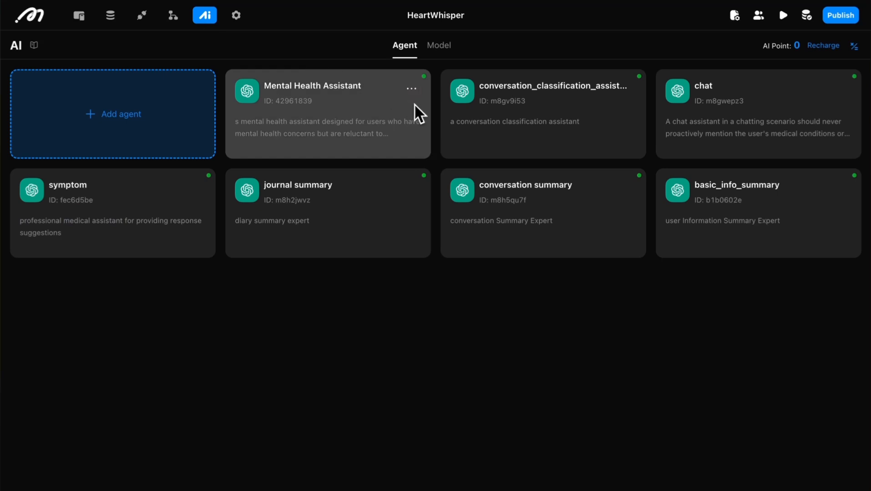
{"action": "mouse_move", "coordinate": [222, 237]}
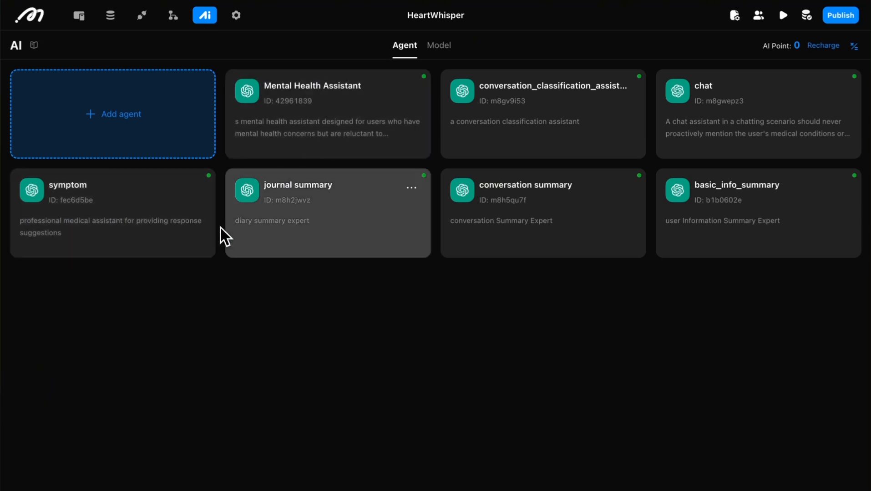
{"action": "mouse_move", "coordinate": [294, 315]}
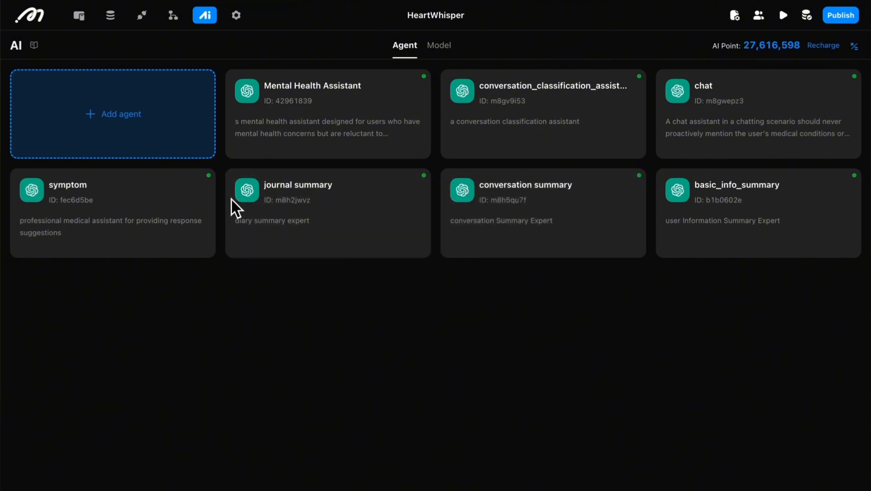
- Reopen the update_conversation_history and update_journal_summary actionflows from the list
{"action": "left_click", "coordinate": [173, 16]}
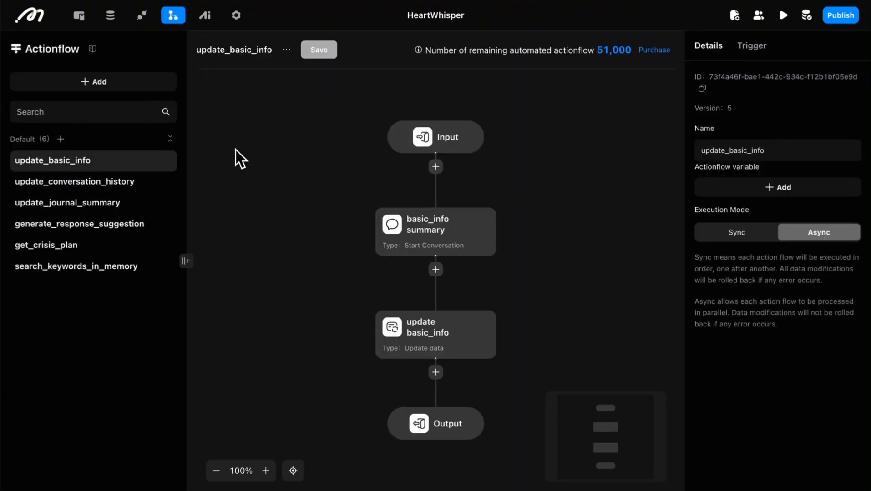
{"action": "mouse_move", "coordinate": [191, 166]}
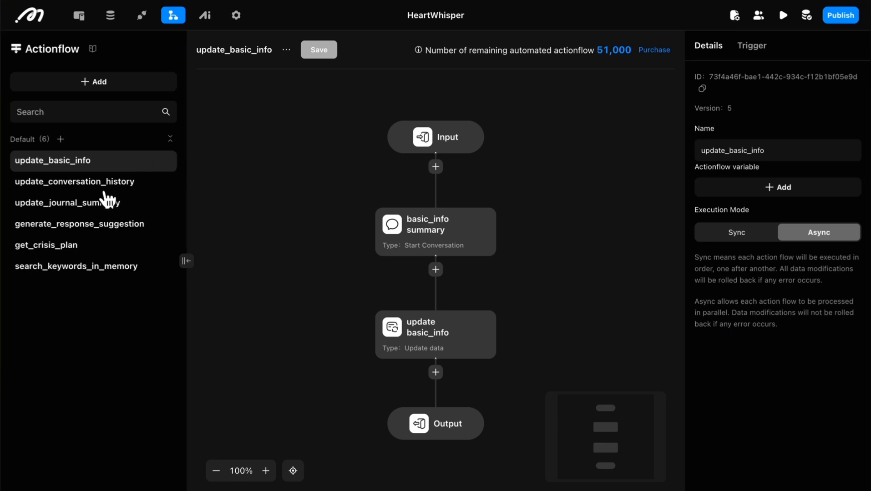
{"action": "mouse_move", "coordinate": [91, 191]}
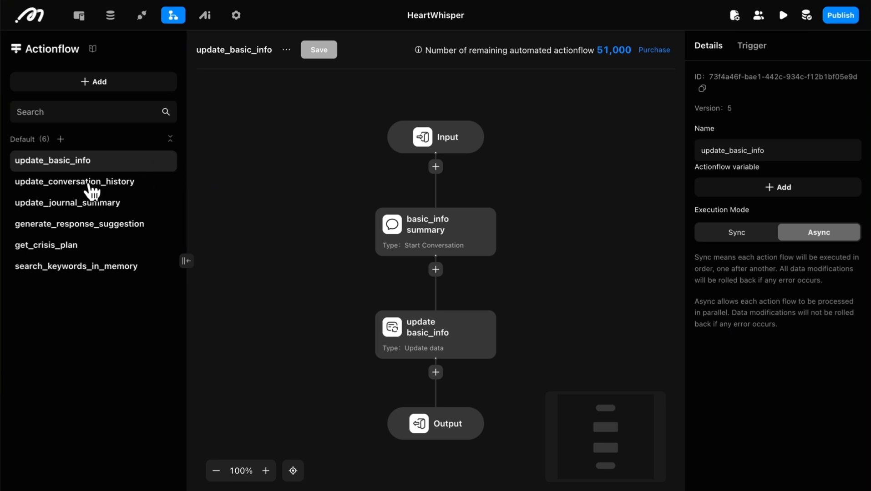
{"action": "left_click", "coordinate": [75, 181]}
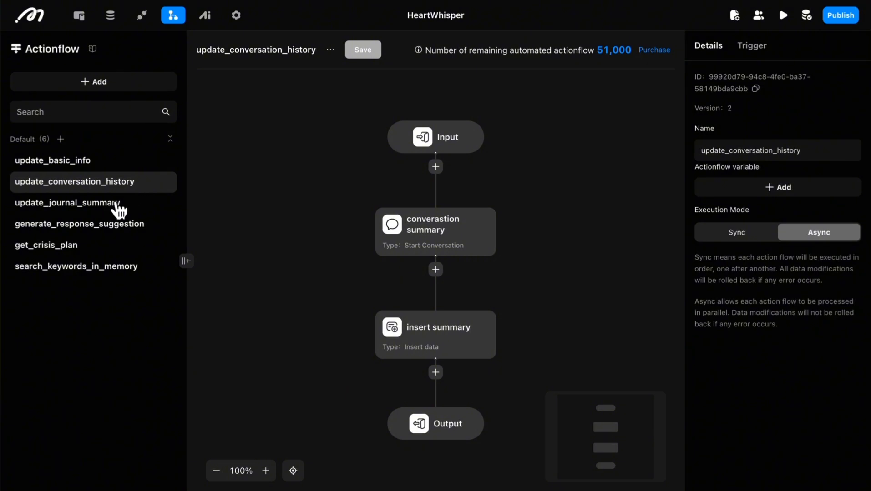
{"action": "left_click", "coordinate": [66, 203]}
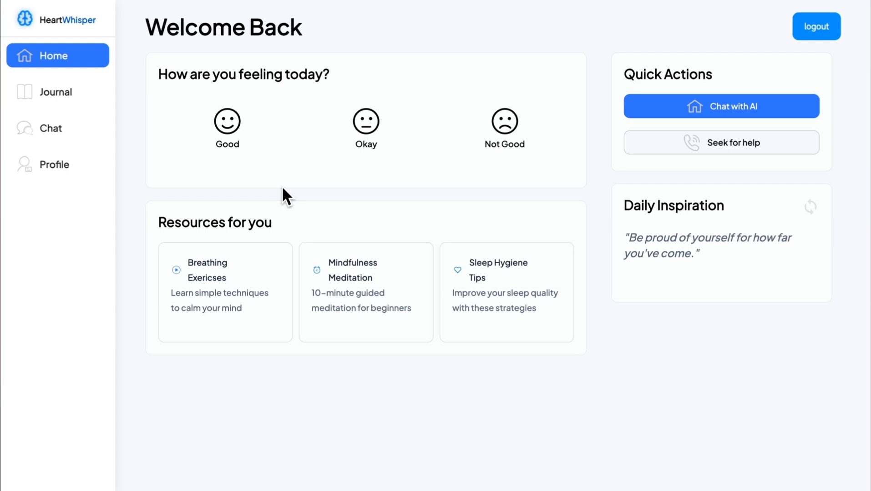
{"action": "mouse_move", "coordinate": [323, 208]}
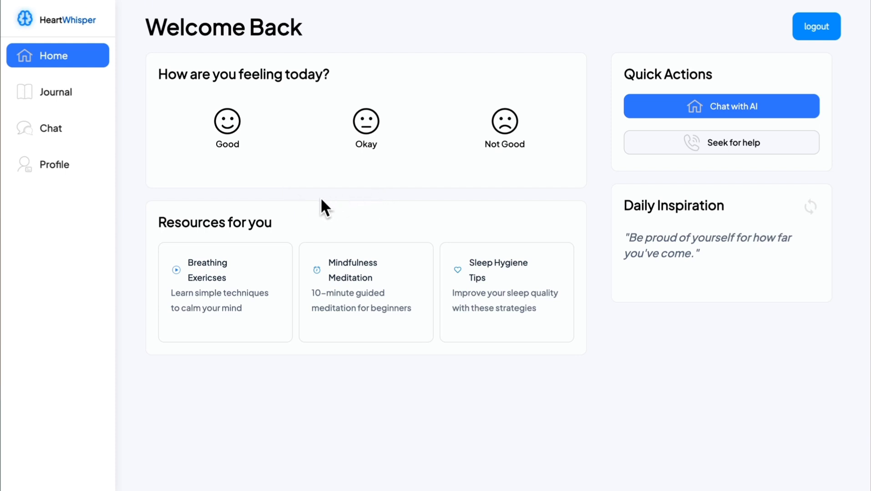
- Visit the Journal, Chat and Profile pages from the HeartWhisper sidebar
{"action": "left_click", "coordinate": [504, 128]}
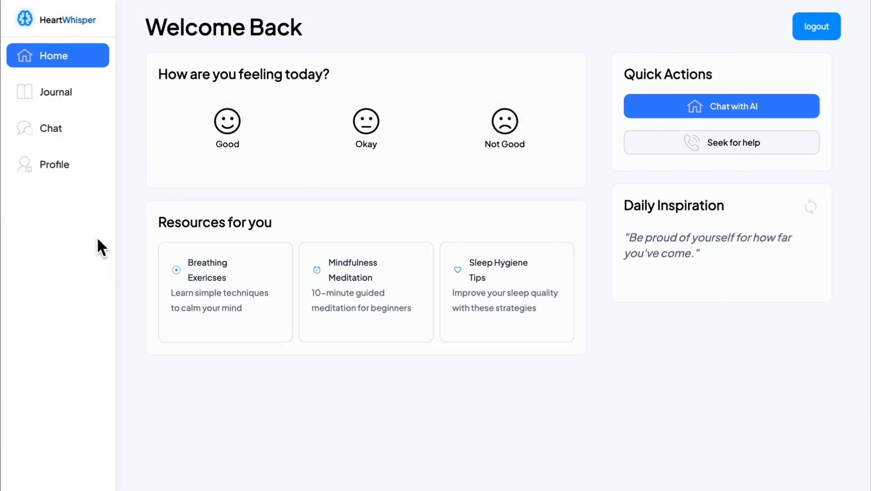
{"action": "mouse_move", "coordinate": [91, 221]}
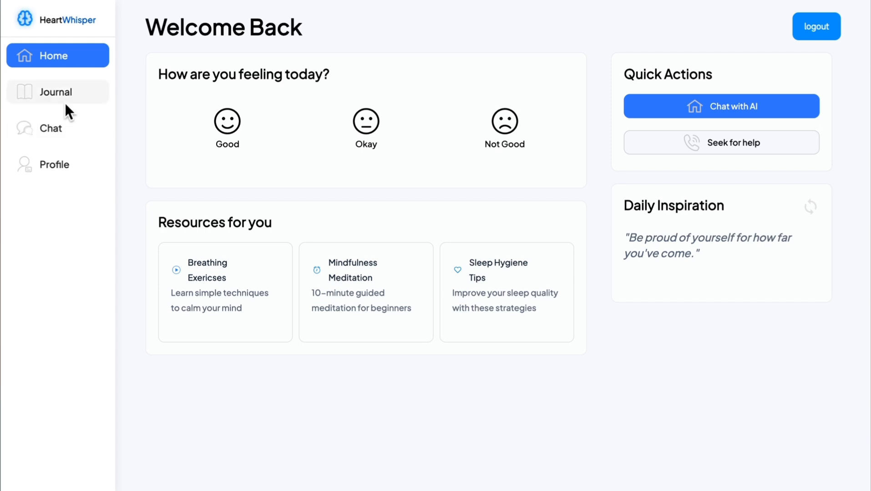
{"action": "left_click", "coordinate": [56, 92]}
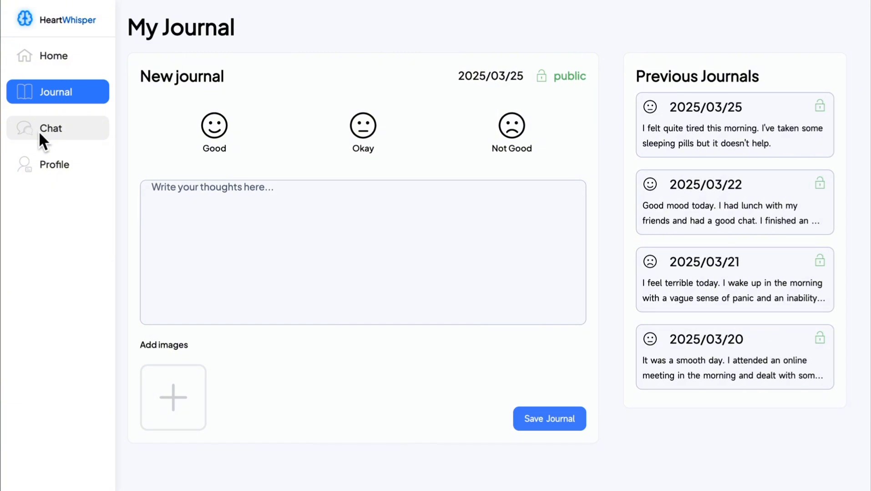
{"action": "left_click", "coordinate": [51, 128]}
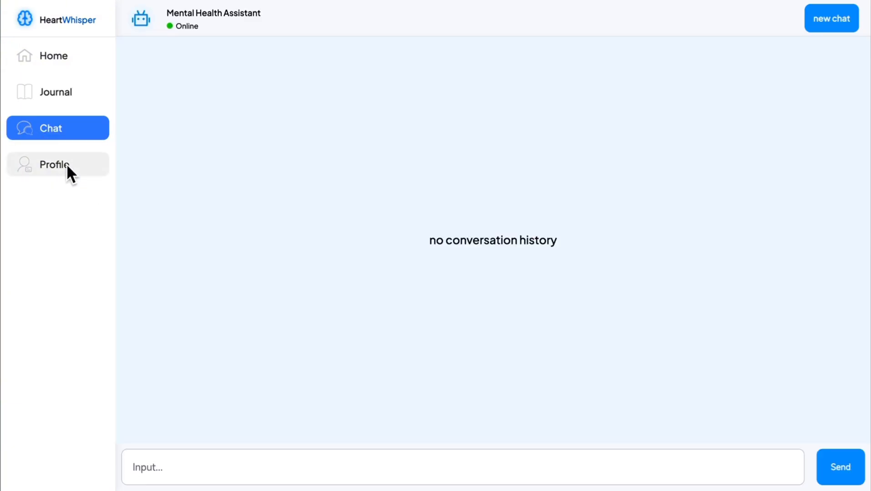
{"action": "left_click", "coordinate": [54, 165]}
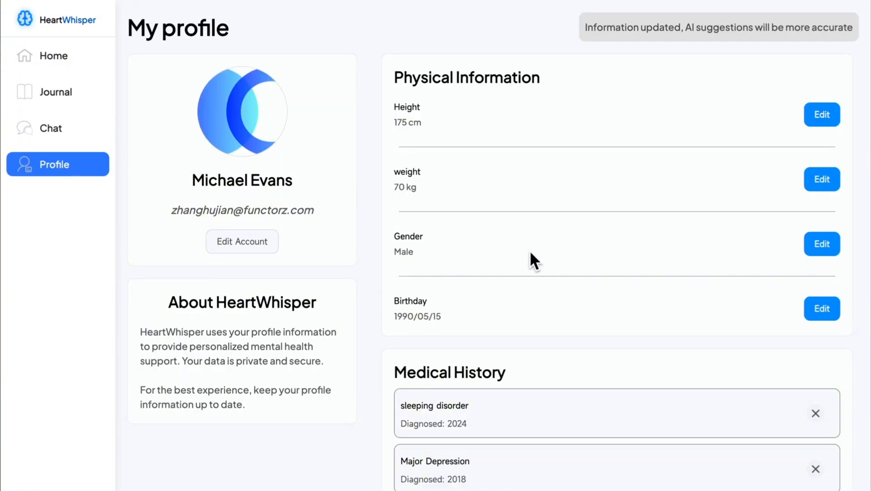